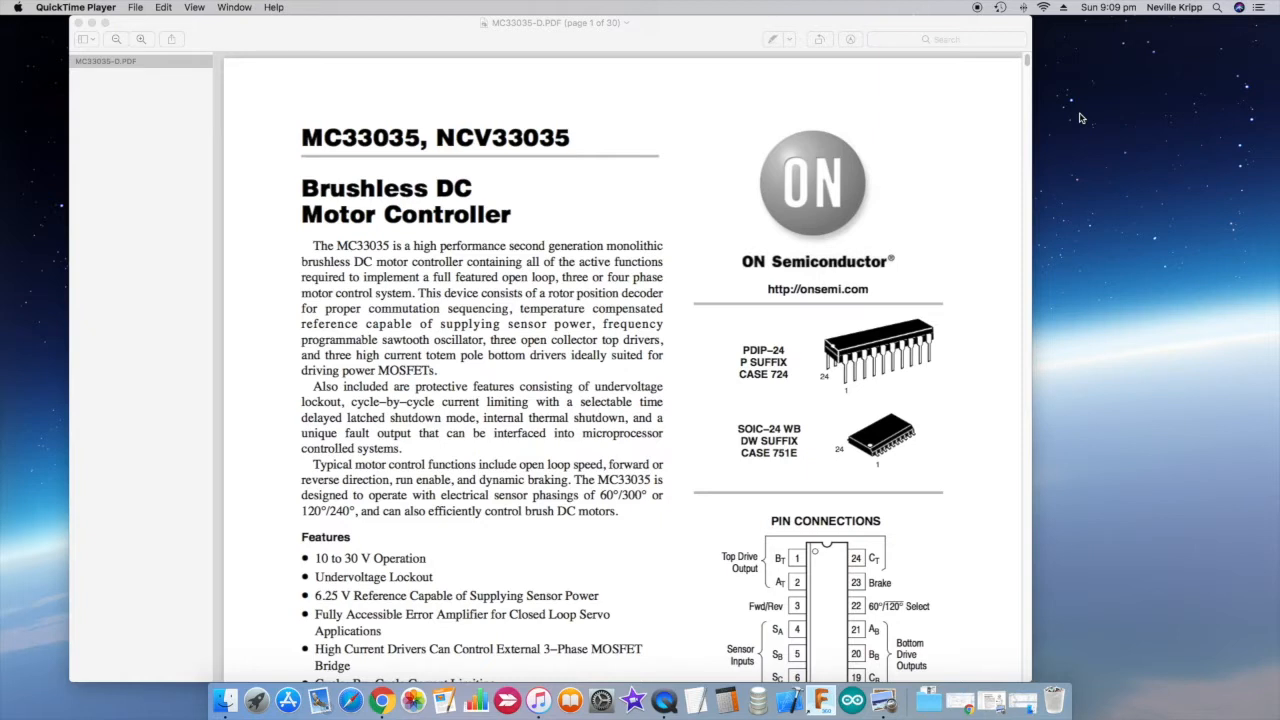
mouse_move(693, 317)
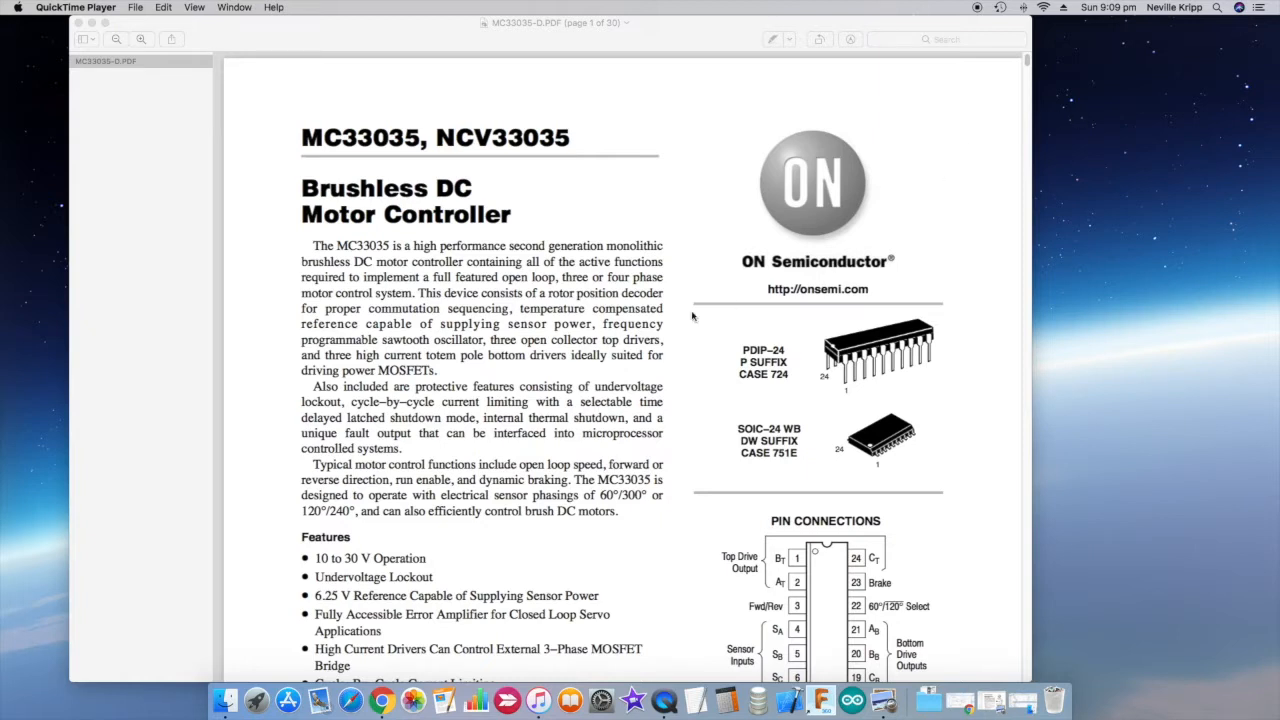
Step: Scroll page 1 of the MC33035 datasheet to the Features list and PIN CONNECTIONS diagram
scroll(down, 3)
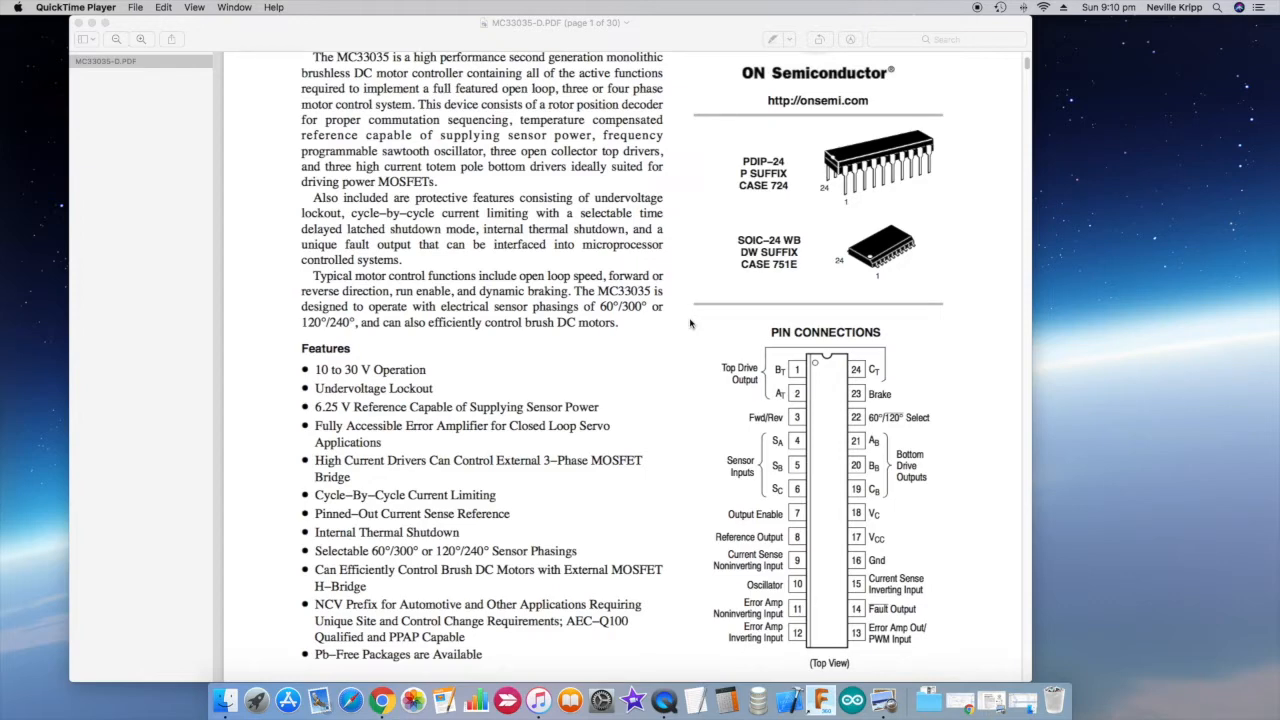
scroll(down, 3)
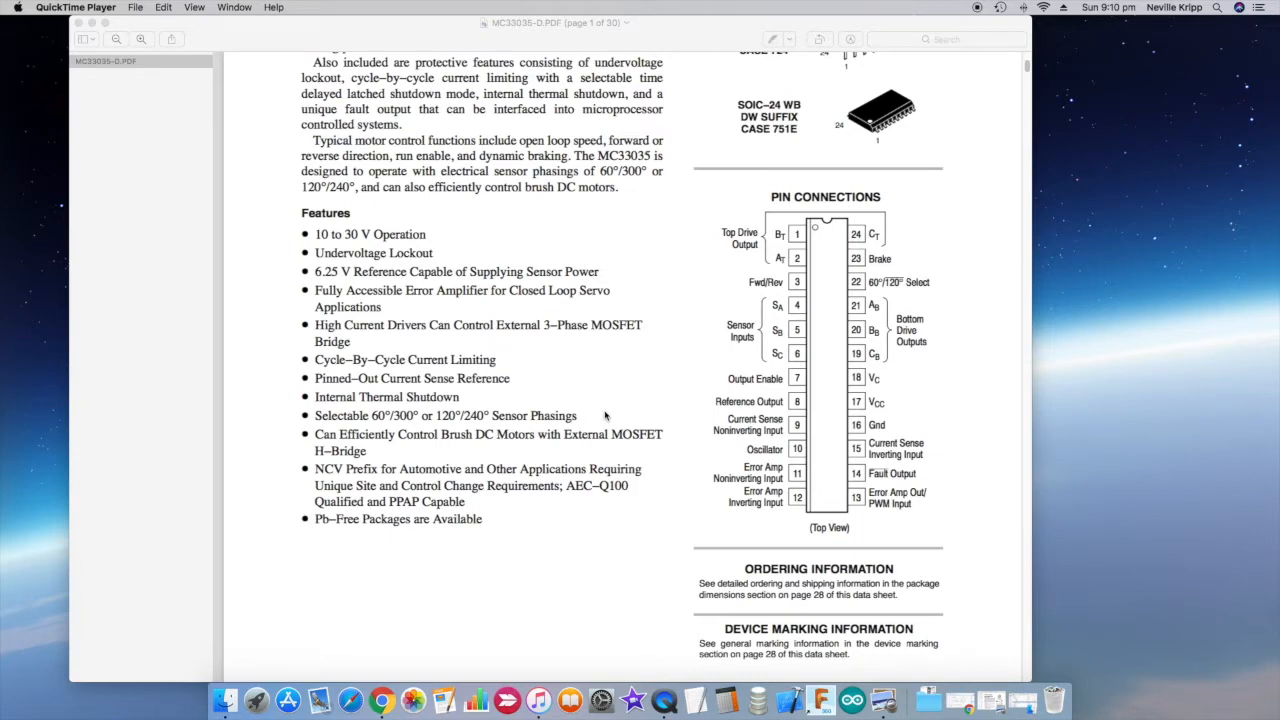
Step: Scroll to page 2 so the whole MC33035 Representative Schematic Diagram is visible
scroll(down, 3)
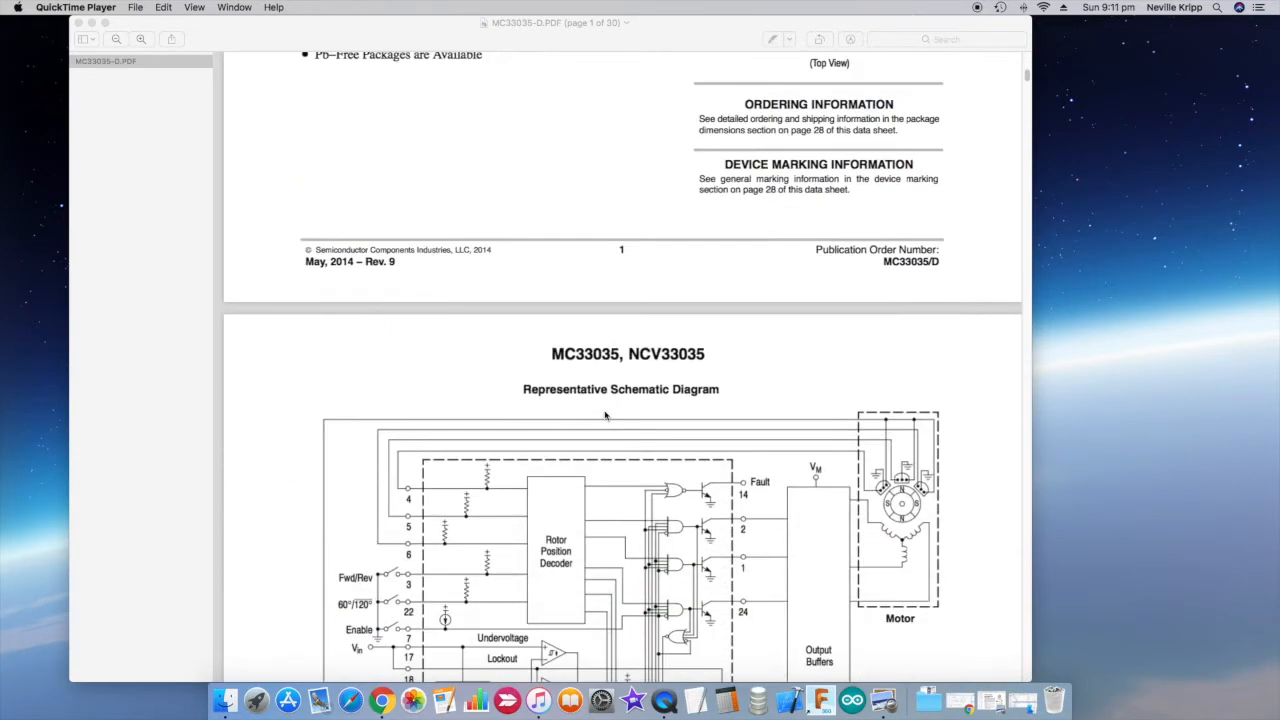
scroll(down, 3)
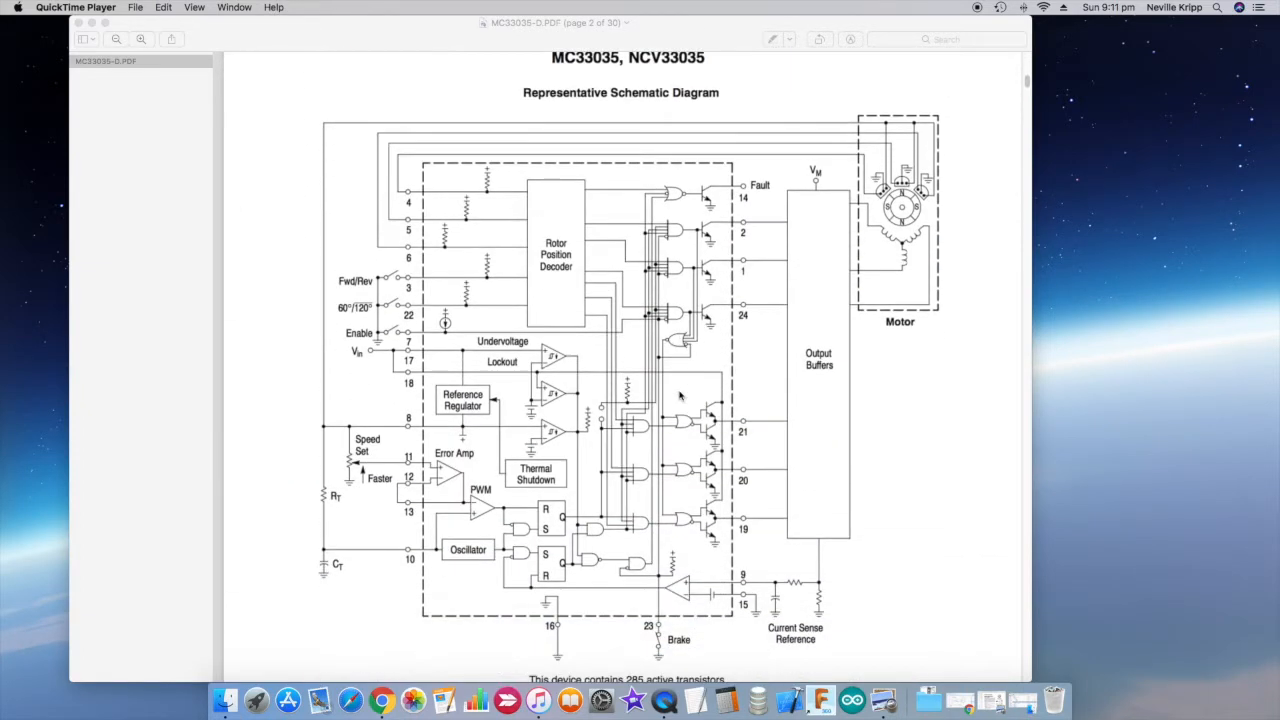
scroll(down, 3)
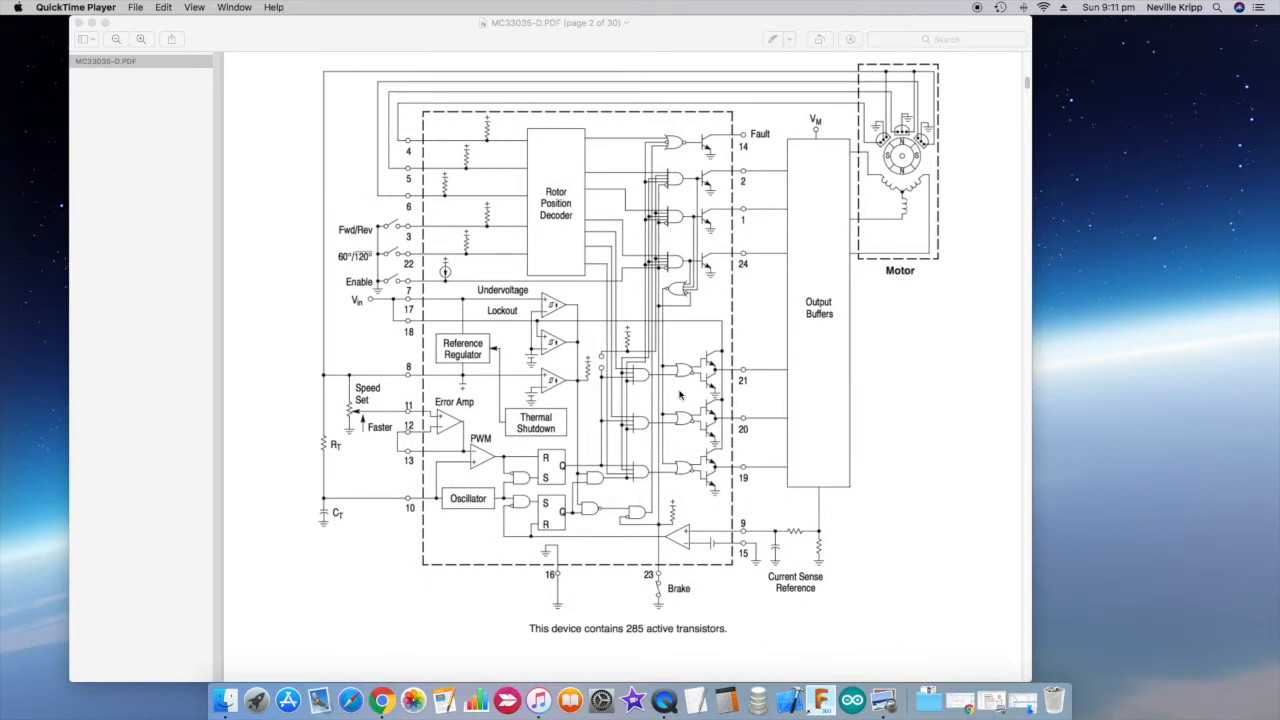
mouse_move(390, 418)
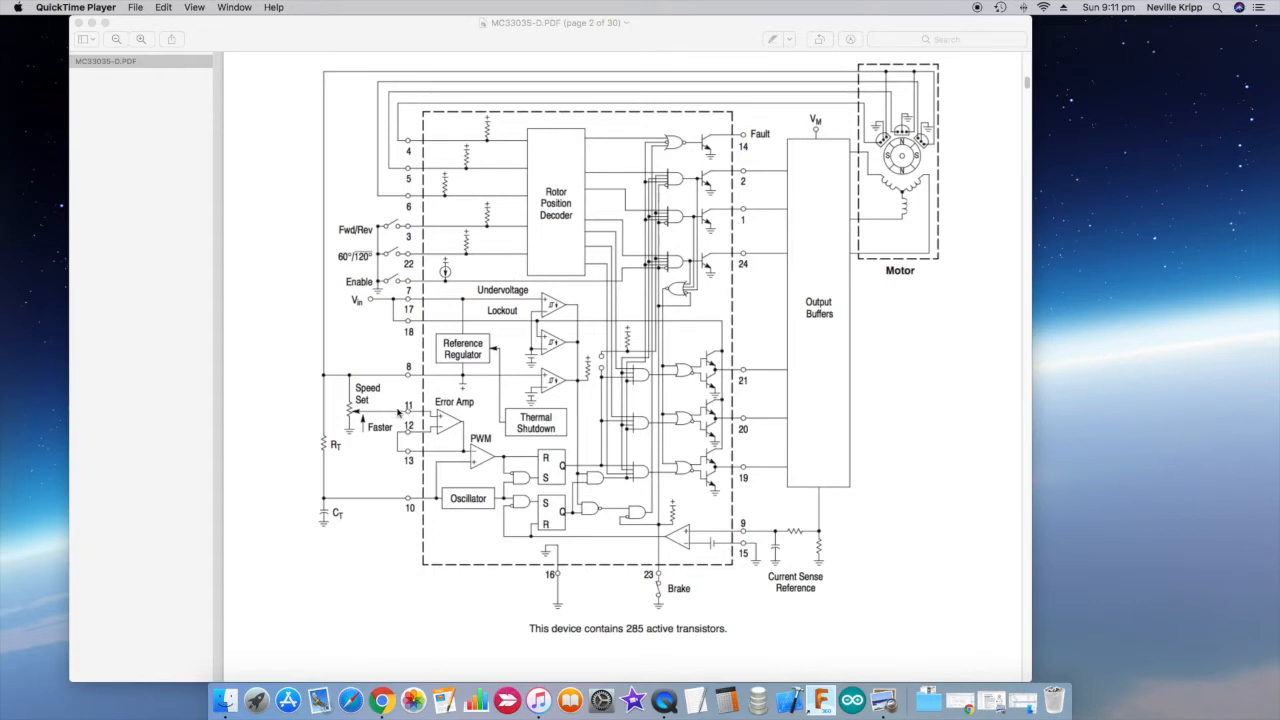
mouse_move(352, 309)
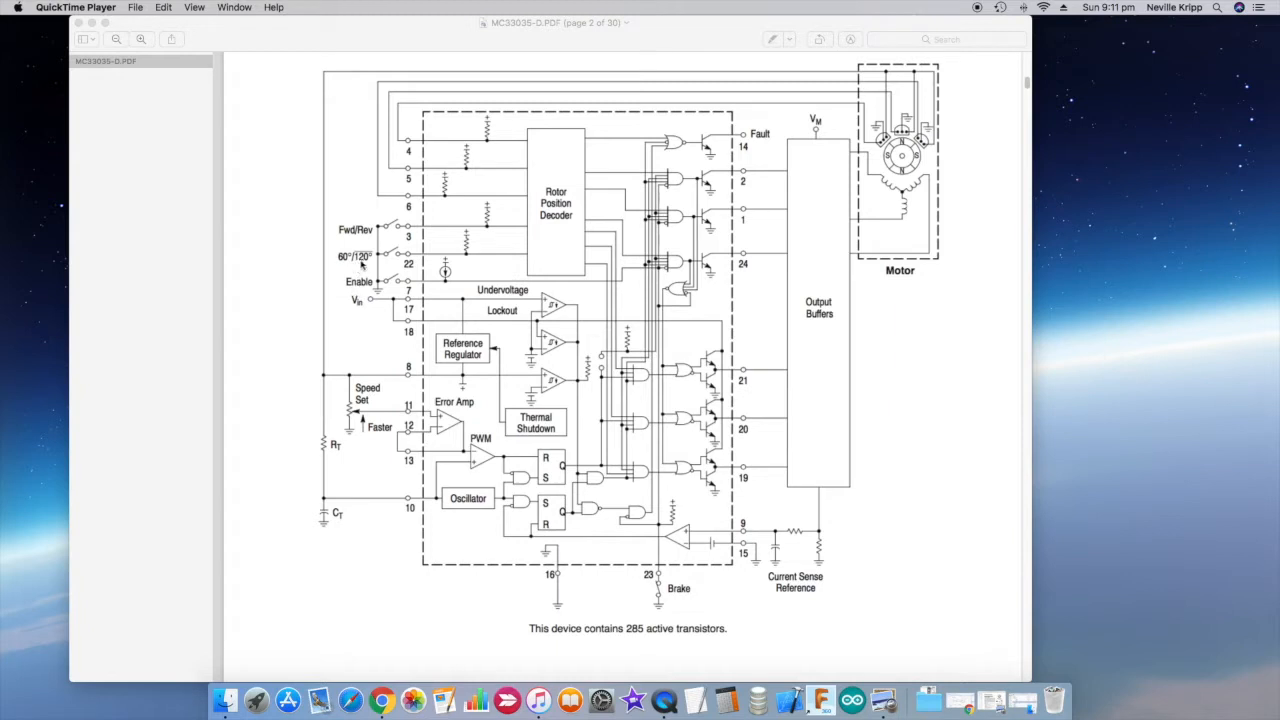
mouse_move(365, 538)
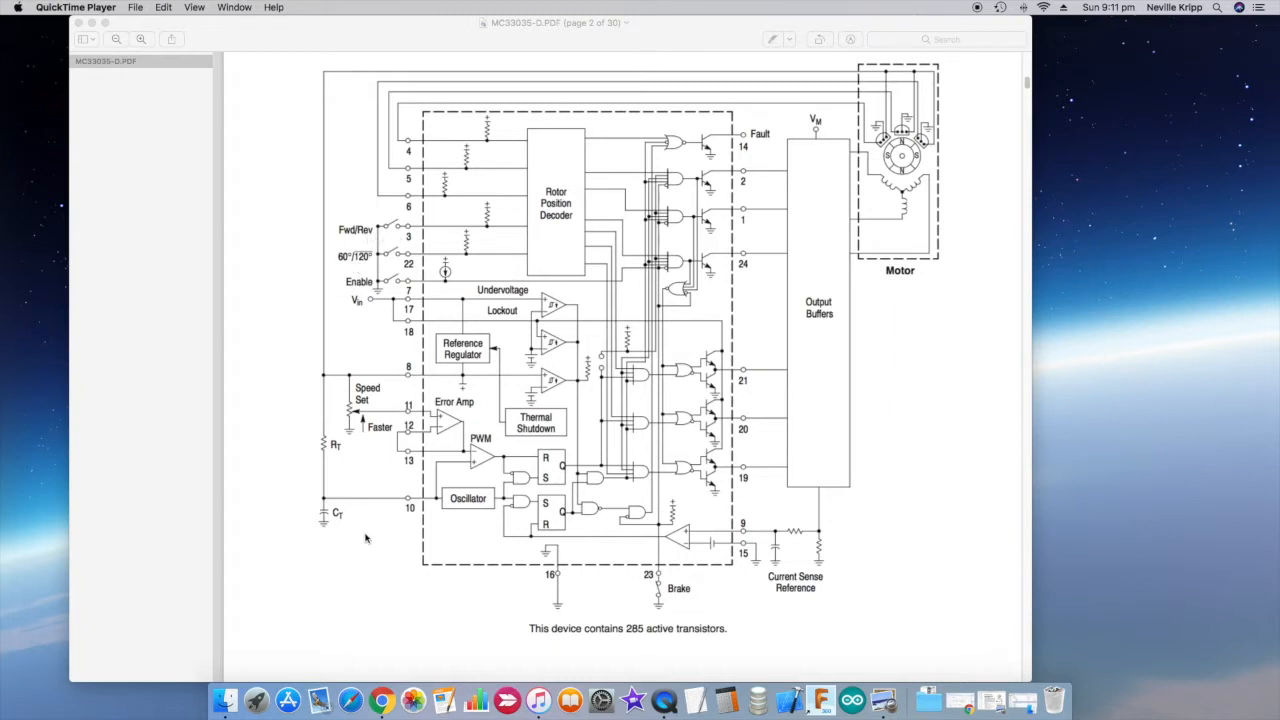
mouse_move(698, 585)
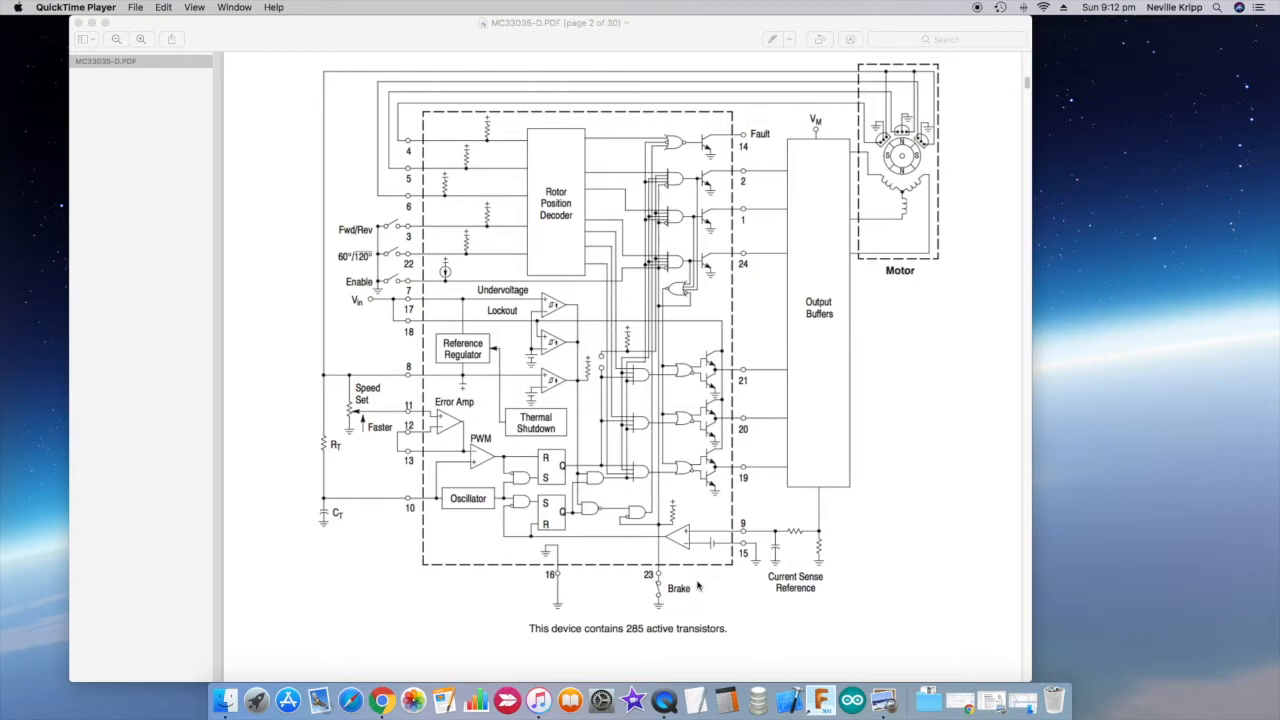
mouse_move(957, 127)
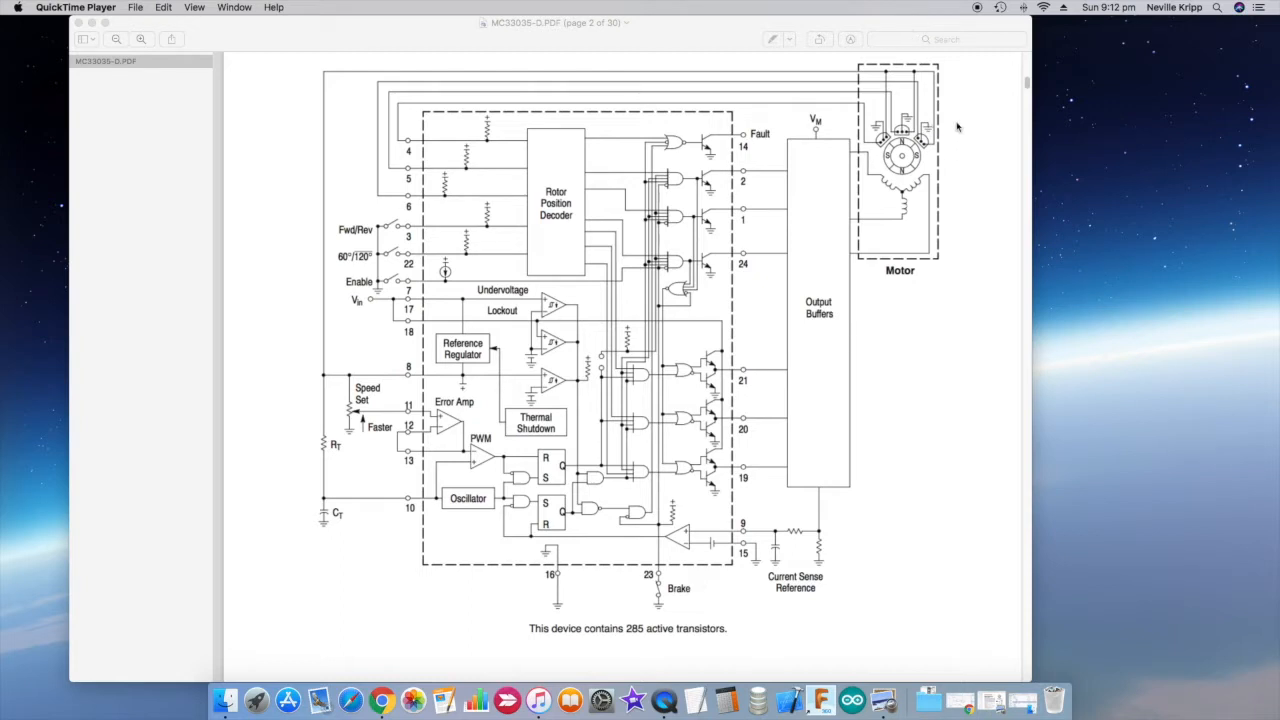
mouse_move(950, 160)
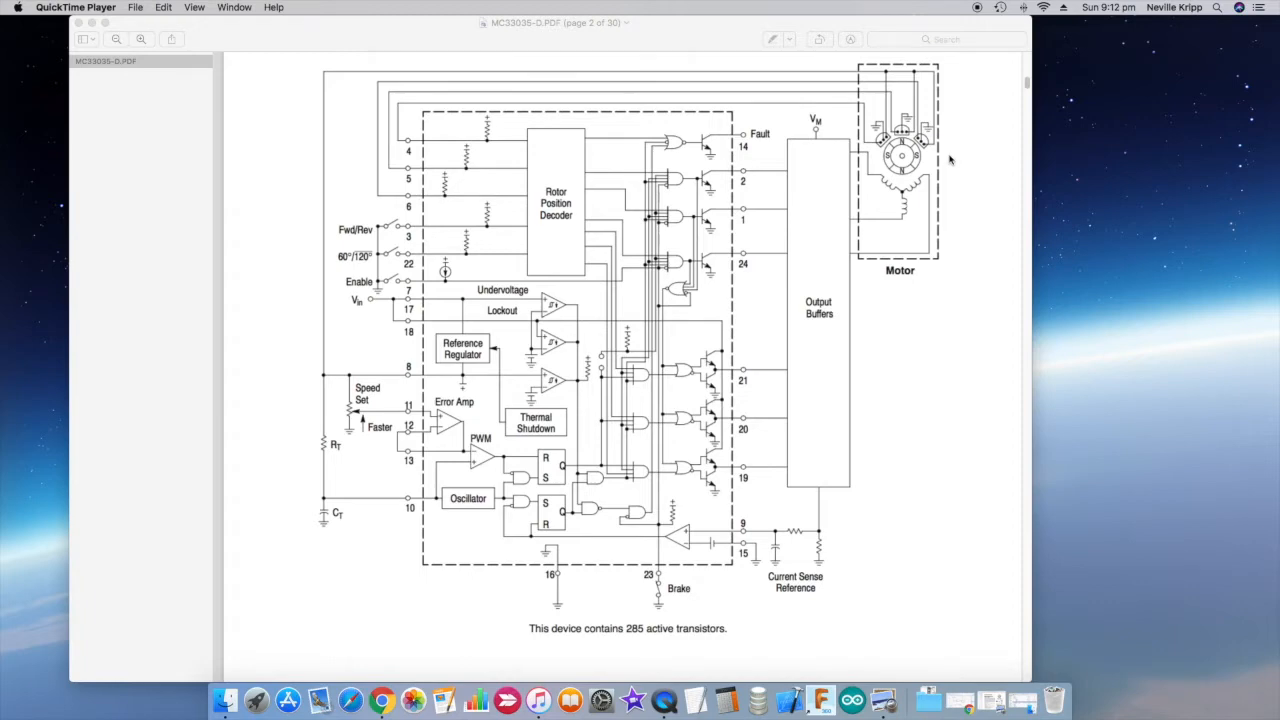
Step: Scroll down to the MC33035 MAXIMUM RATINGS table on page 3
scroll(down, 3)
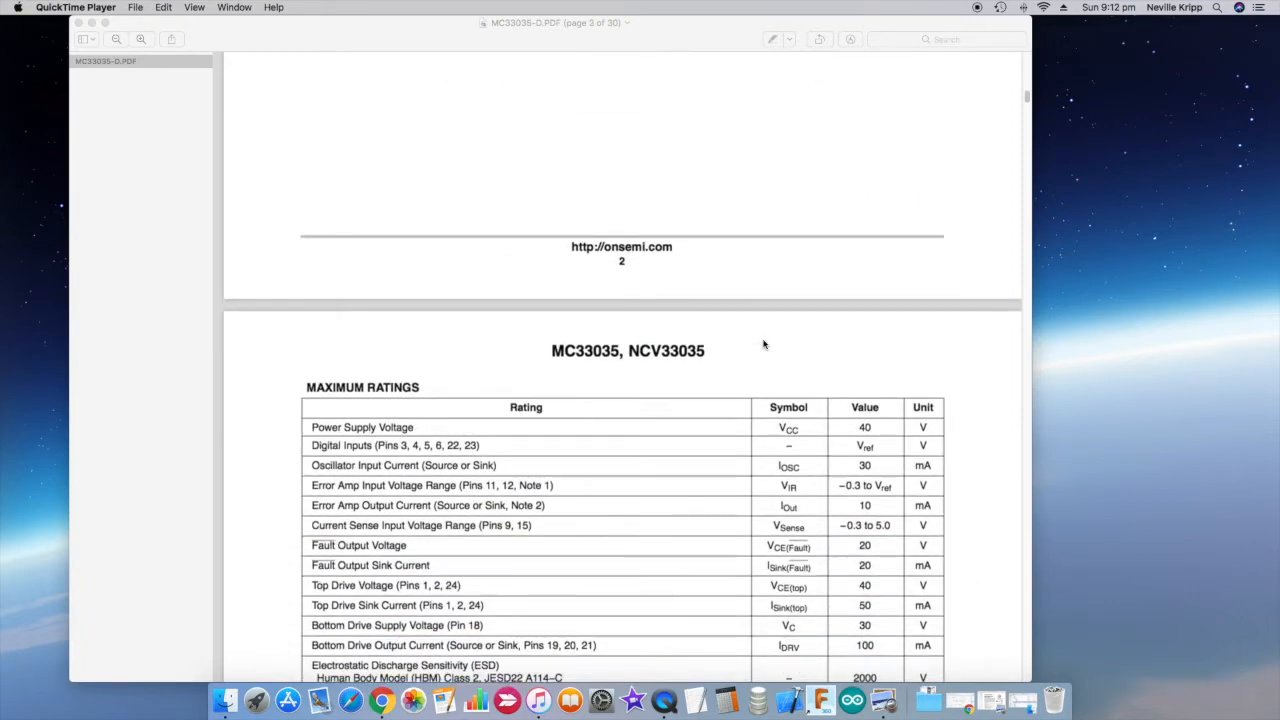
scroll(down, 3)
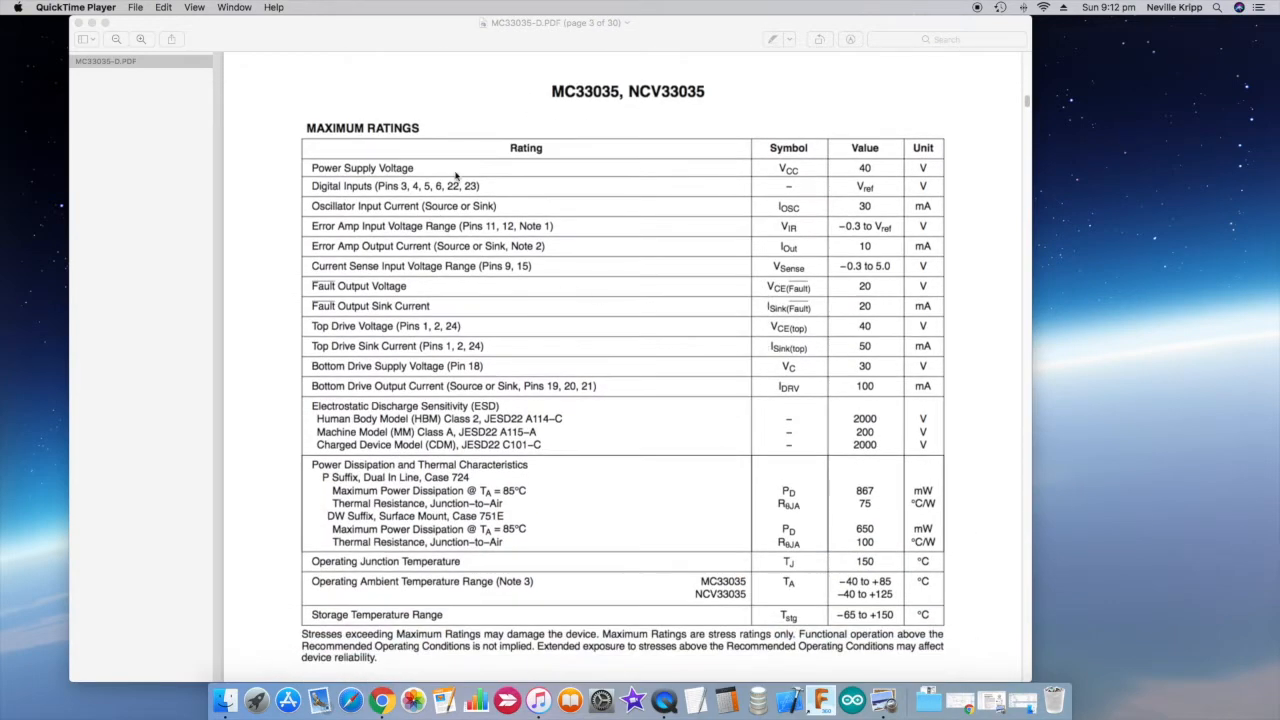
mouse_move(880, 175)
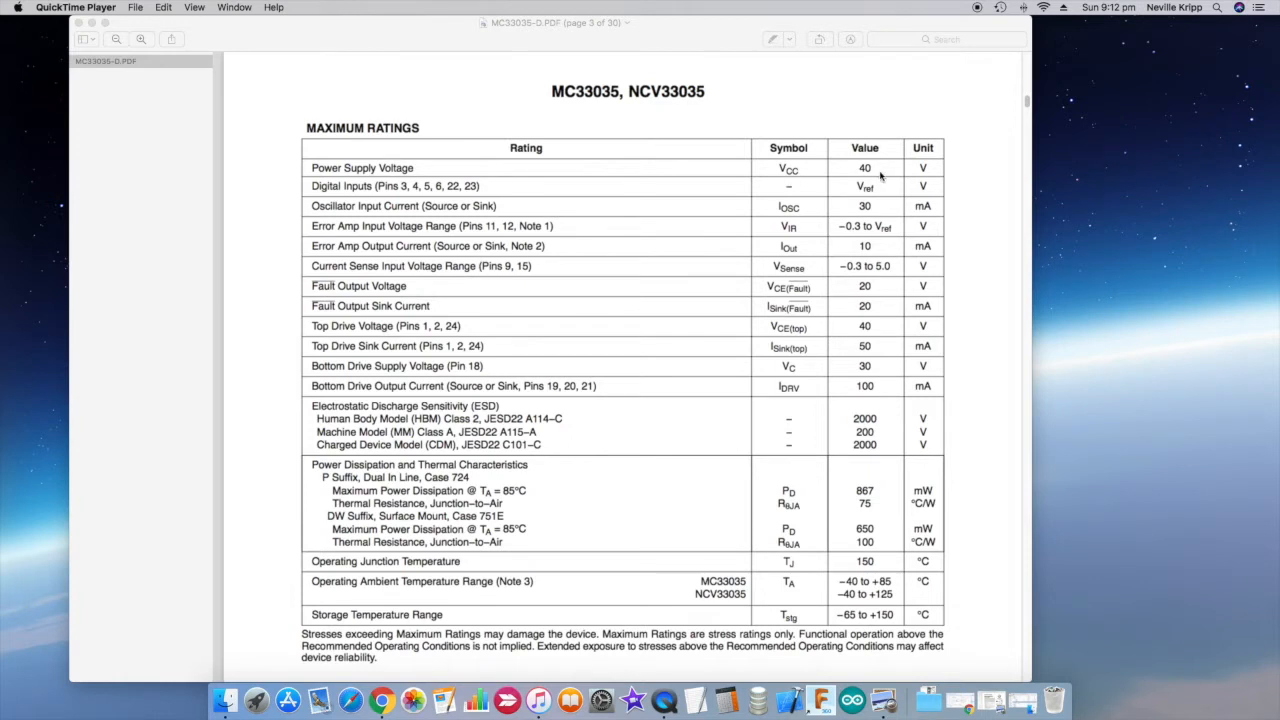
mouse_move(880, 173)
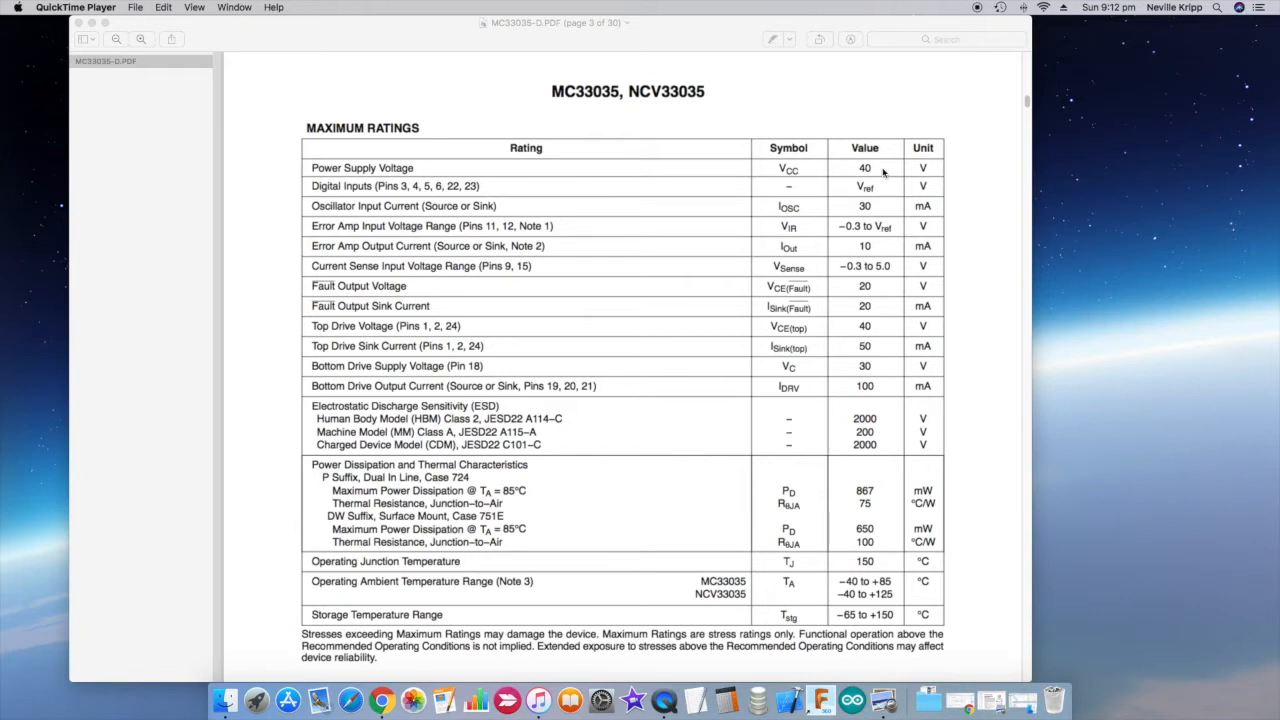
mouse_move(877, 383)
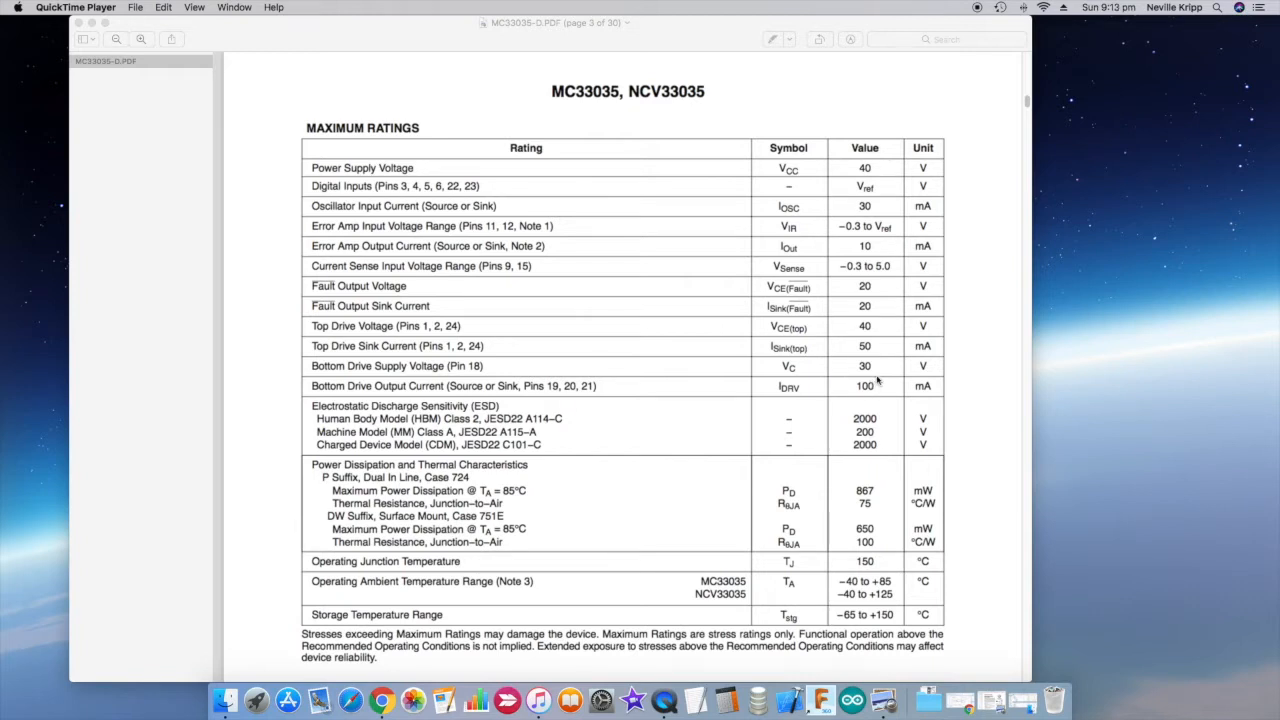
mouse_move(386, 386)
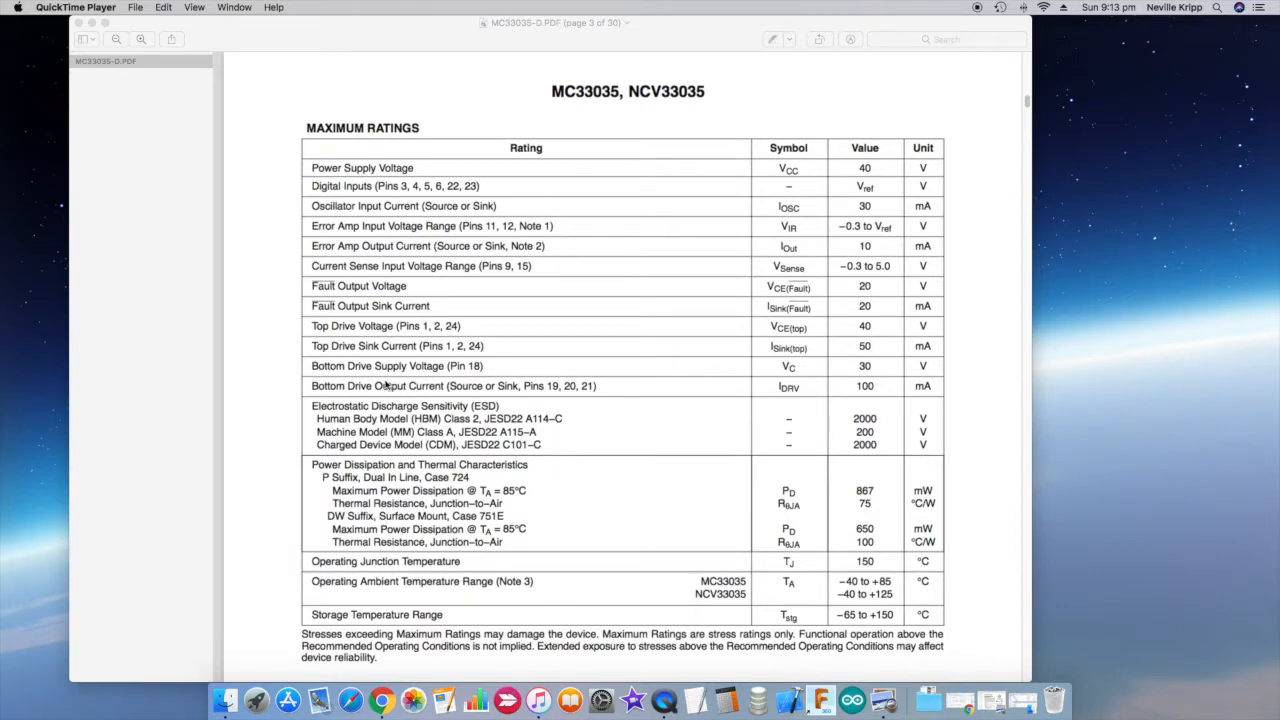
mouse_move(518, 372)
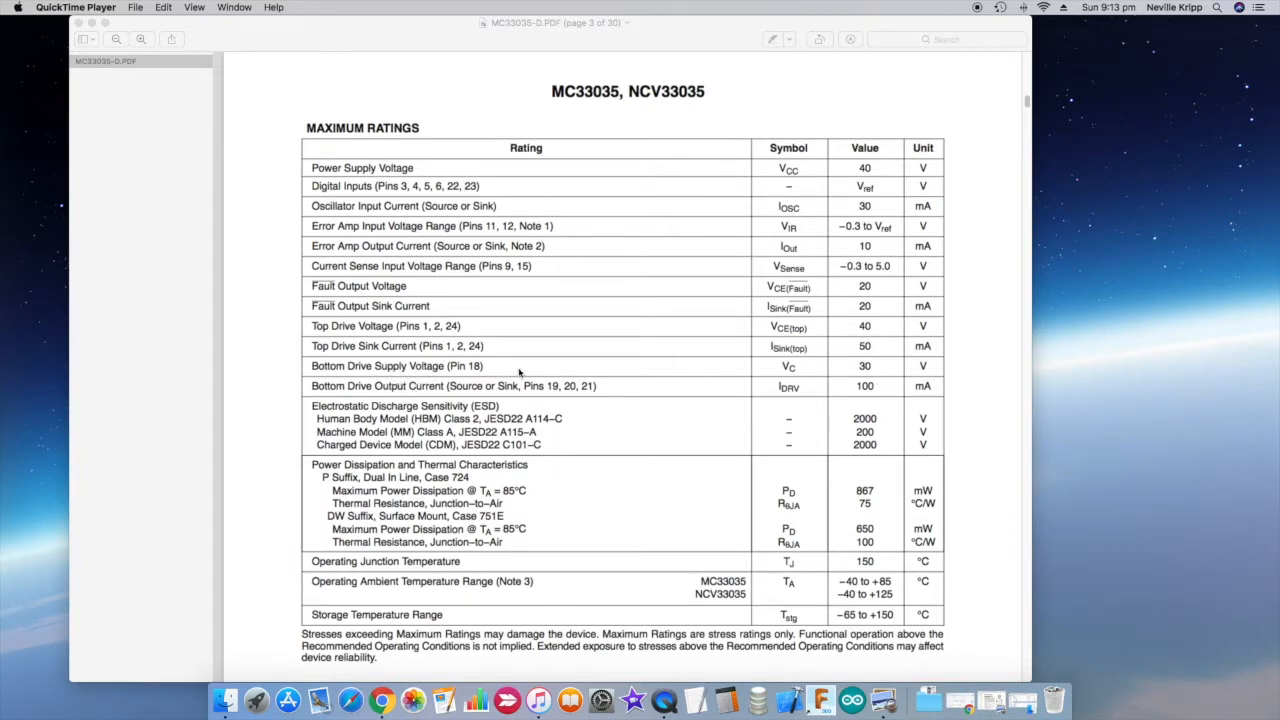
mouse_move(898, 378)
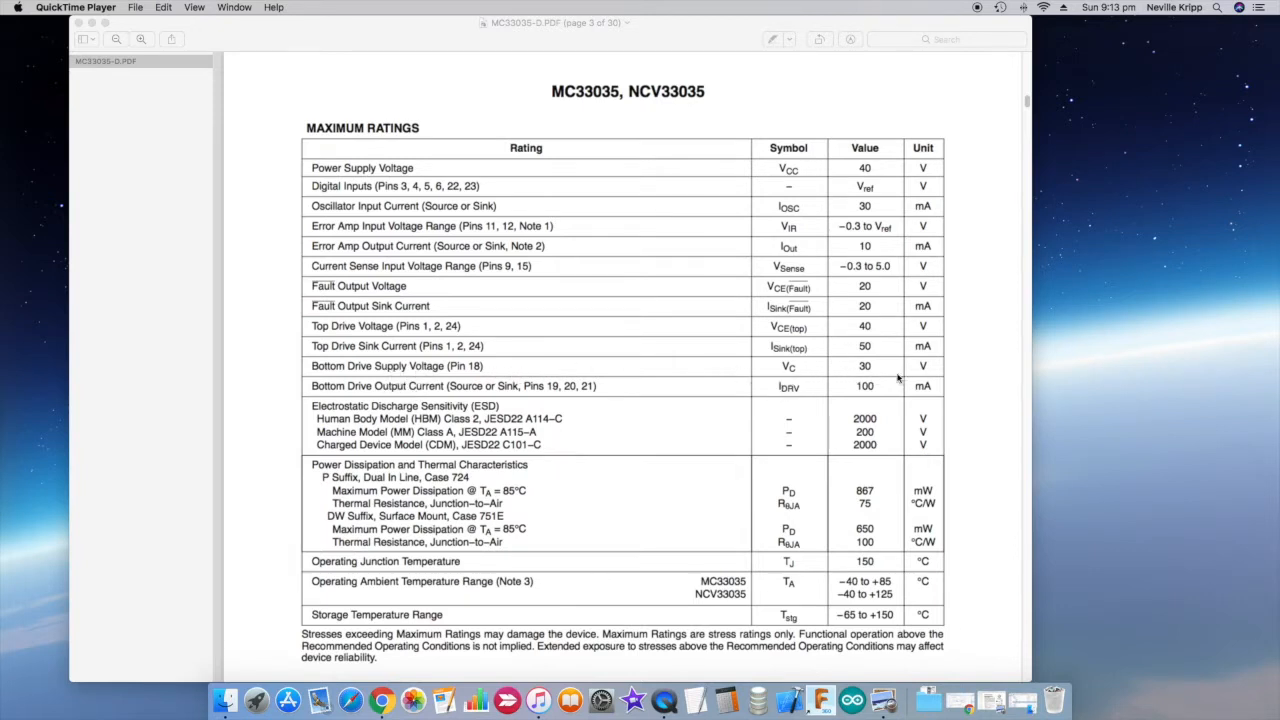
mouse_move(885, 373)
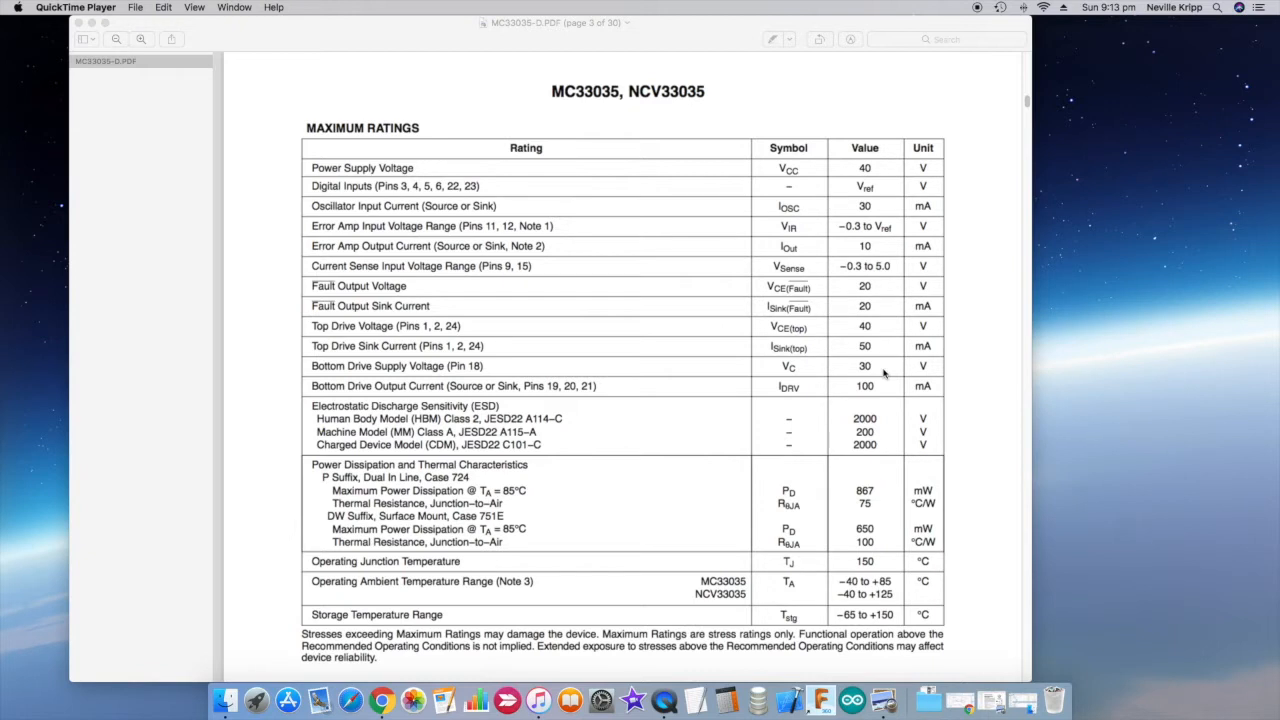
scroll(down, 3)
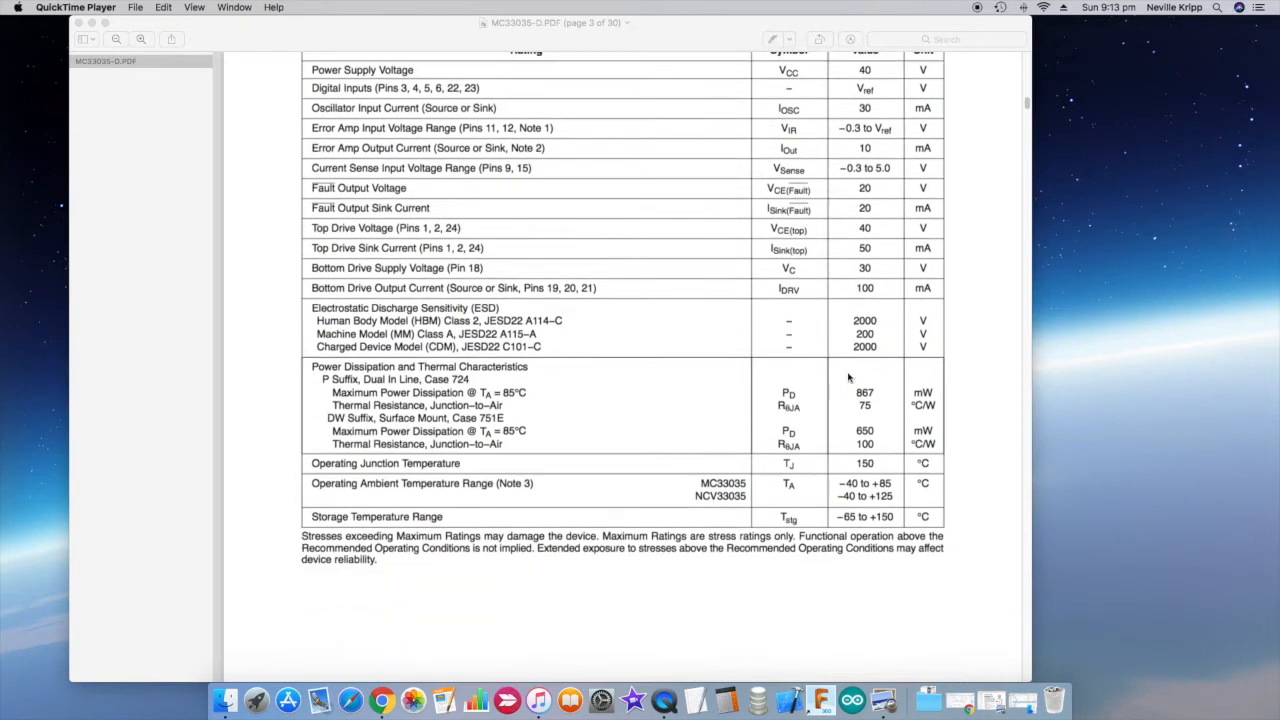
scroll(down, 3)
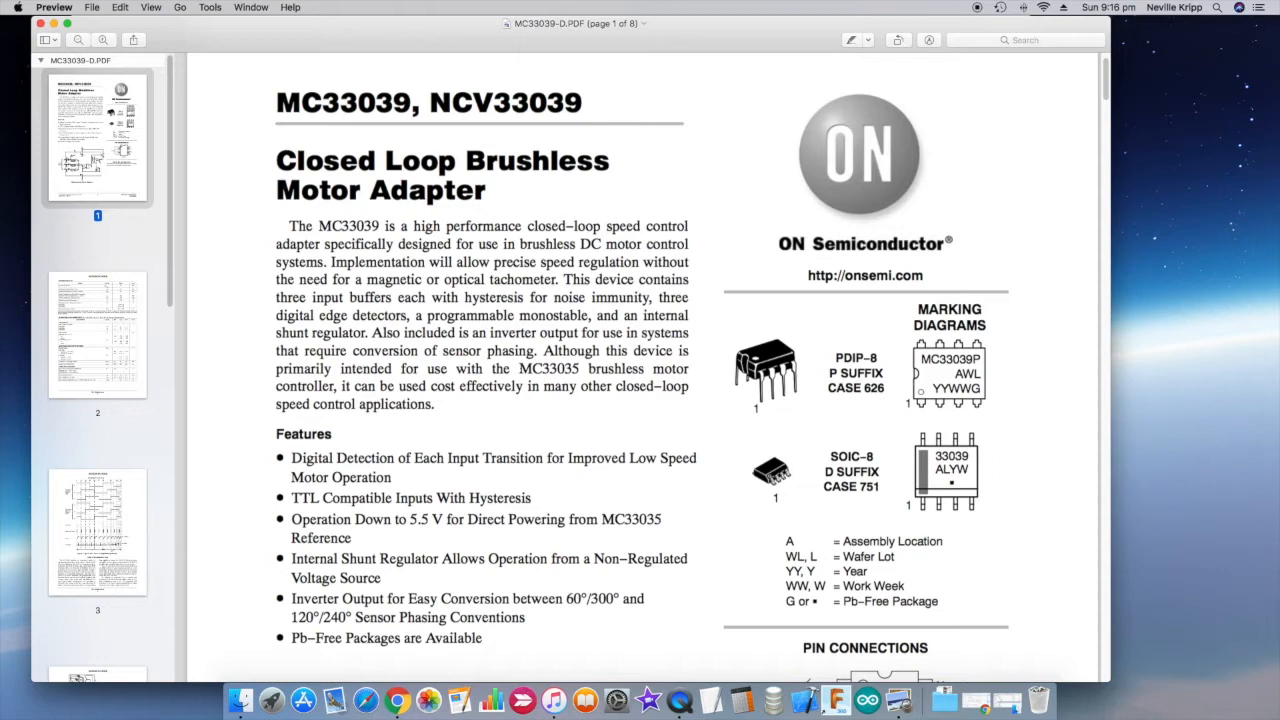
Step: Scroll page 1 of MC33039-D.PDF to the Representative Block Diagram and pin connections
scroll(down, 3)
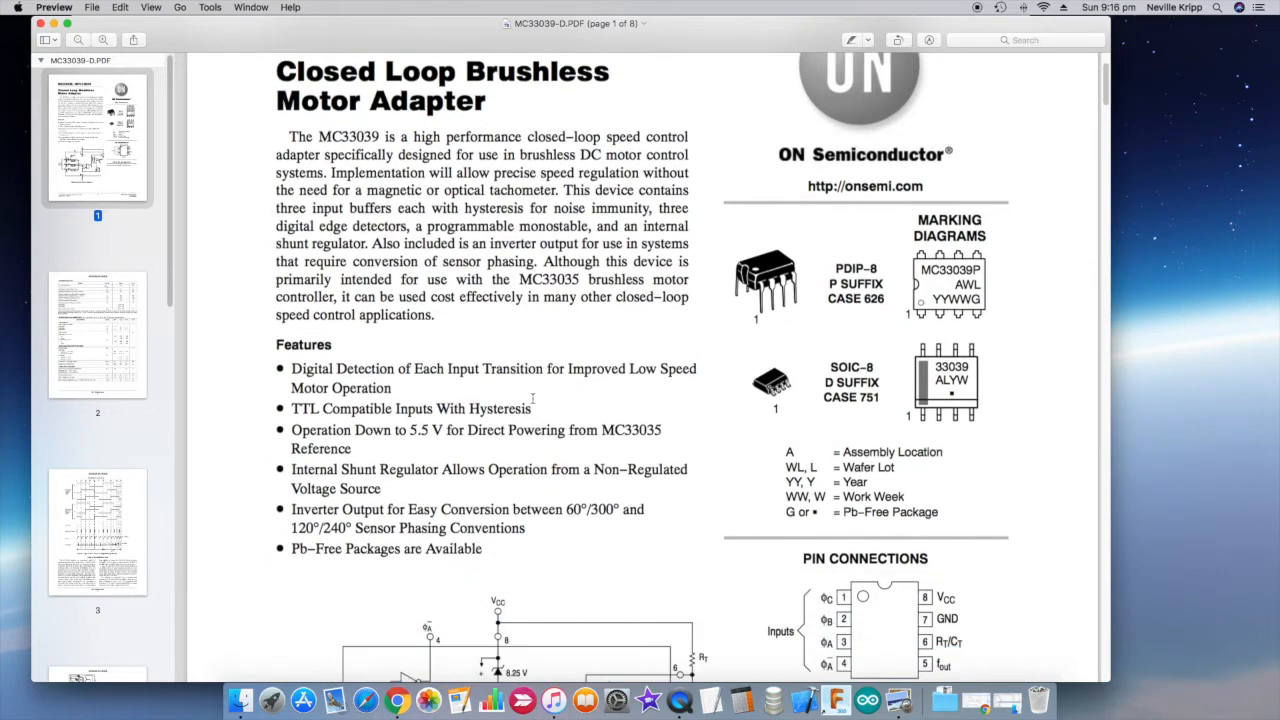
scroll(down, 3)
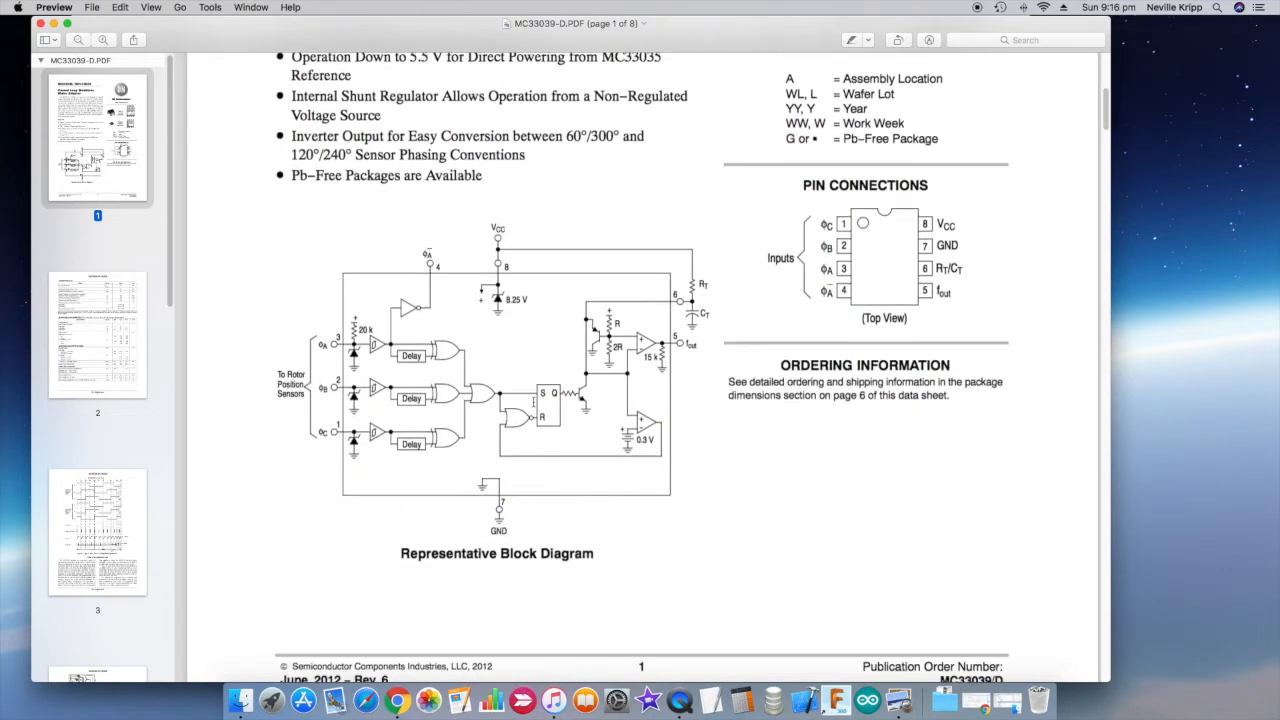
Step: Scroll to the bottom of MC33039 page 1, showing the block diagram and footer
scroll(down, 3)
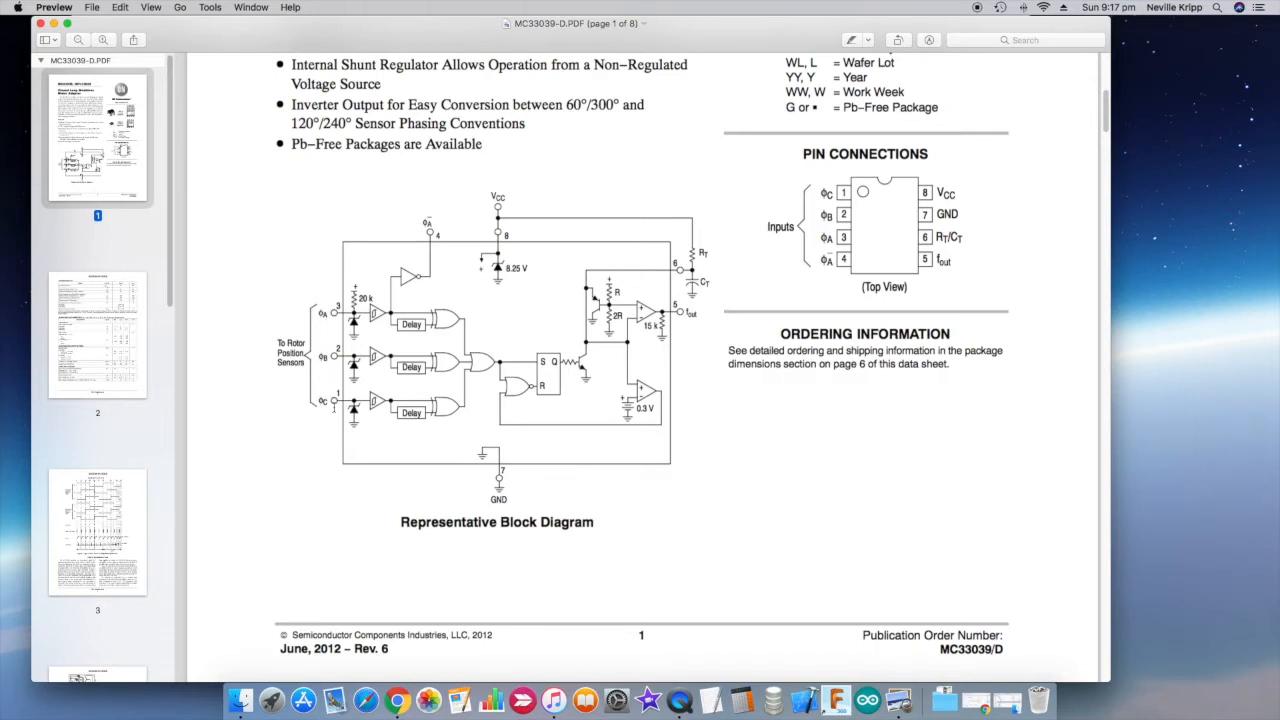
mouse_move(350, 457)
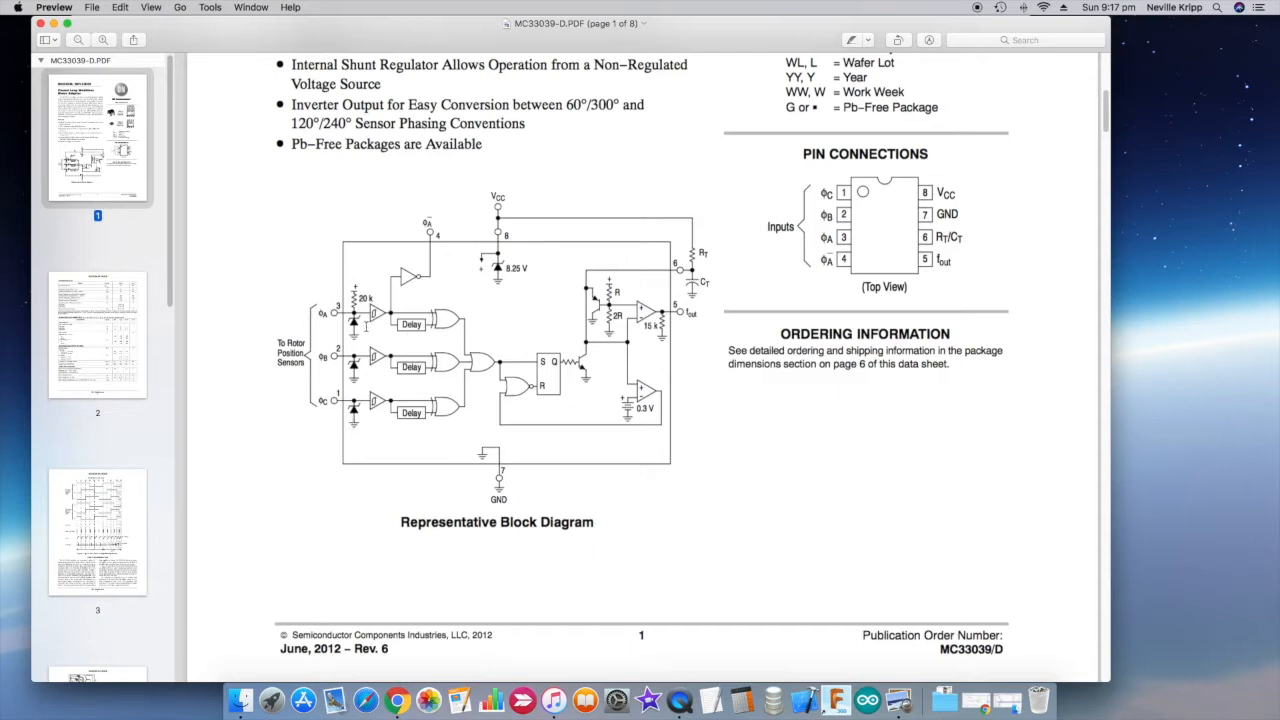
mouse_move(467, 316)
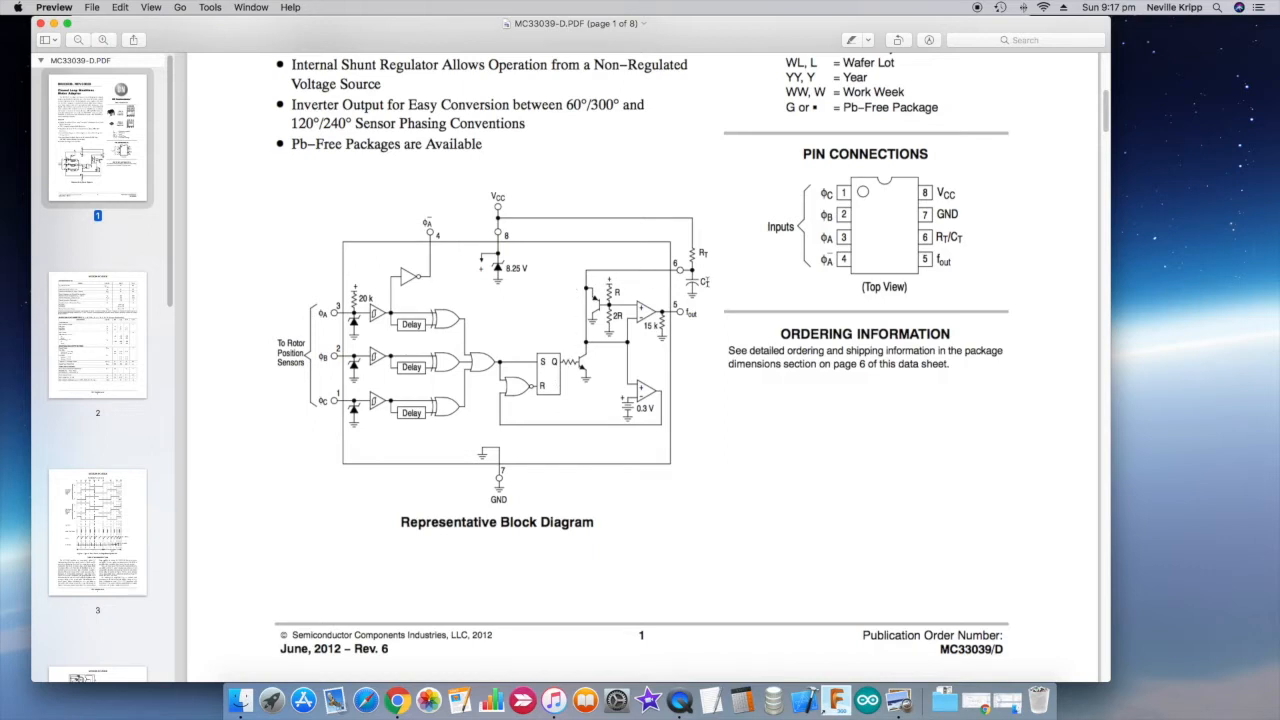
mouse_move(700, 278)
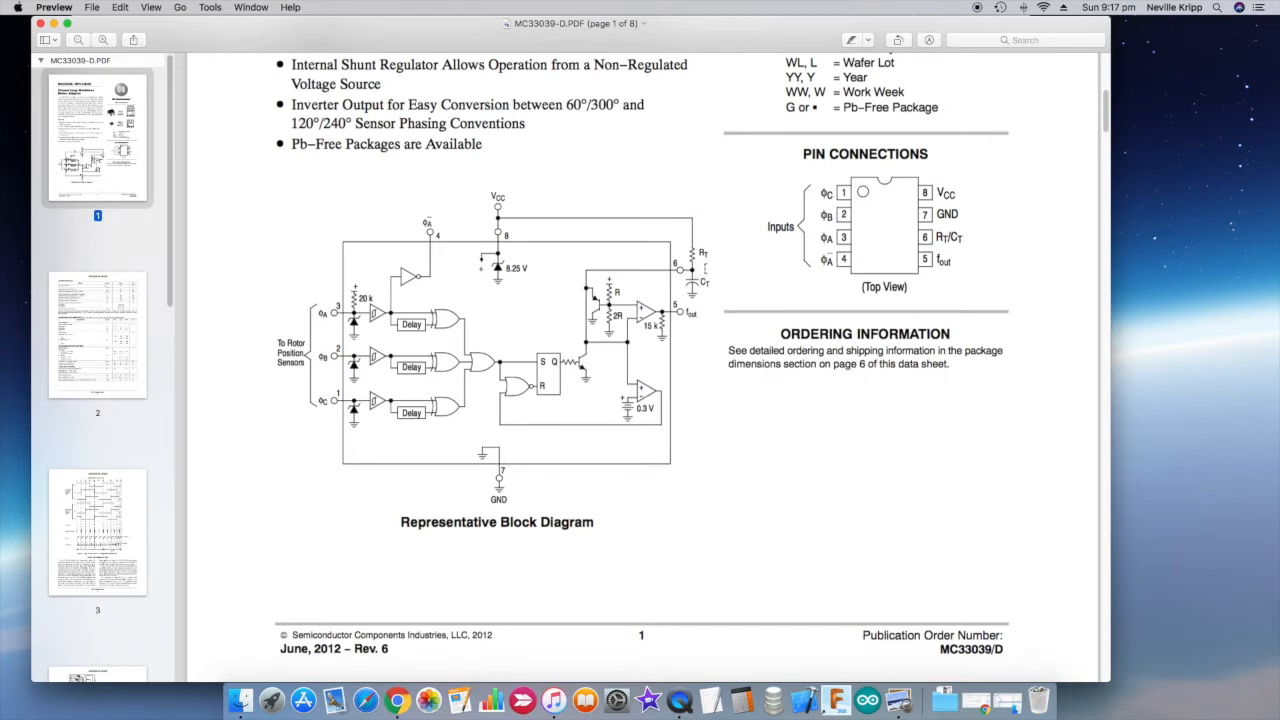
mouse_move(705, 267)
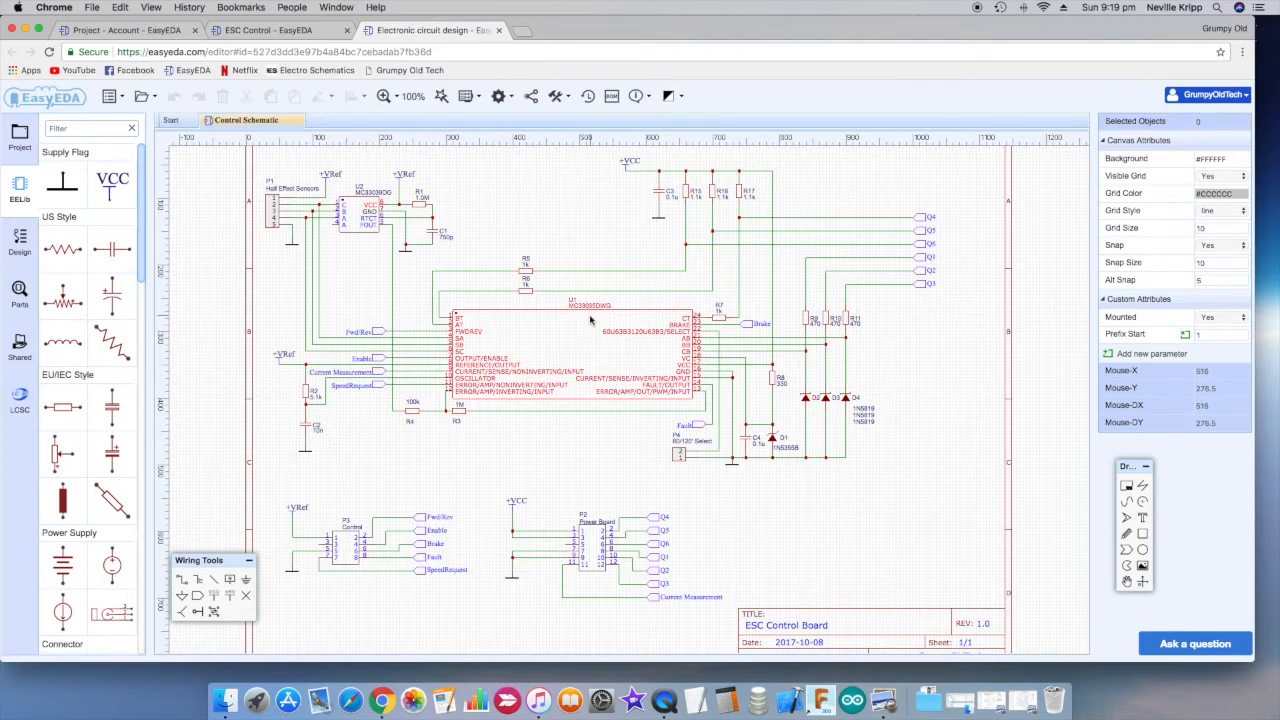
mouse_move(575, 355)
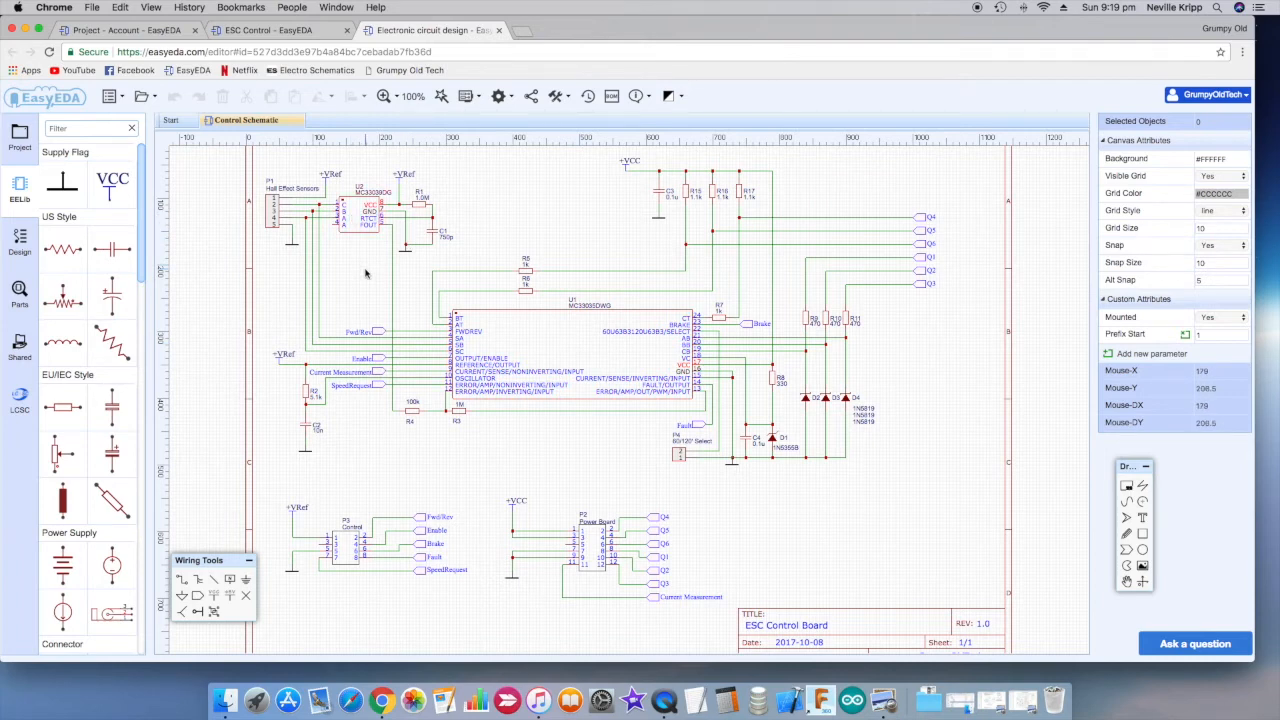
mouse_move(270, 295)
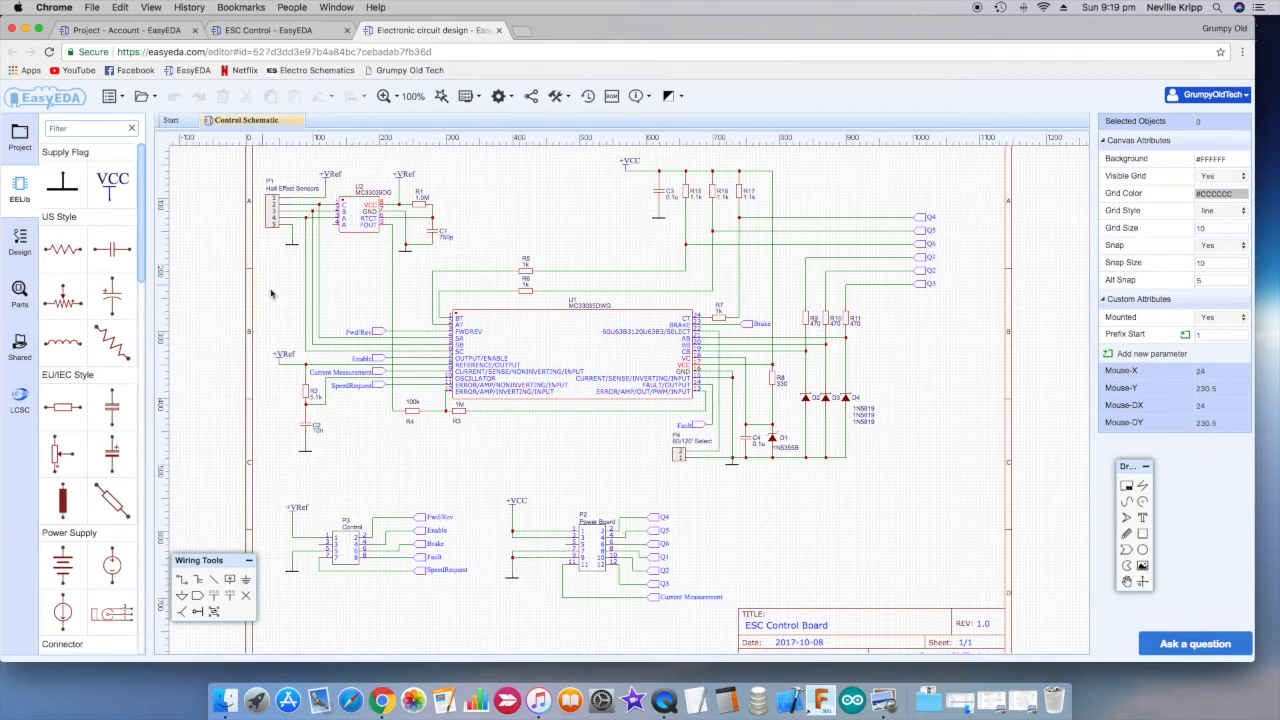
mouse_move(320, 307)
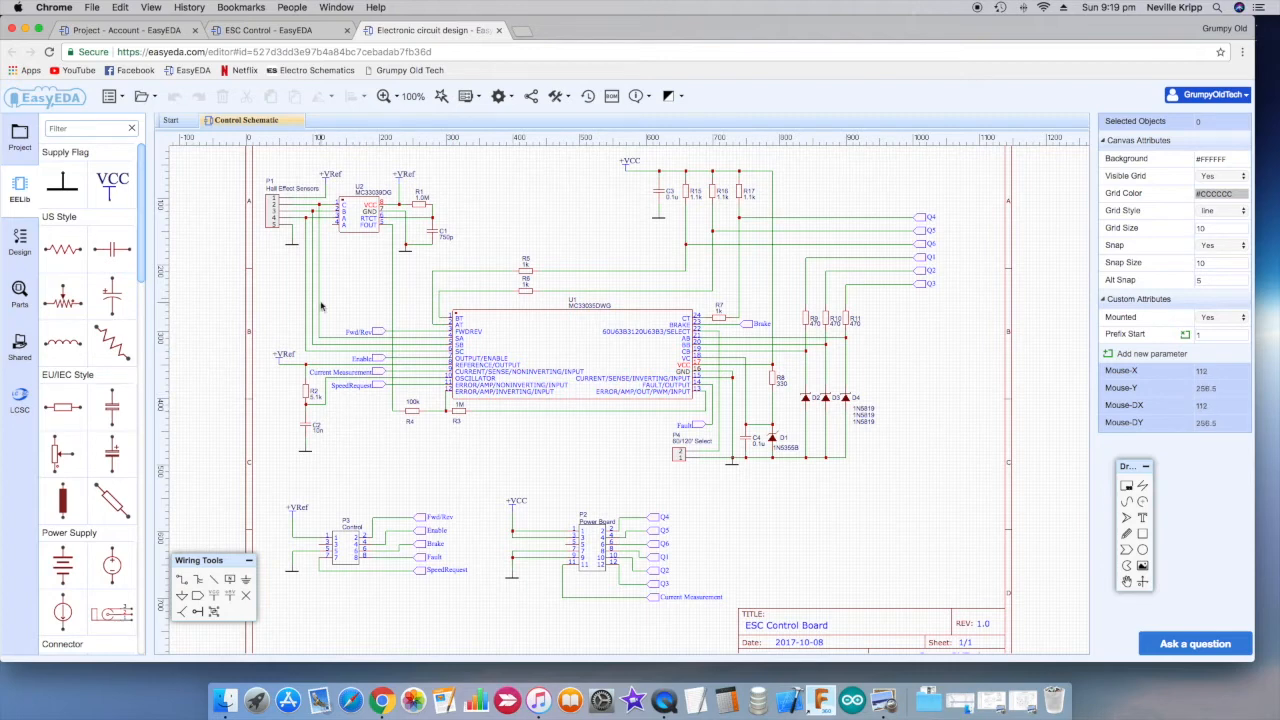
mouse_move(333, 271)
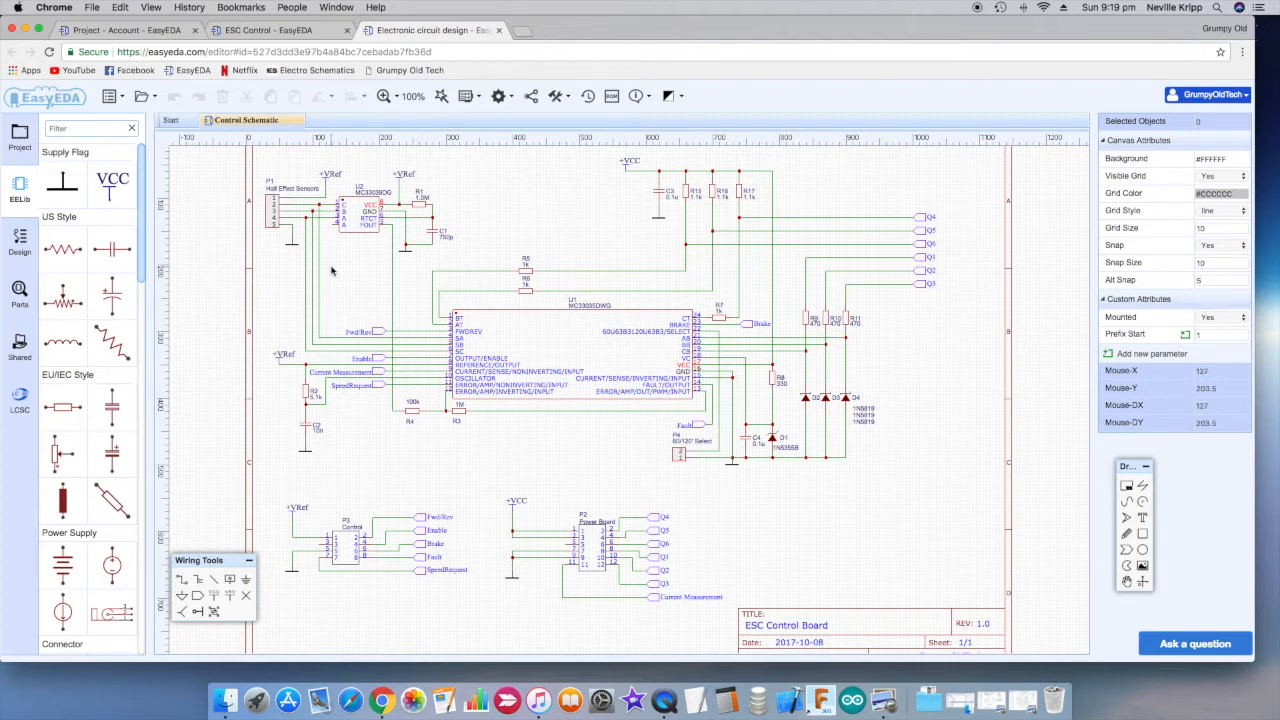
mouse_move(261, 218)
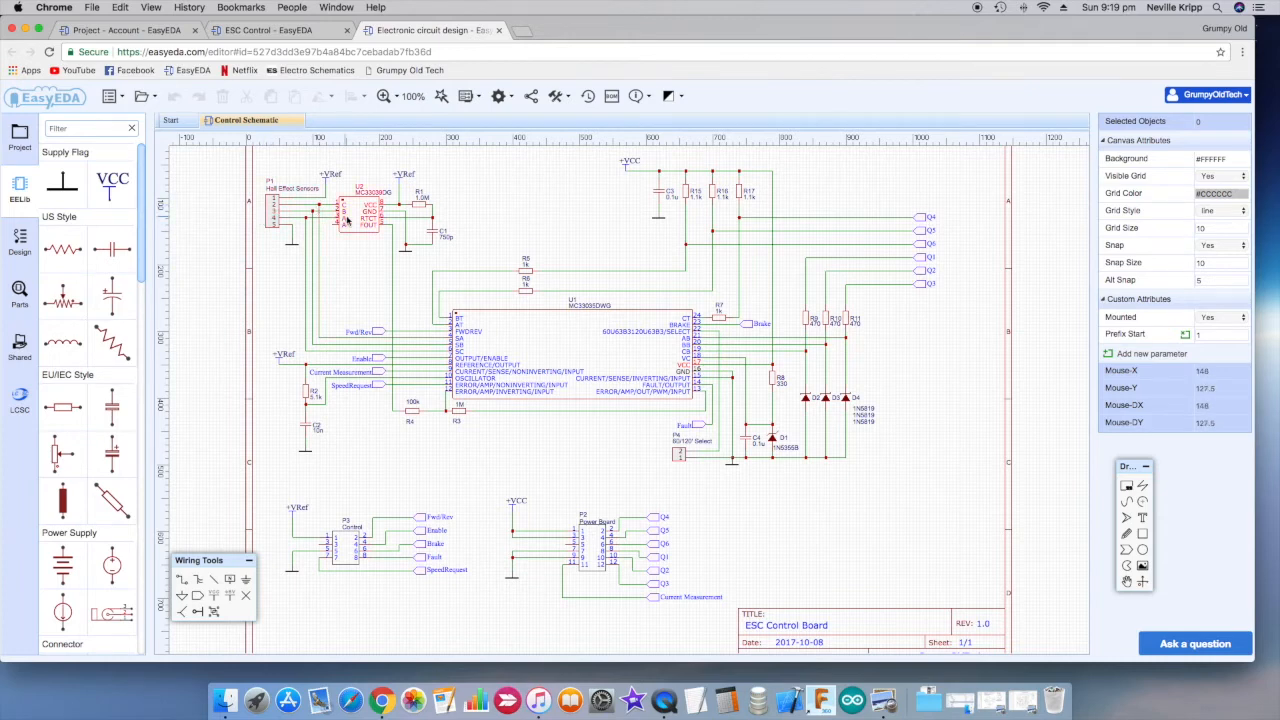
mouse_move(352, 218)
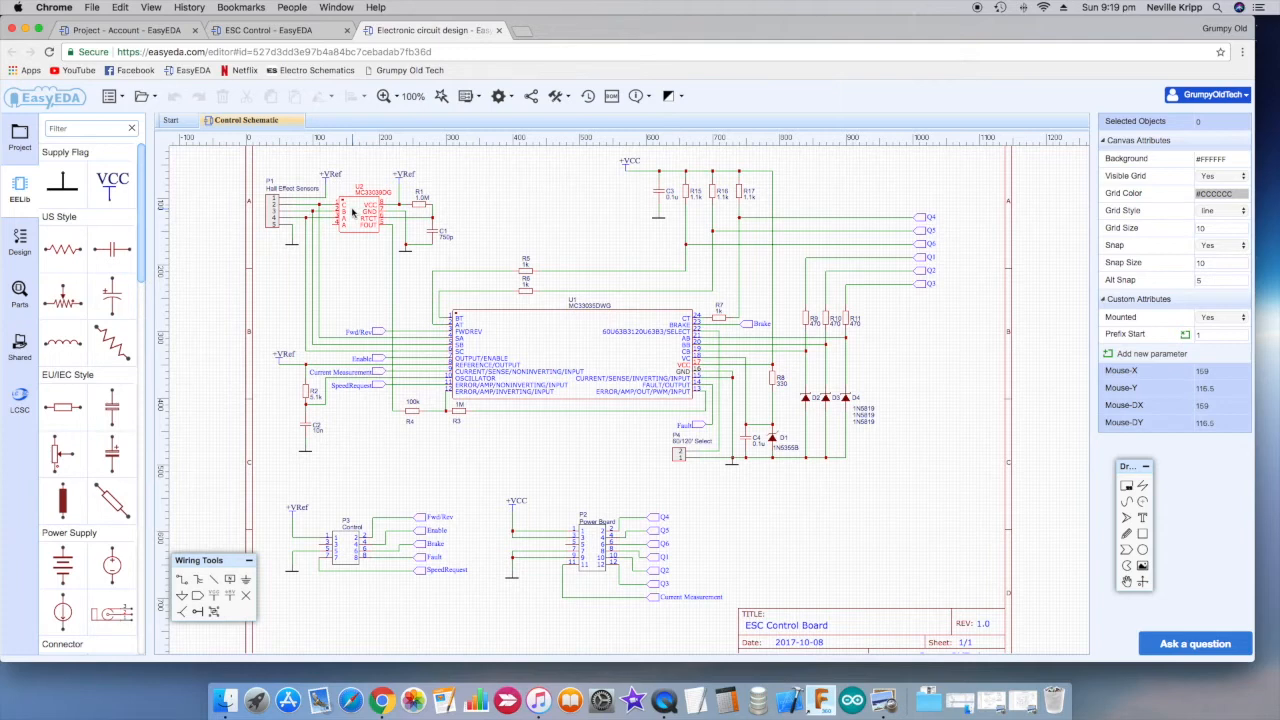
mouse_move(352, 218)
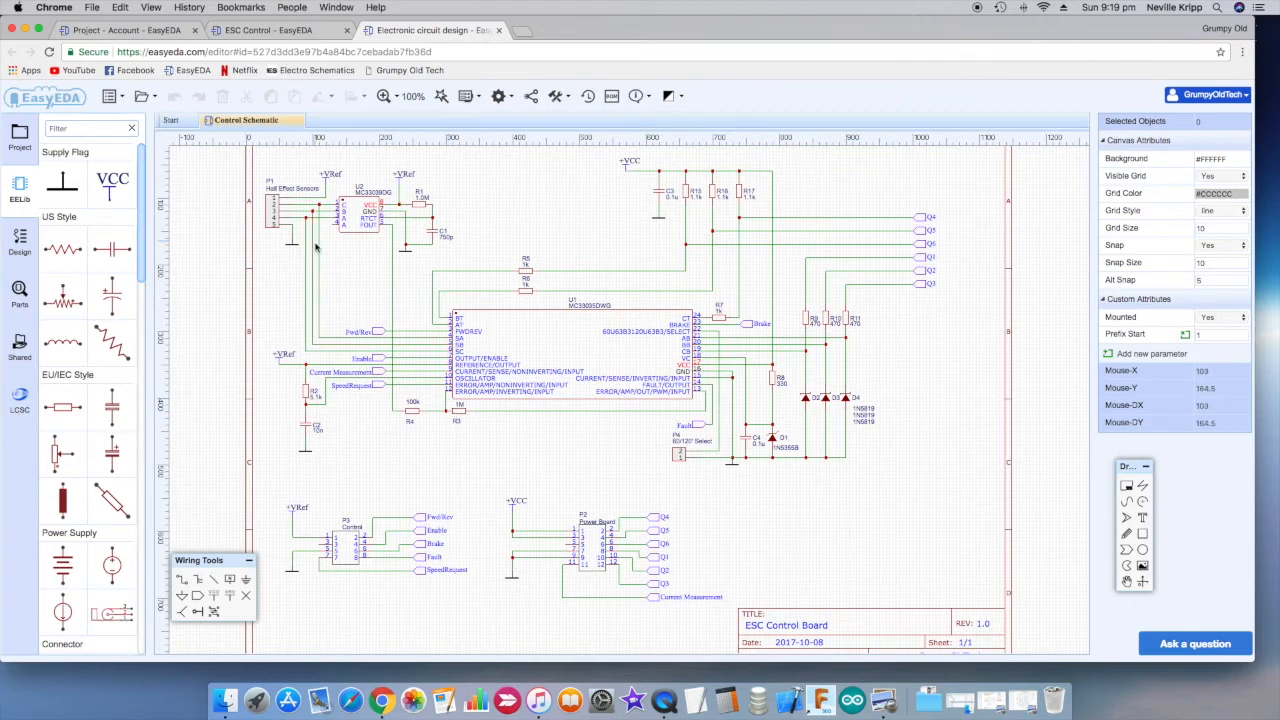
click(570, 355)
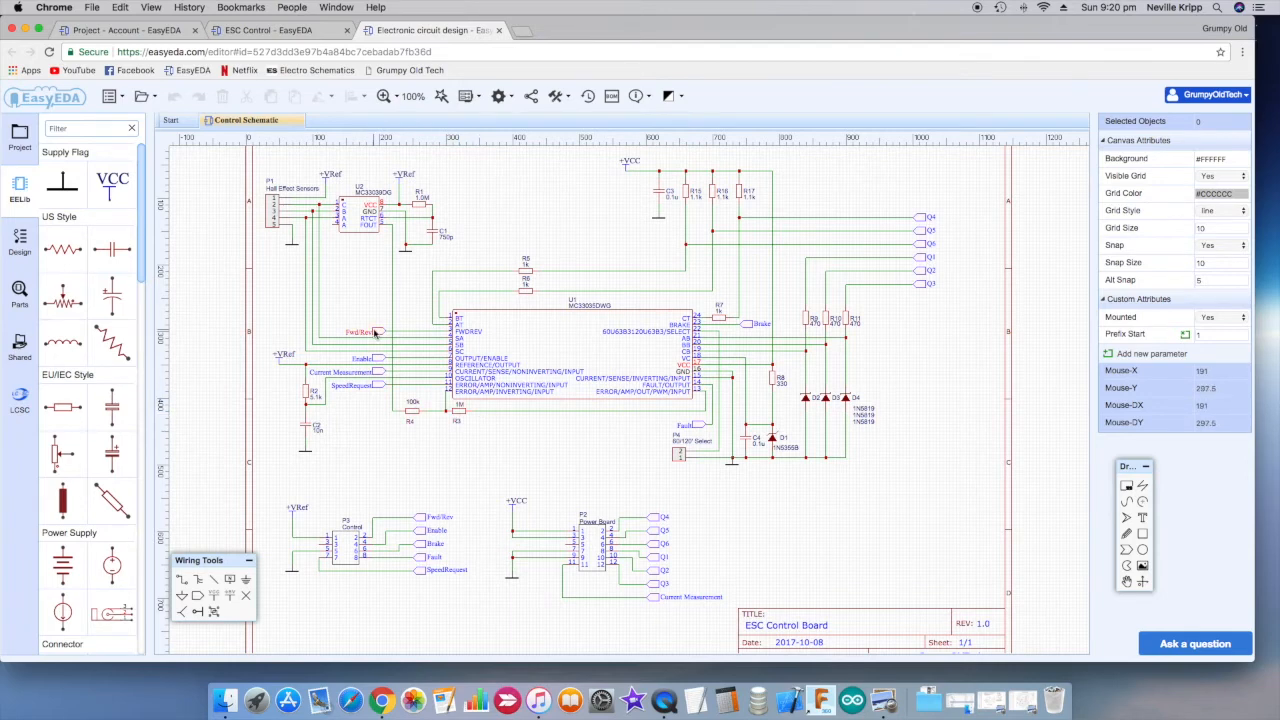
mouse_move(378, 338)
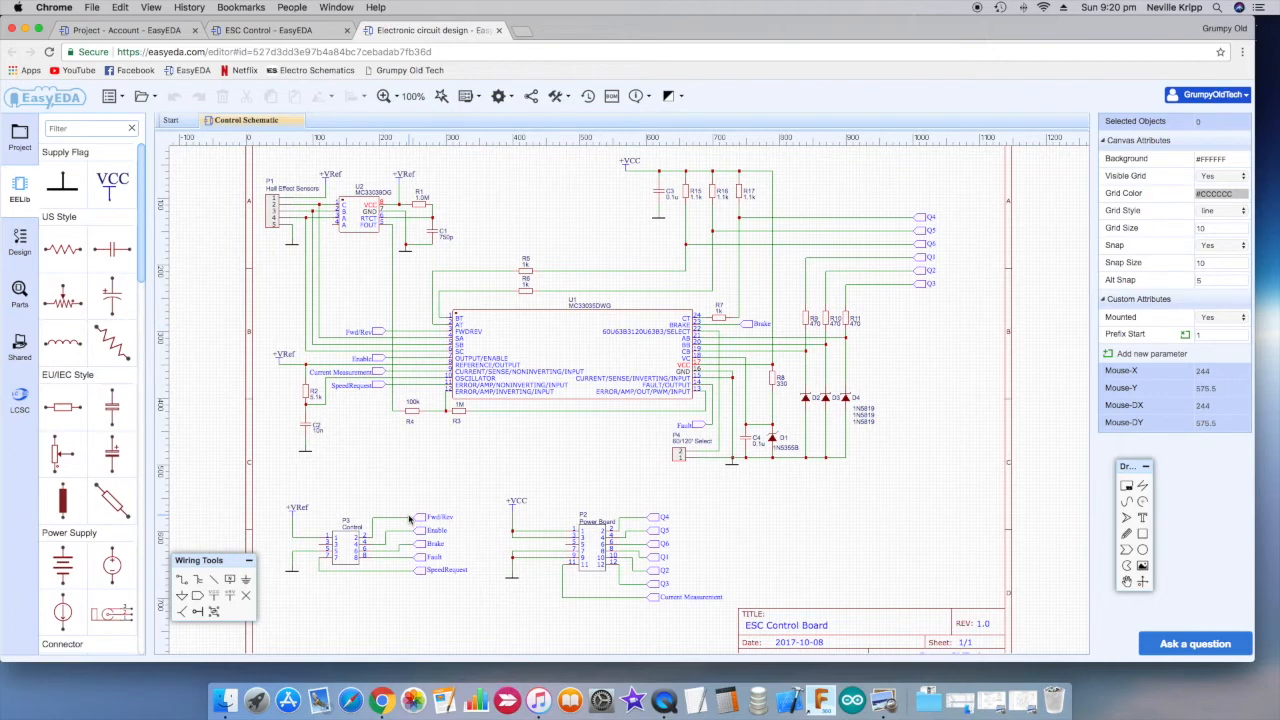
click(350, 550)
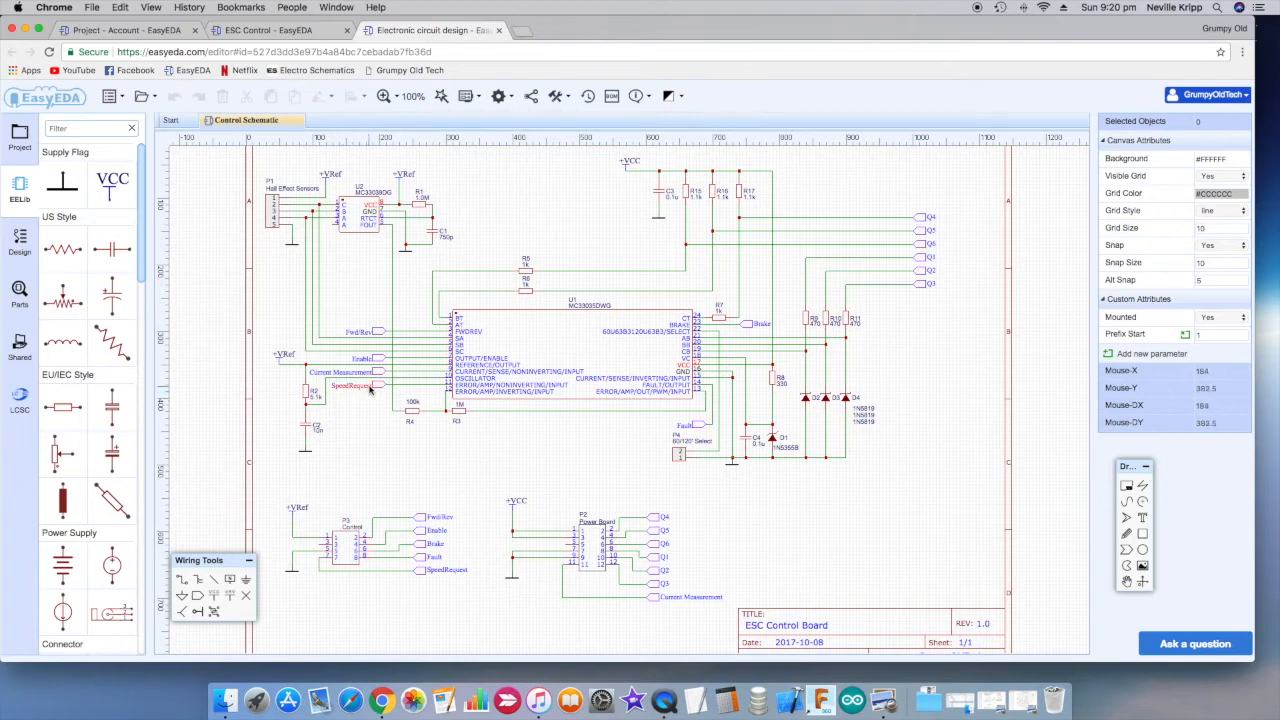
mouse_move(375, 393)
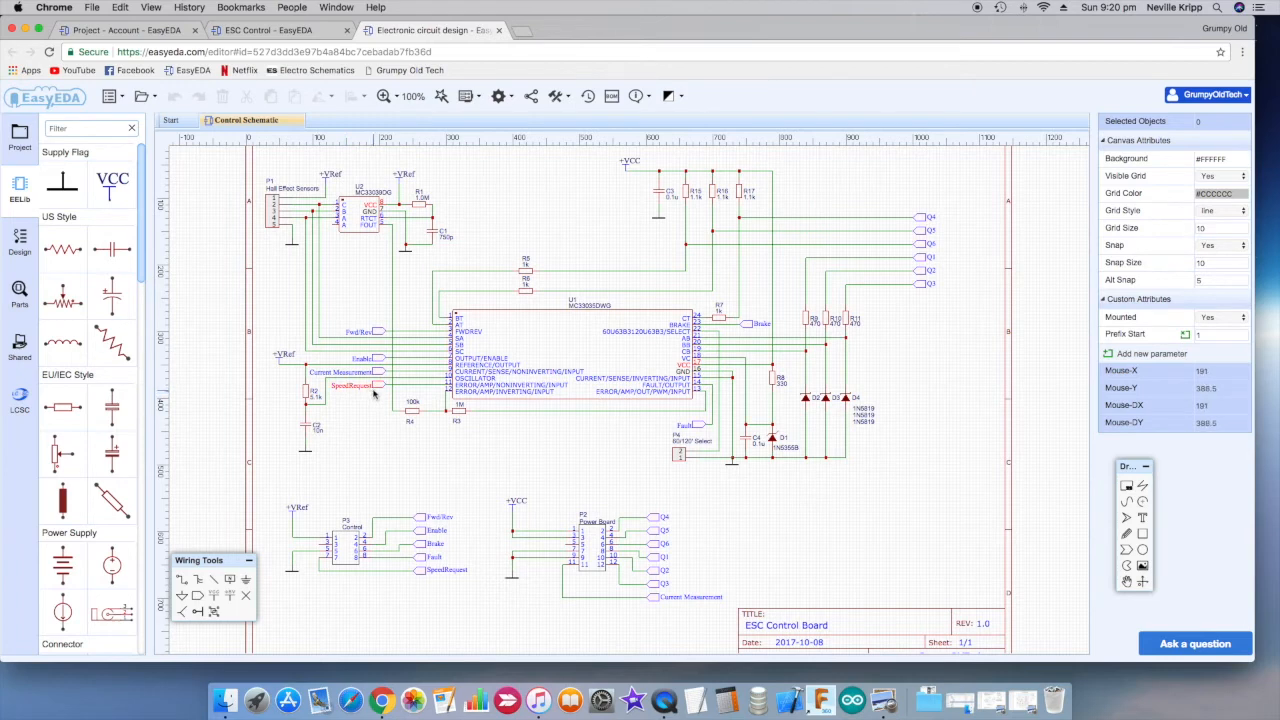
mouse_move(374, 394)
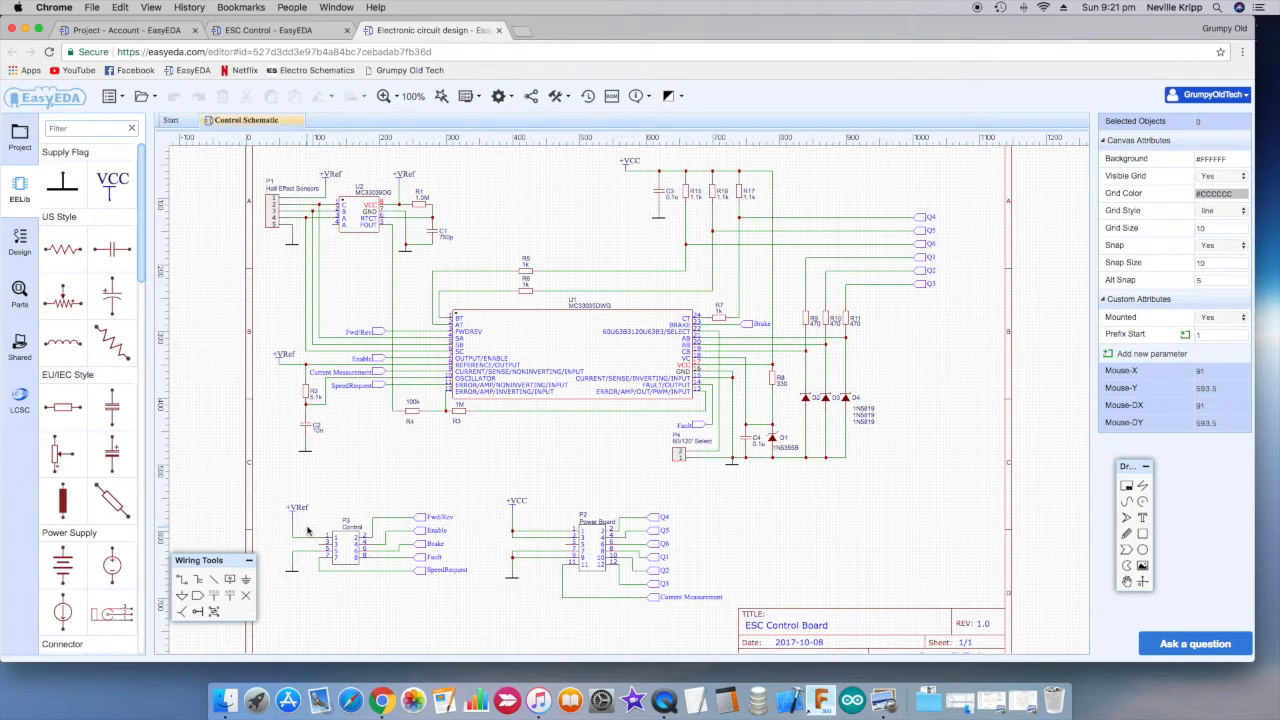
mouse_move(790, 391)
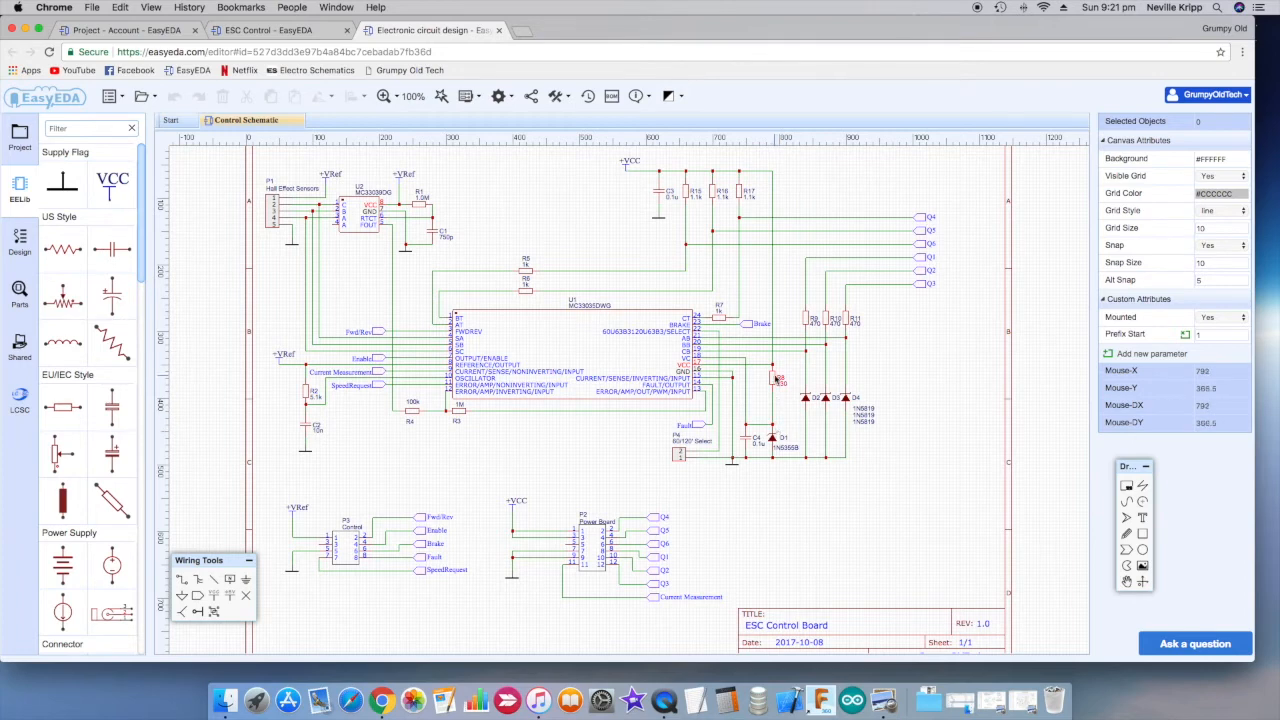
mouse_move(778, 382)
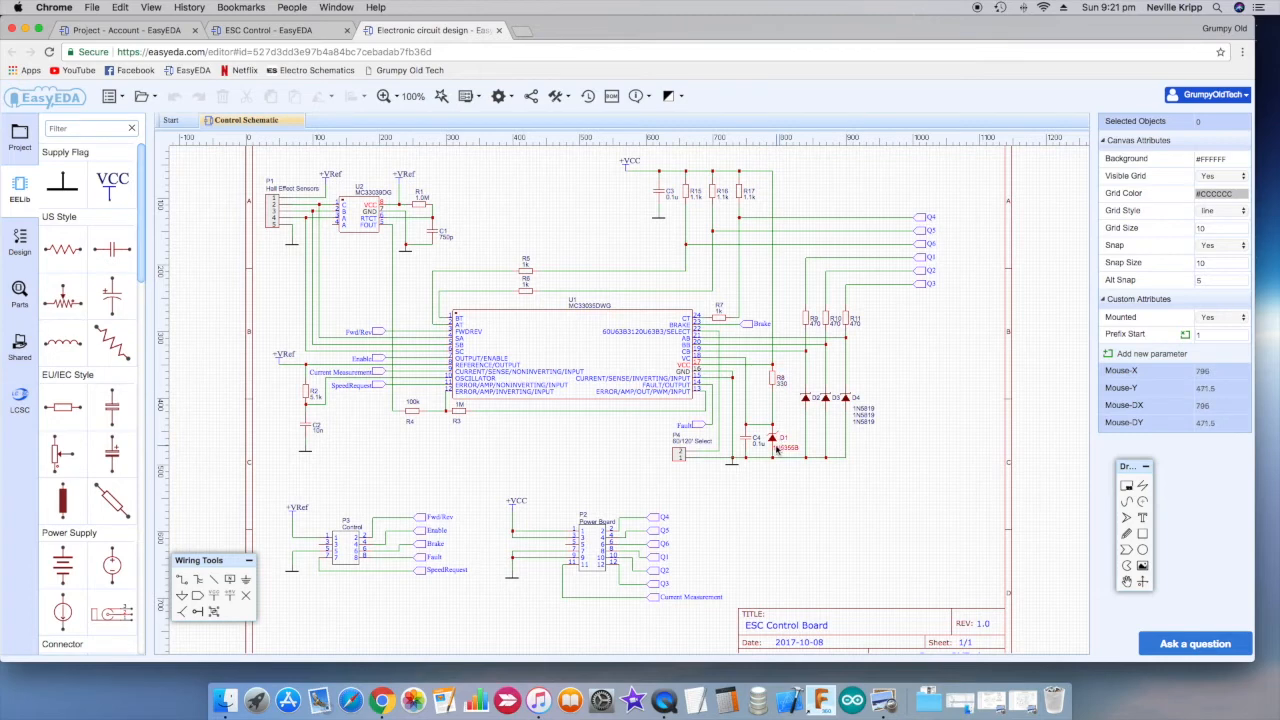
mouse_move(775, 447)
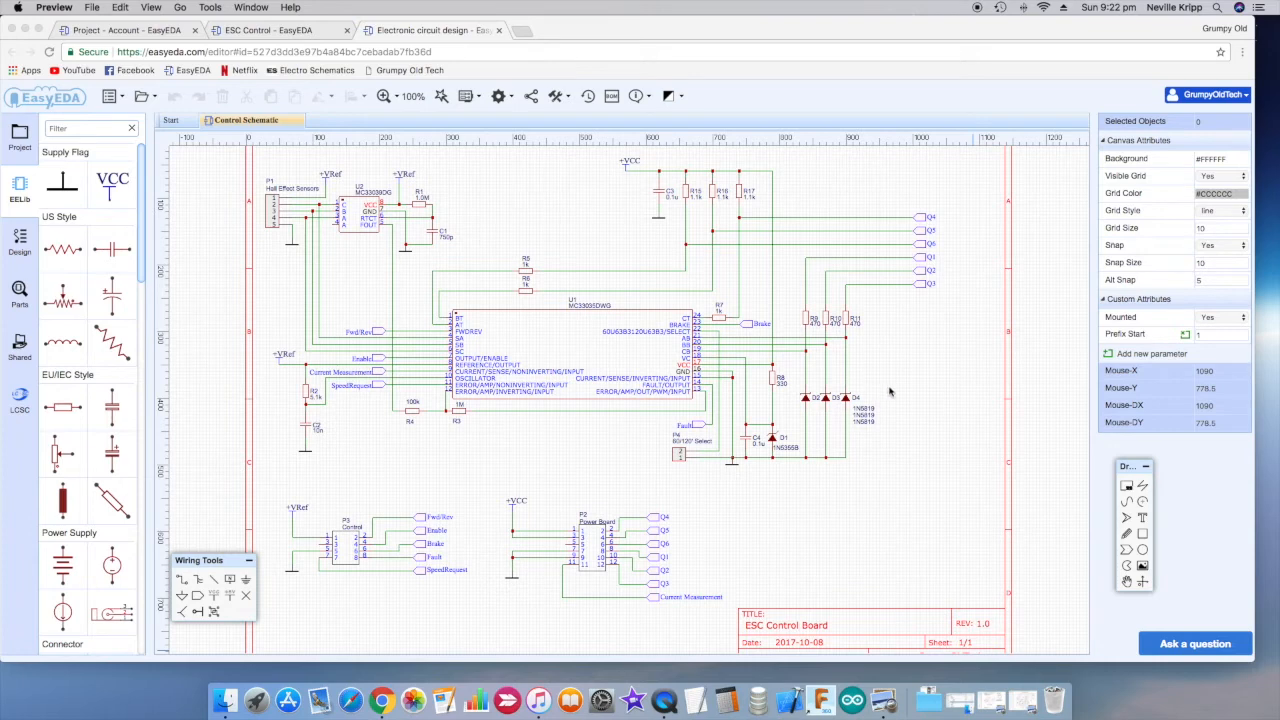
mouse_move(780, 200)
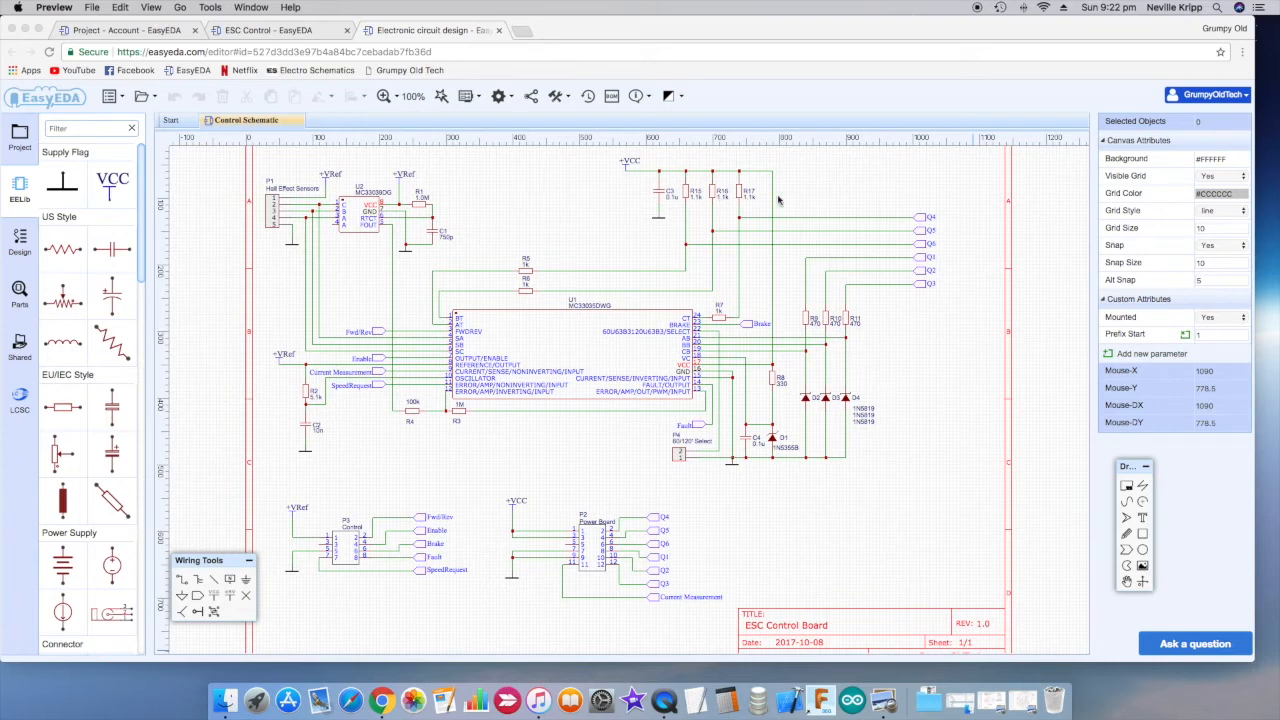
mouse_move(509, 281)
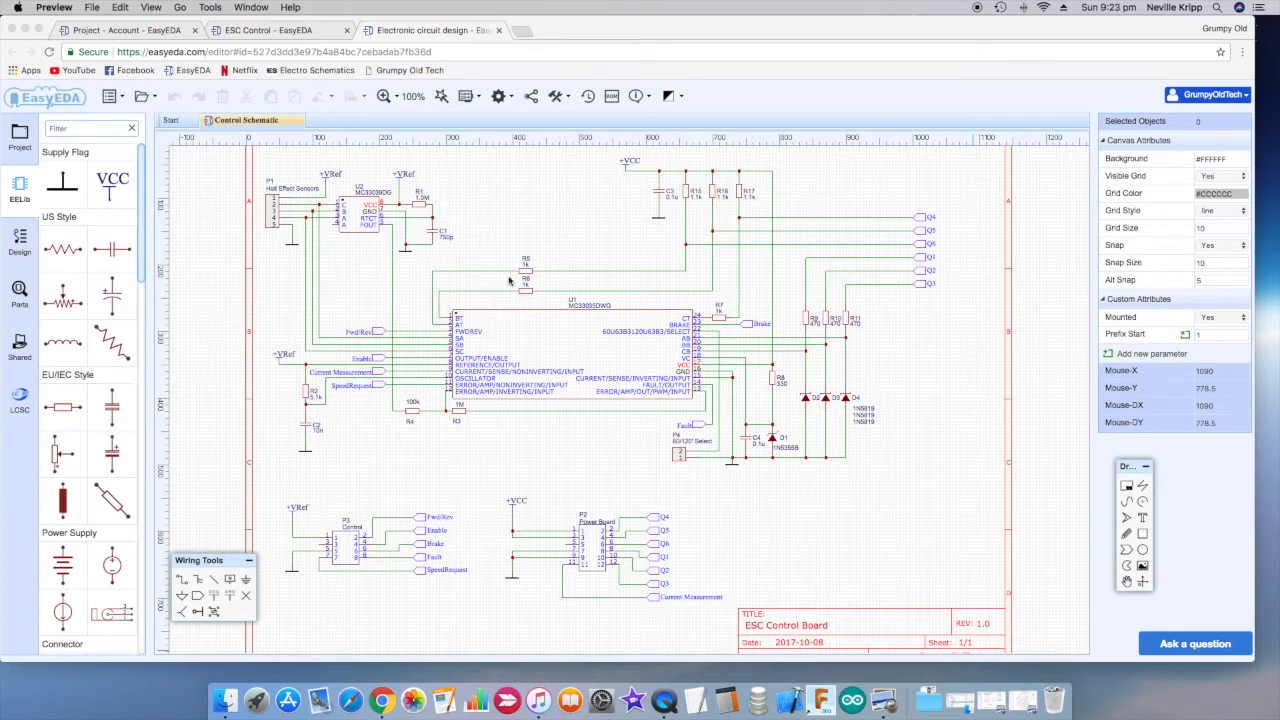
mouse_move(697, 315)
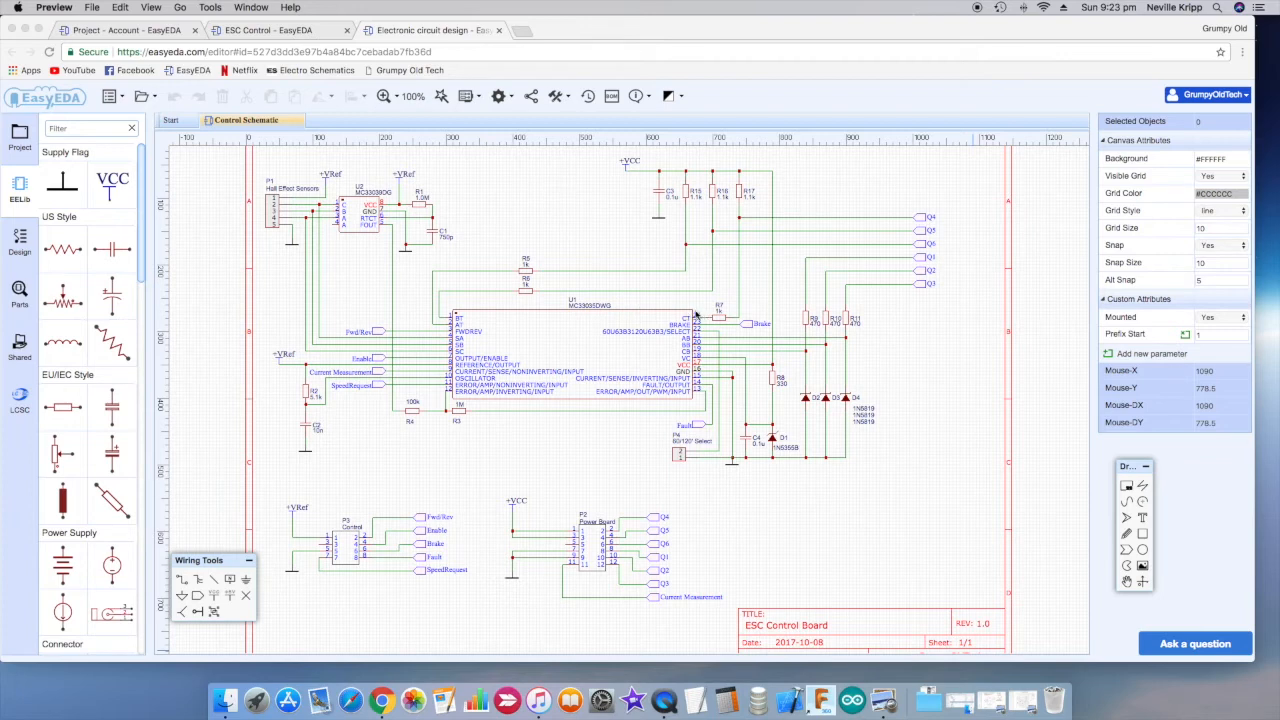
mouse_move(563, 259)
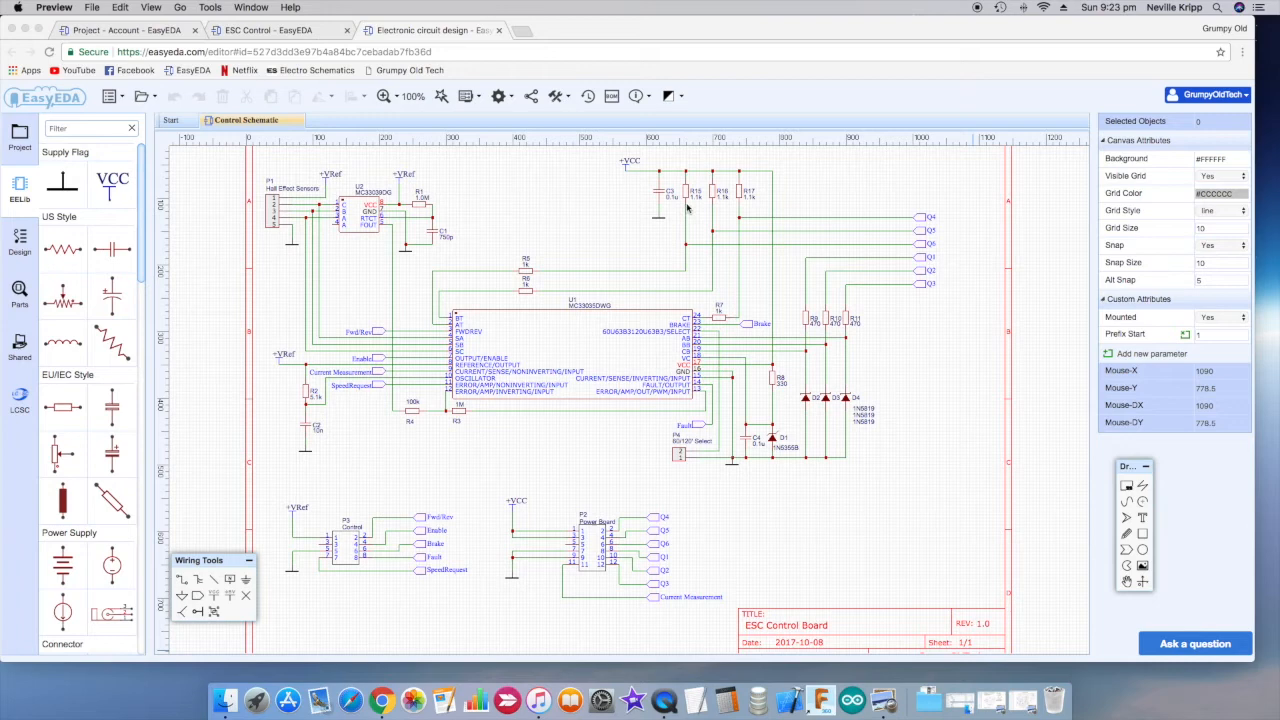
mouse_move(680, 277)
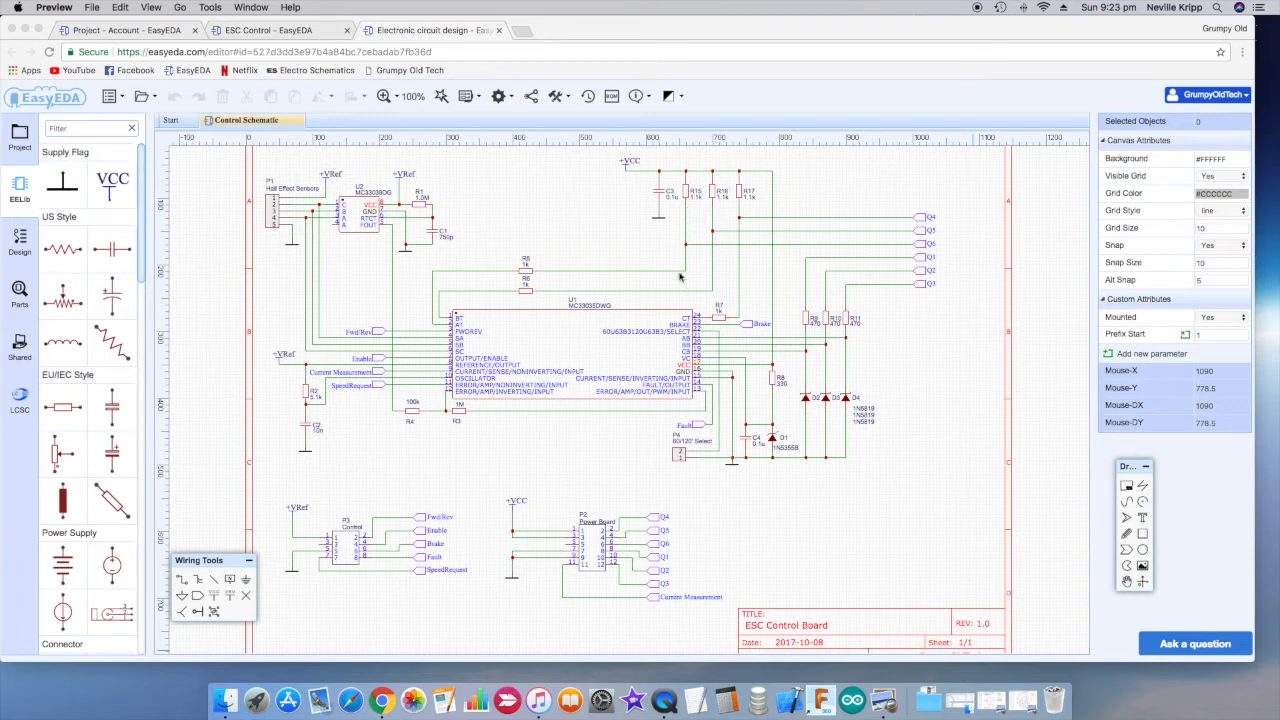
mouse_move(743, 180)
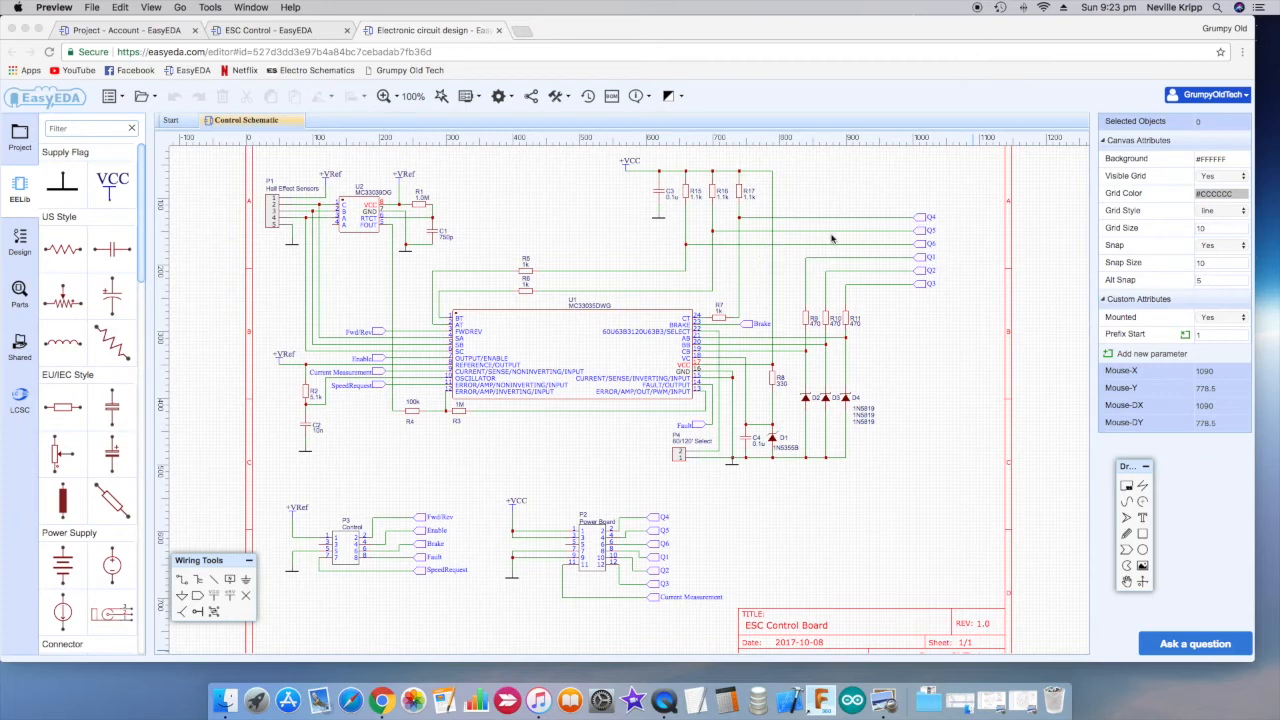
mouse_move(940, 232)
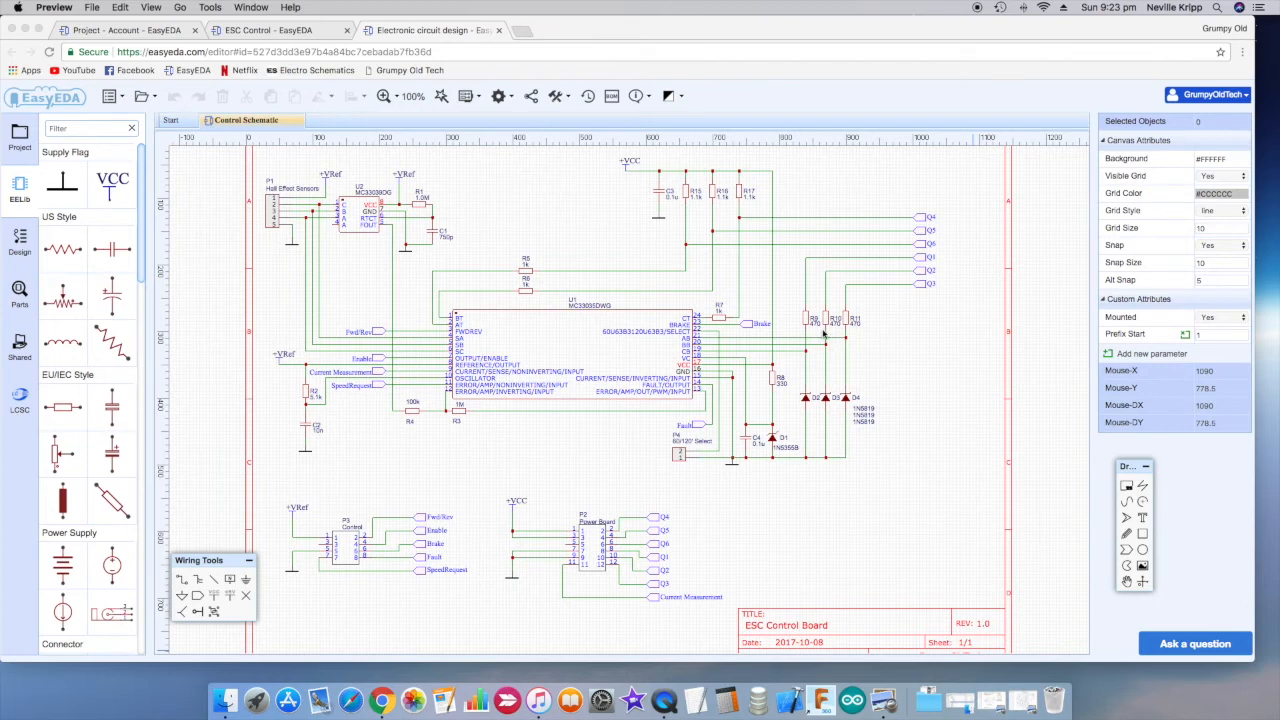
mouse_move(940, 278)
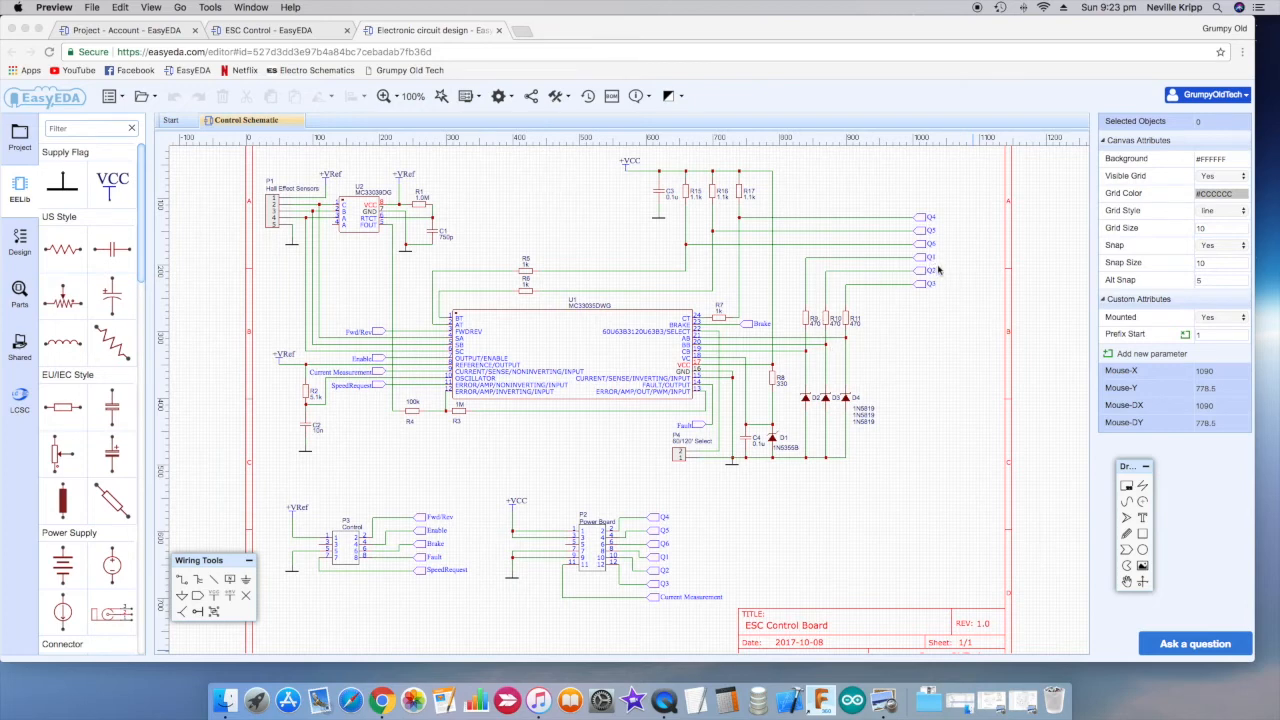
mouse_move(855, 430)
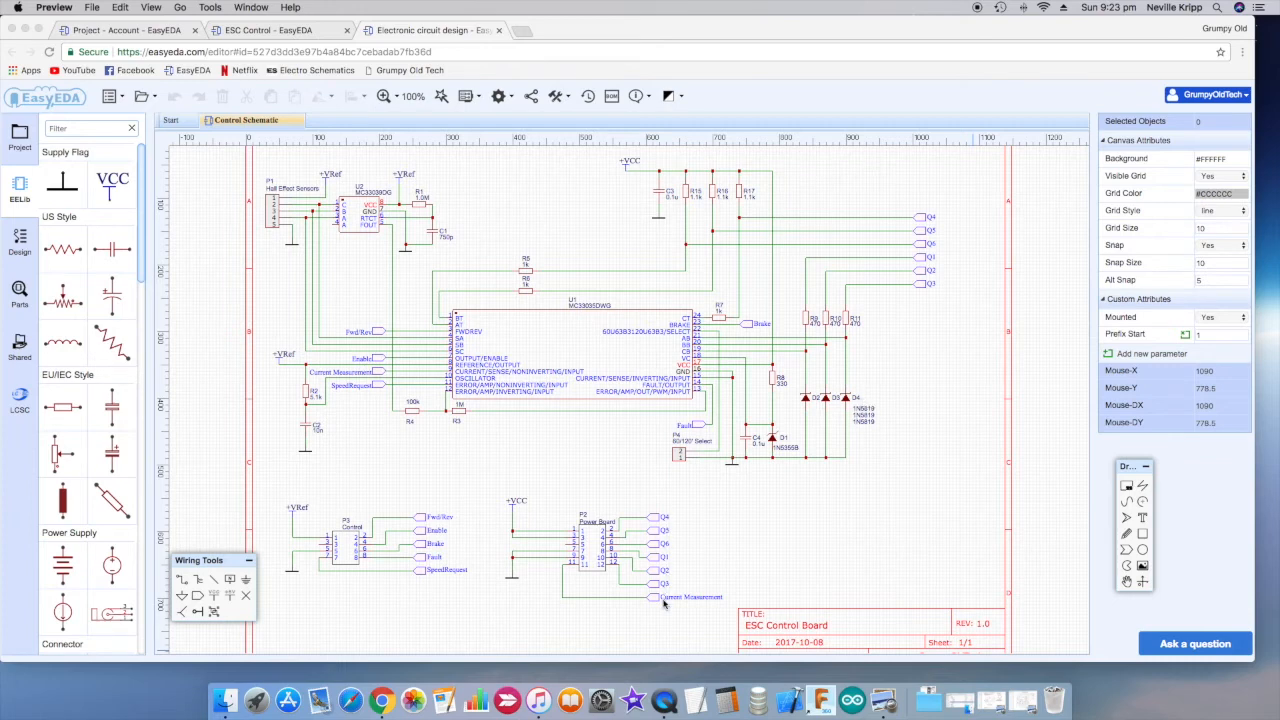
mouse_move(588, 537)
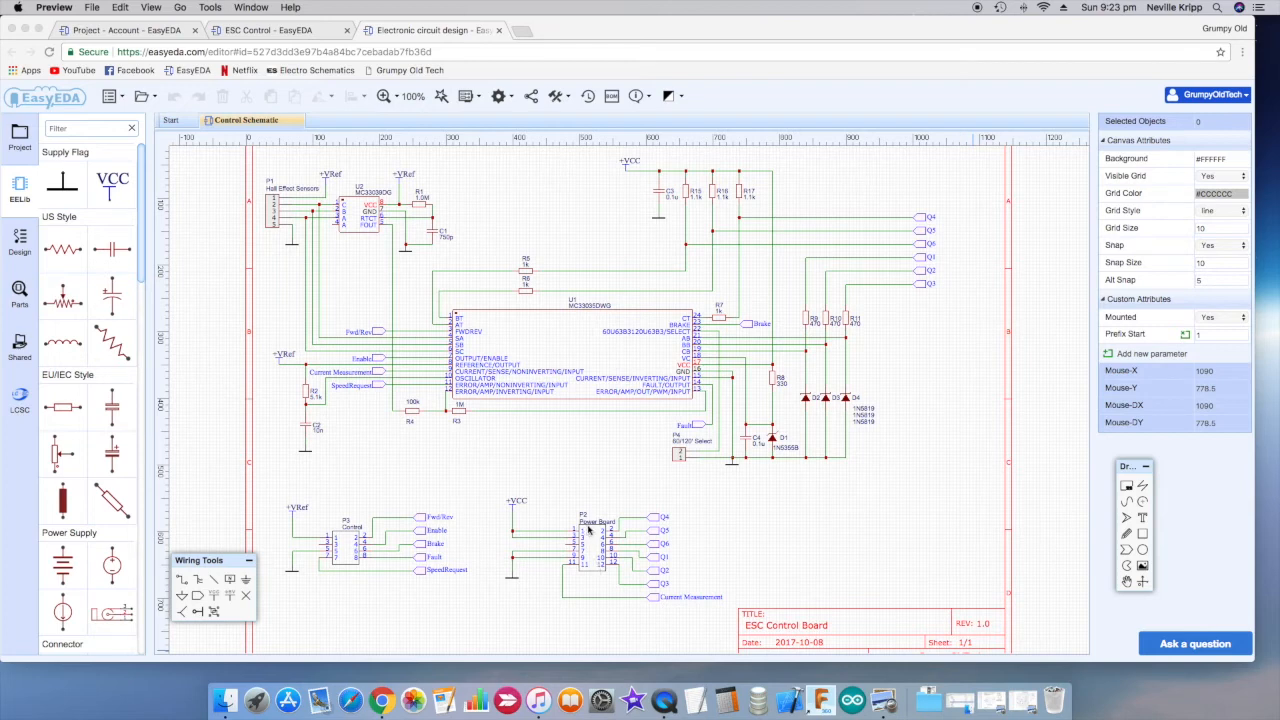
mouse_move(583, 573)
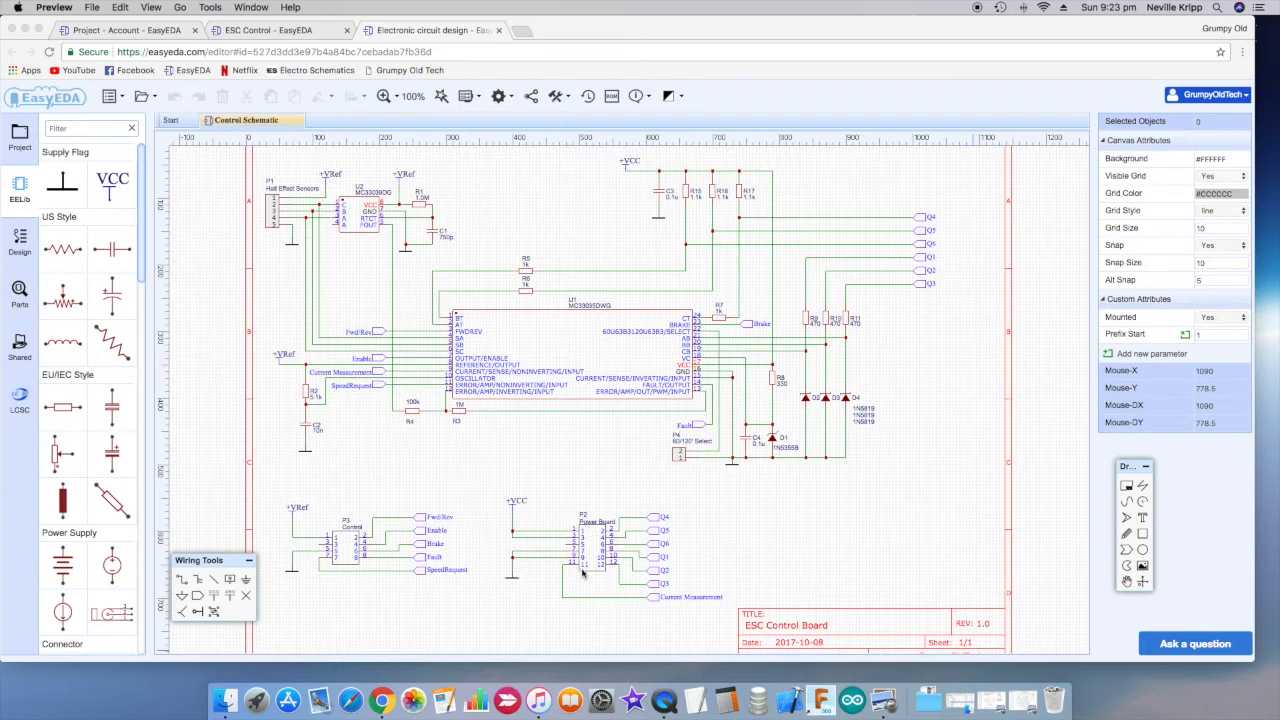
mouse_move(670, 602)
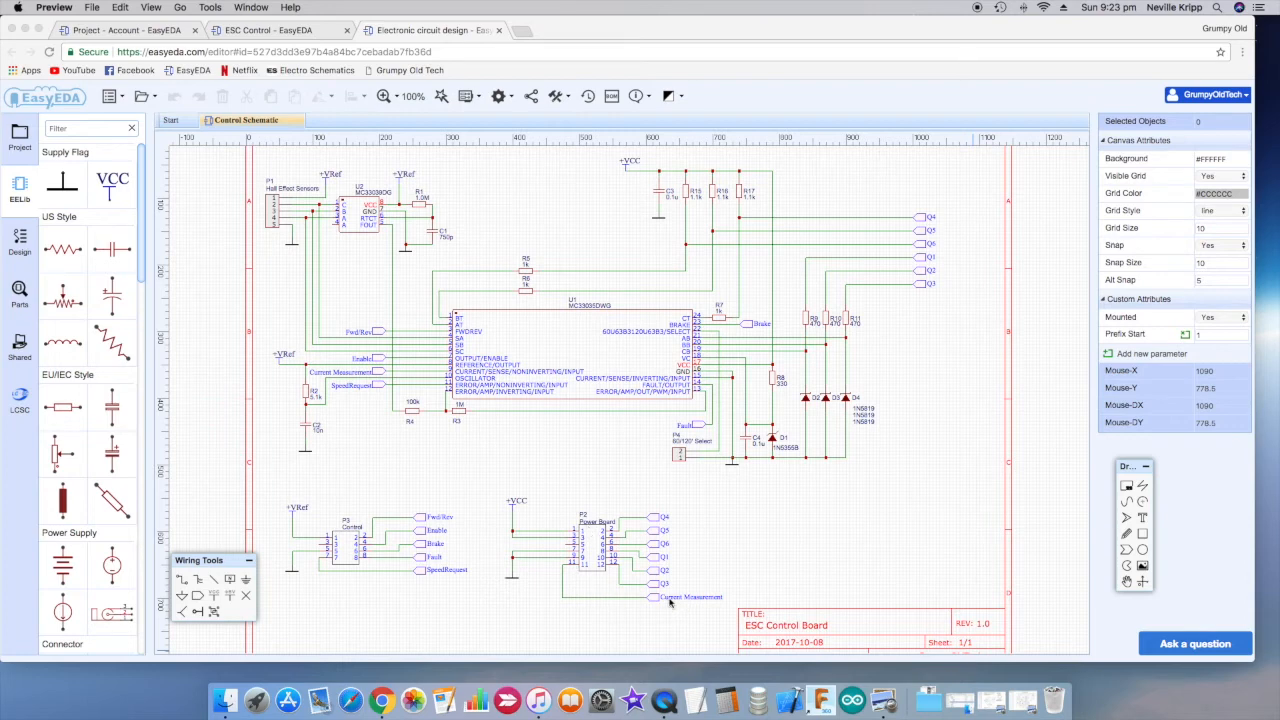
mouse_move(668, 603)
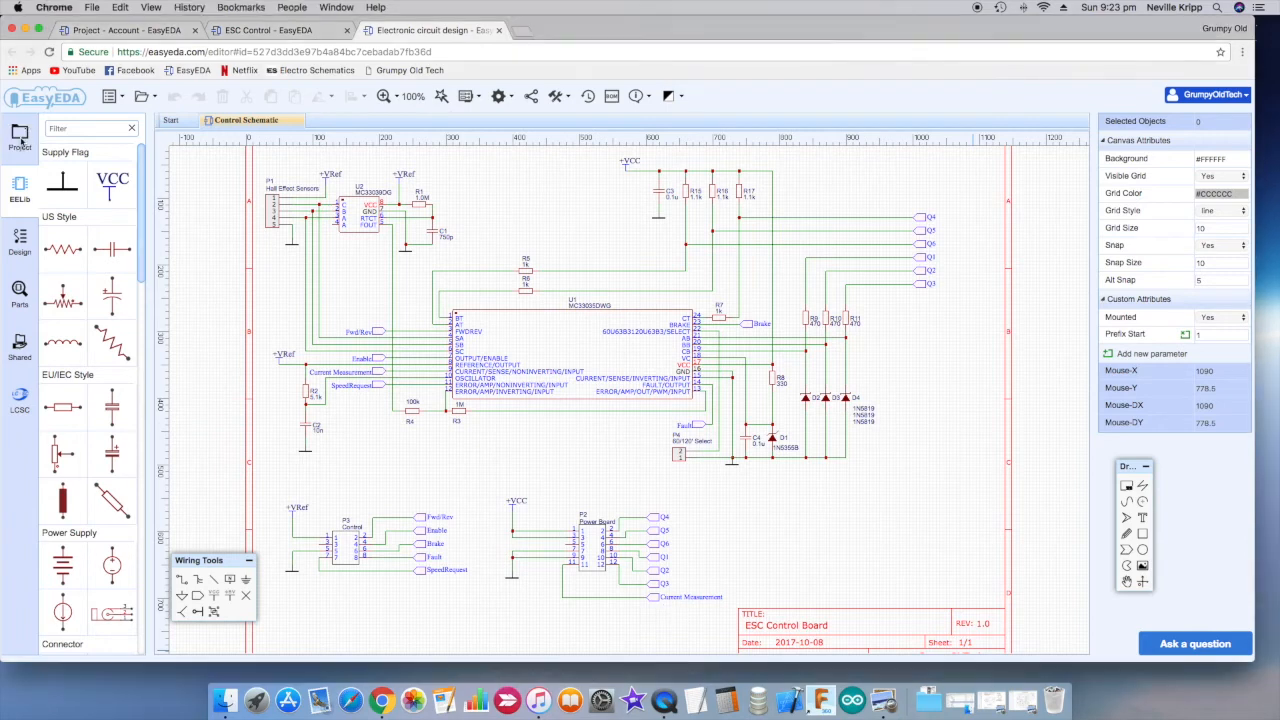
Step: Show the project tree listing the ESC schematics and boards
click(19, 137)
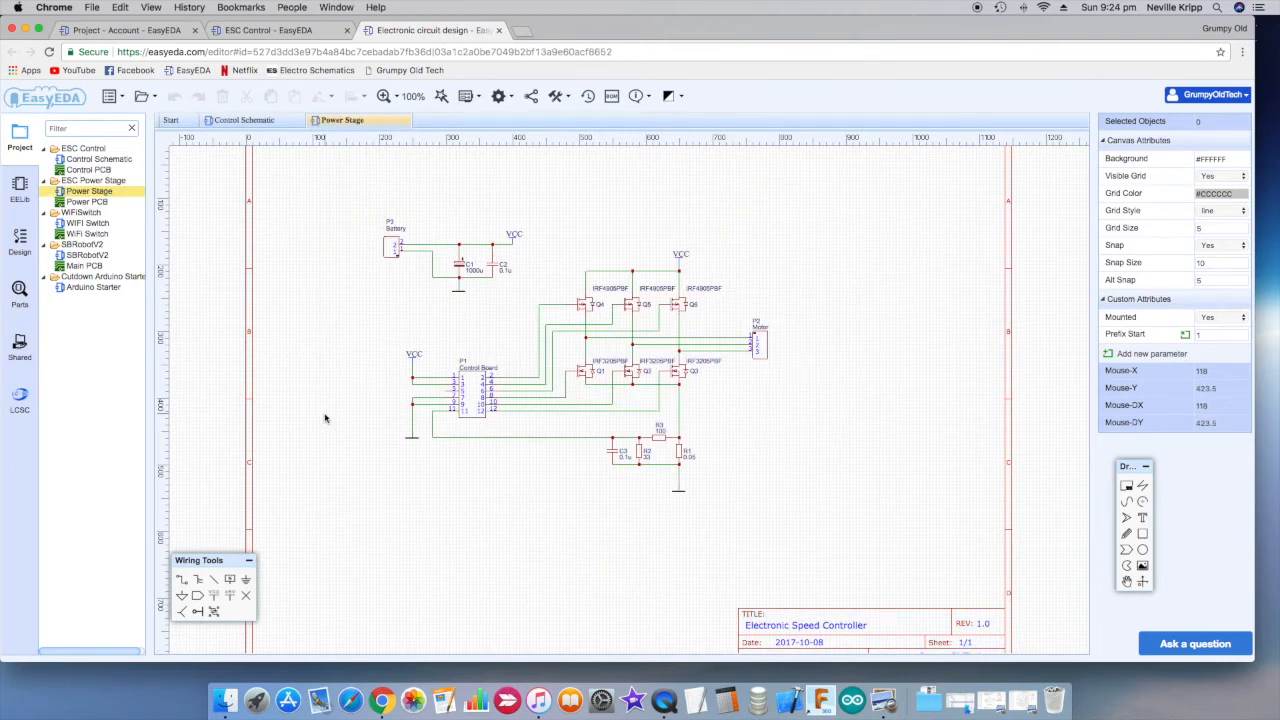
mouse_move(397, 265)
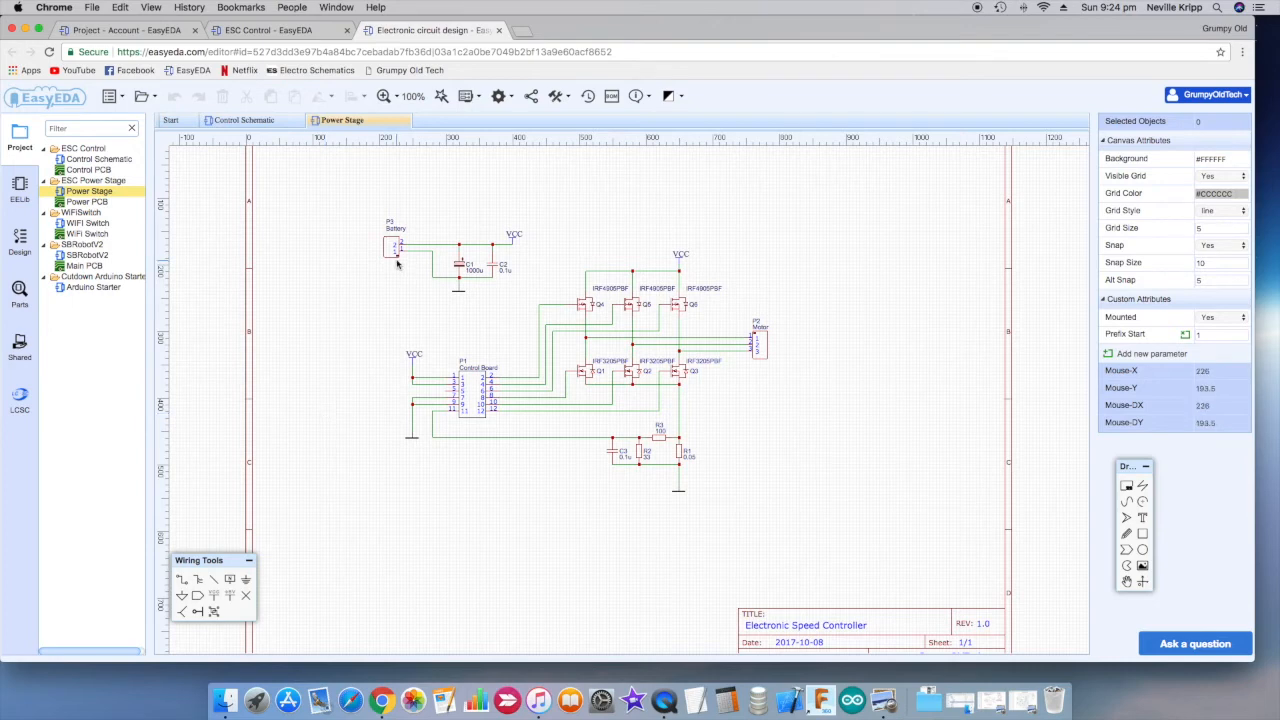
mouse_move(479, 301)
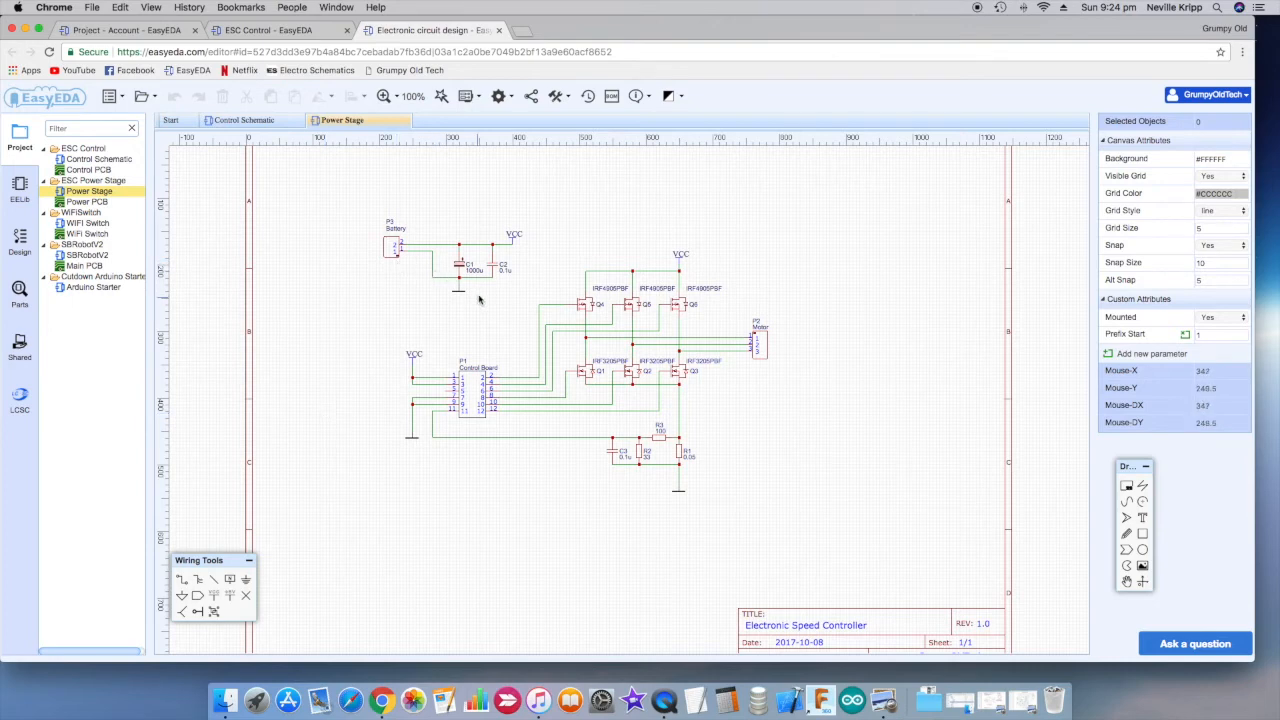
mouse_move(520, 285)
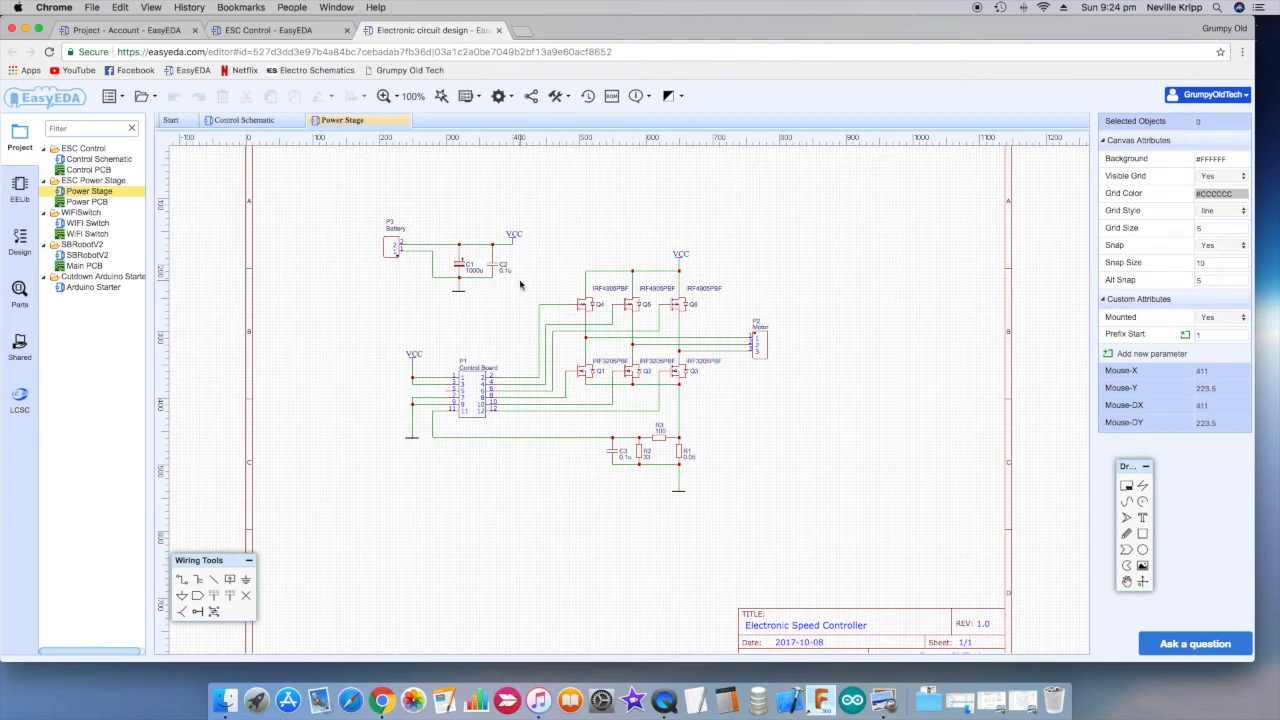
mouse_move(513, 283)
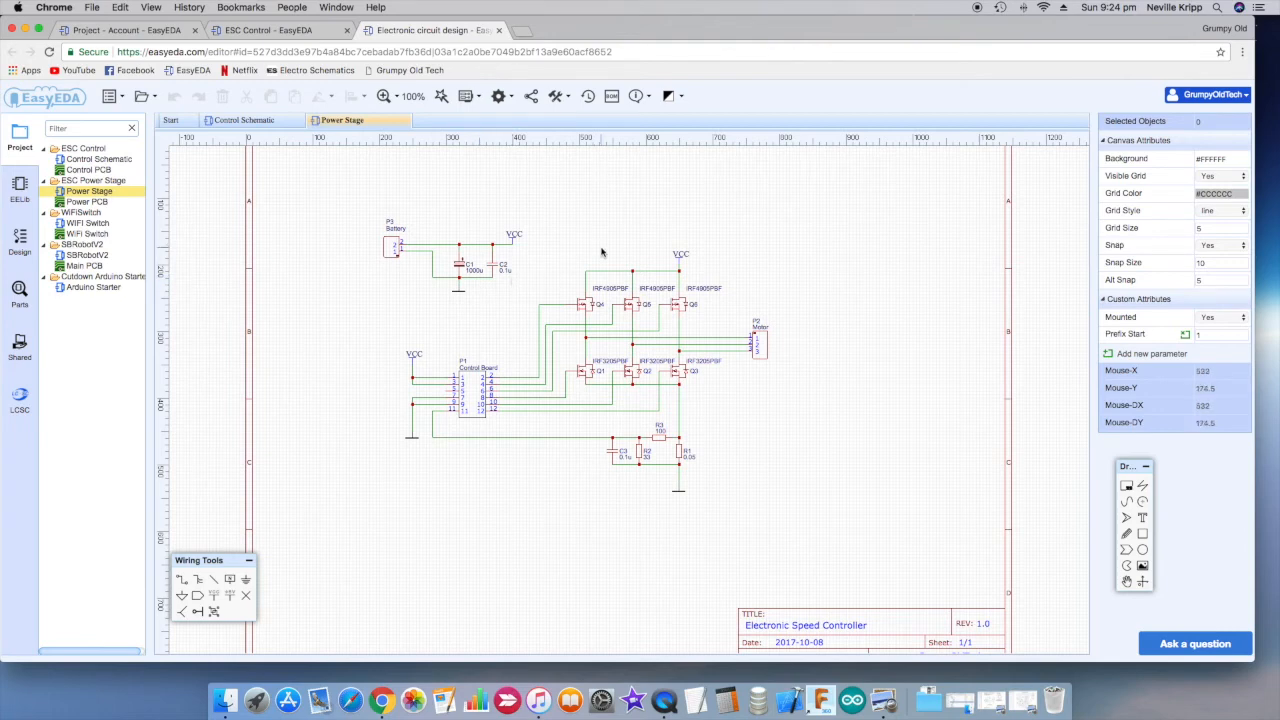
mouse_move(600, 430)
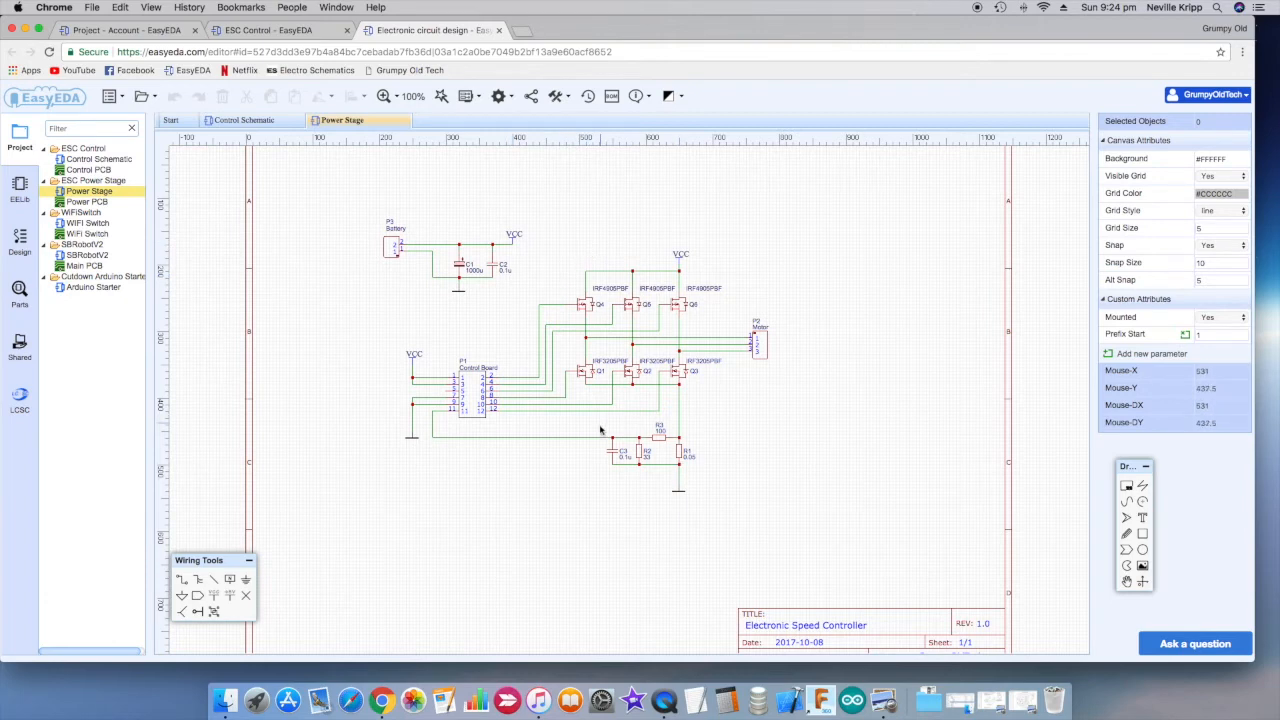
mouse_move(685, 452)
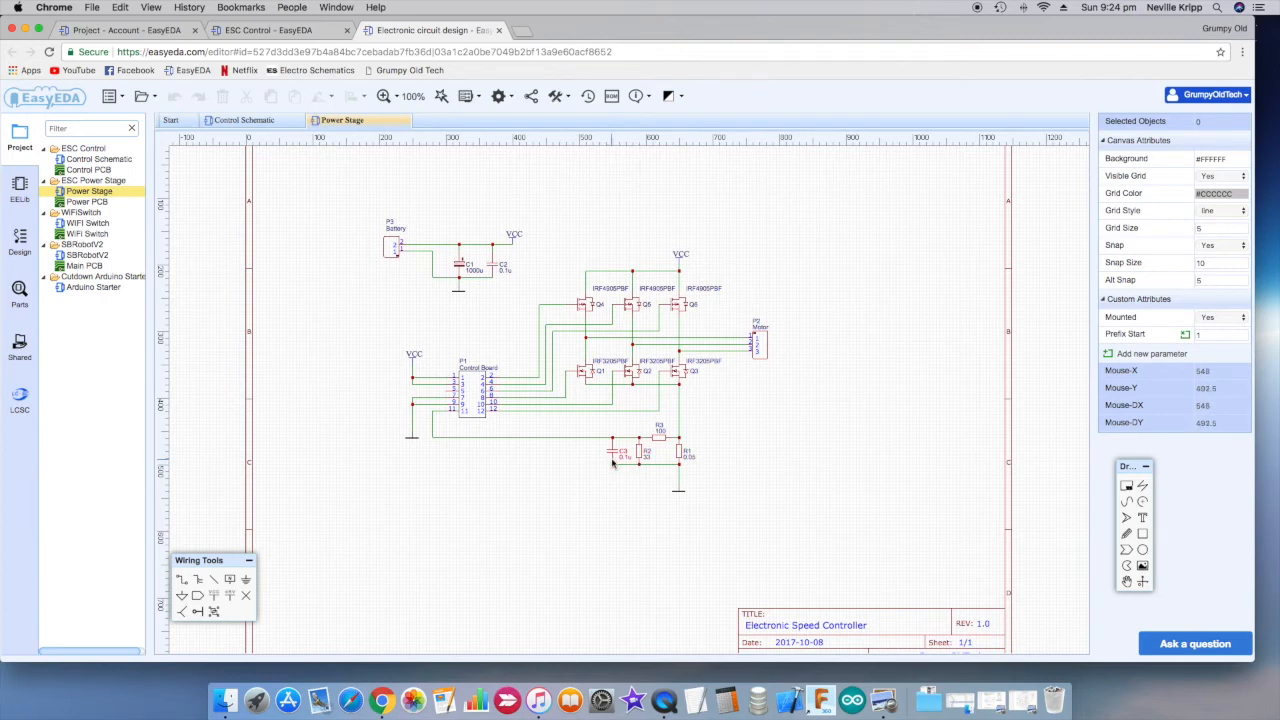
mouse_move(613, 462)
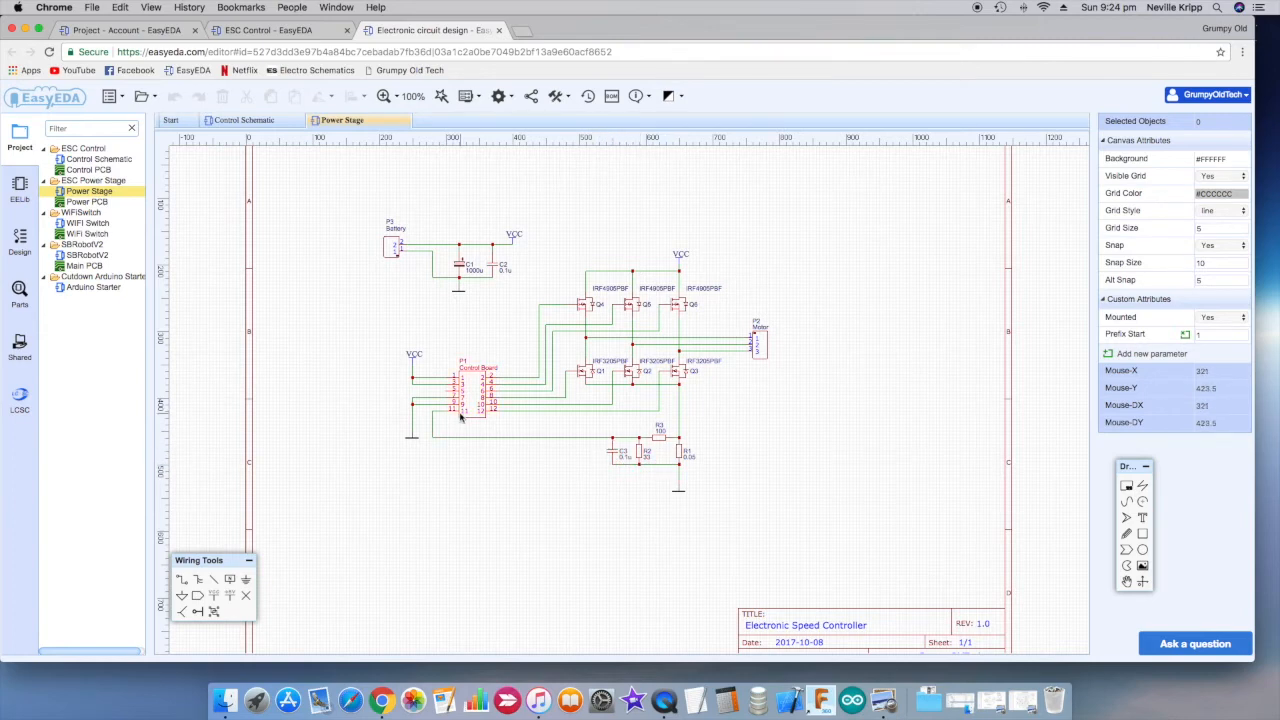
mouse_move(490, 378)
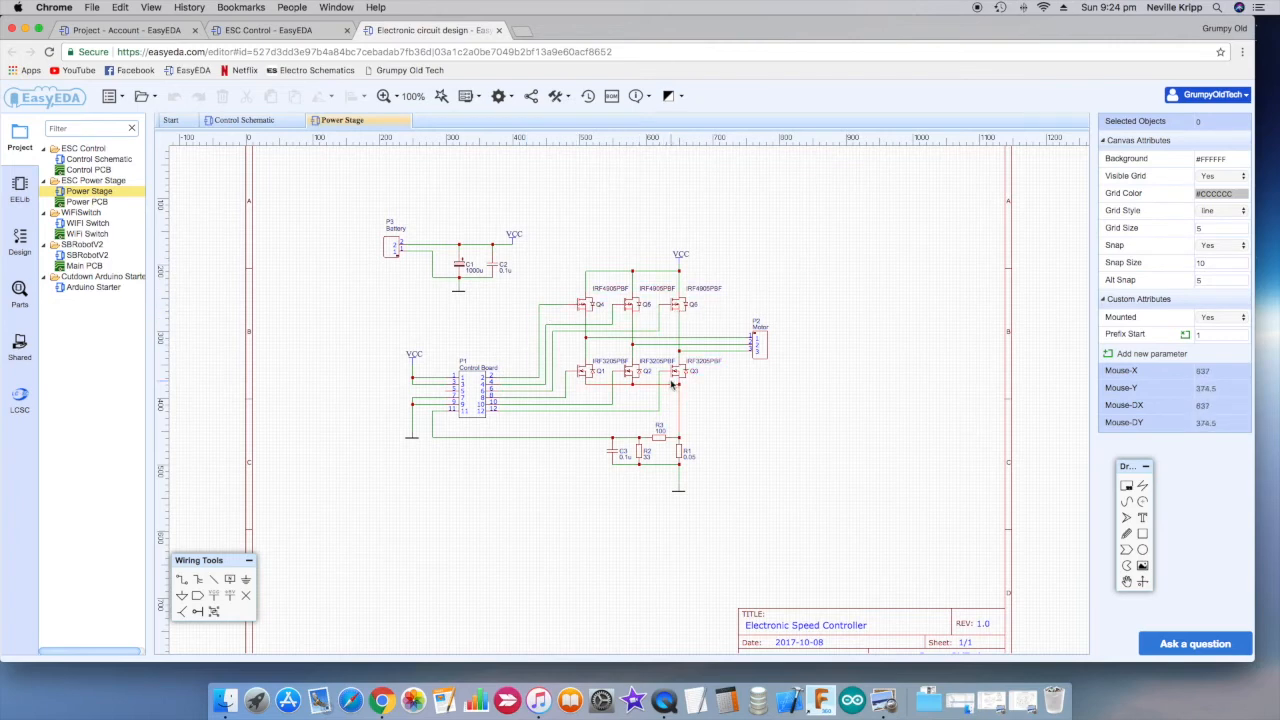
mouse_move(742, 362)
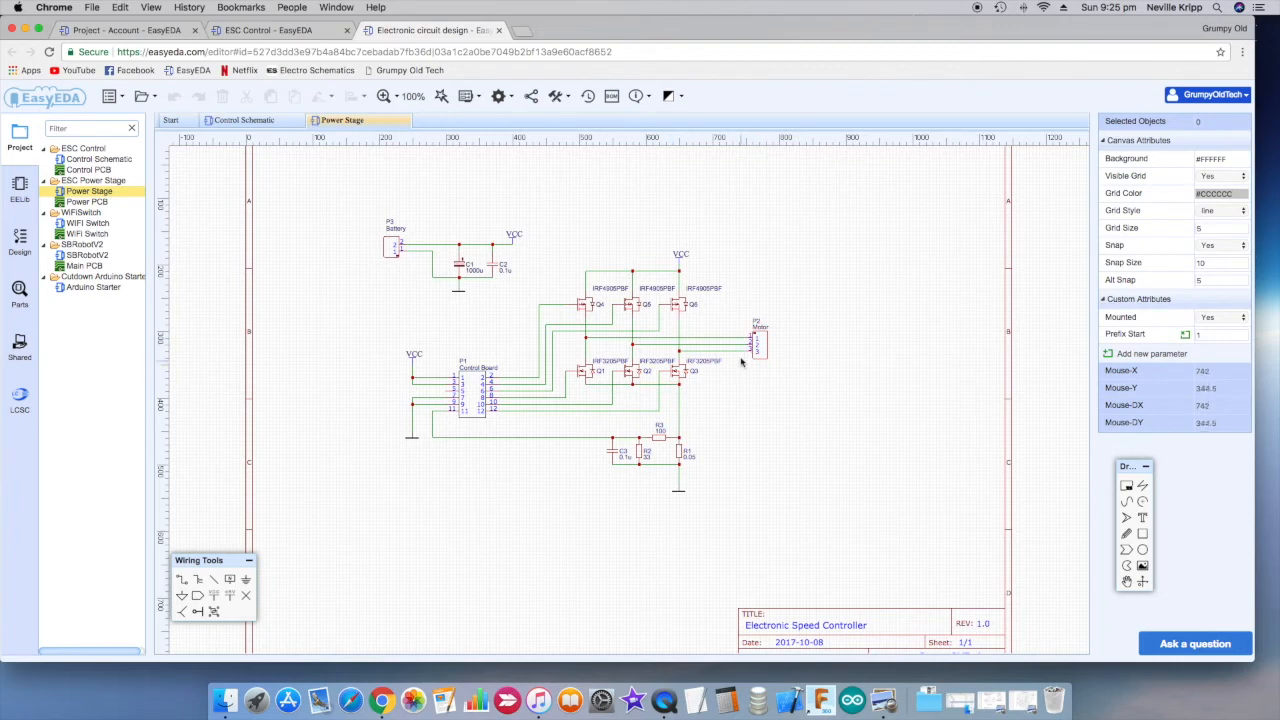
mouse_move(795, 318)
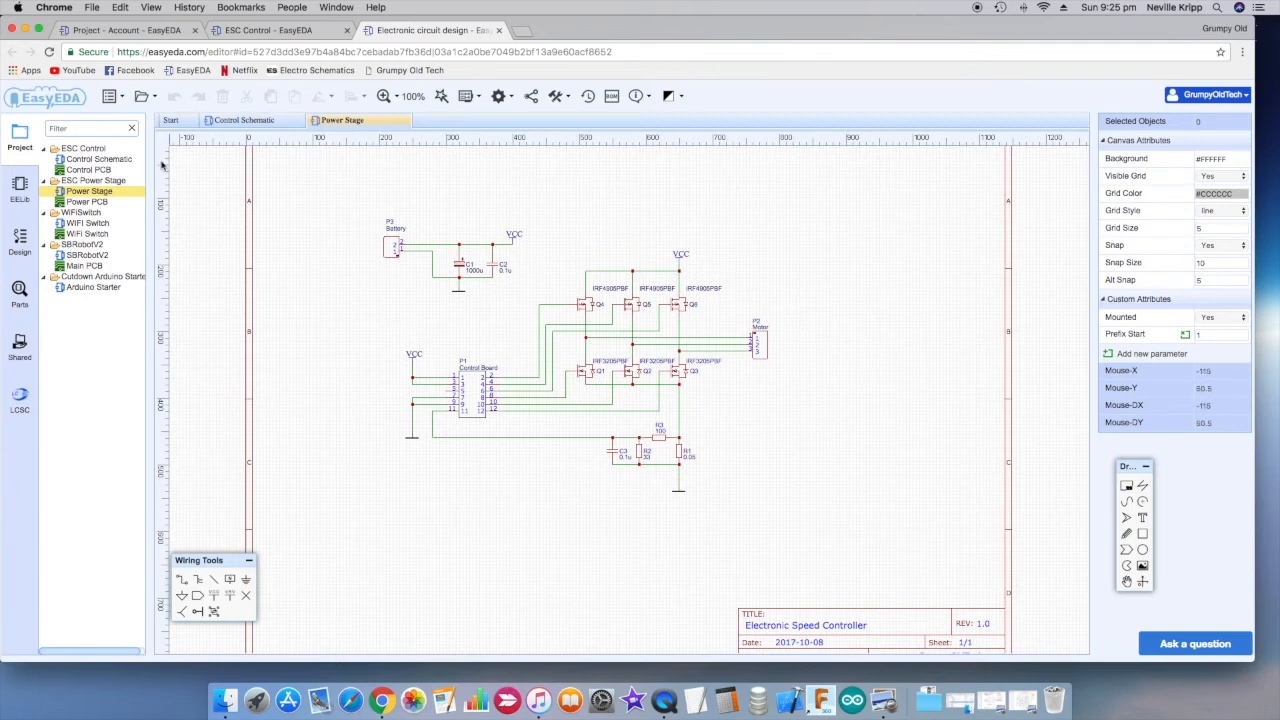
Step: Inspect the Power Stage schematic's current-sense resistor network below the MOSFETs
click(88, 169)
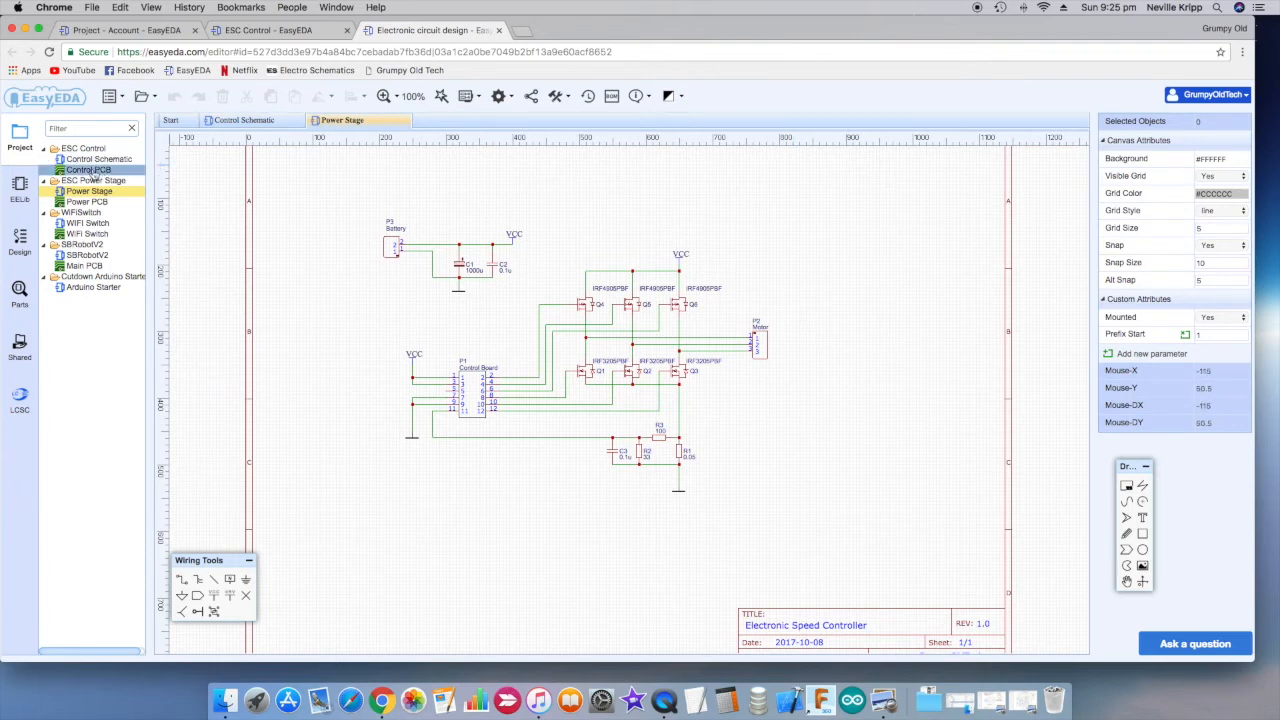
Step: Open the Control PCB layout under ESC Control and review its routed traces
click(89, 170)
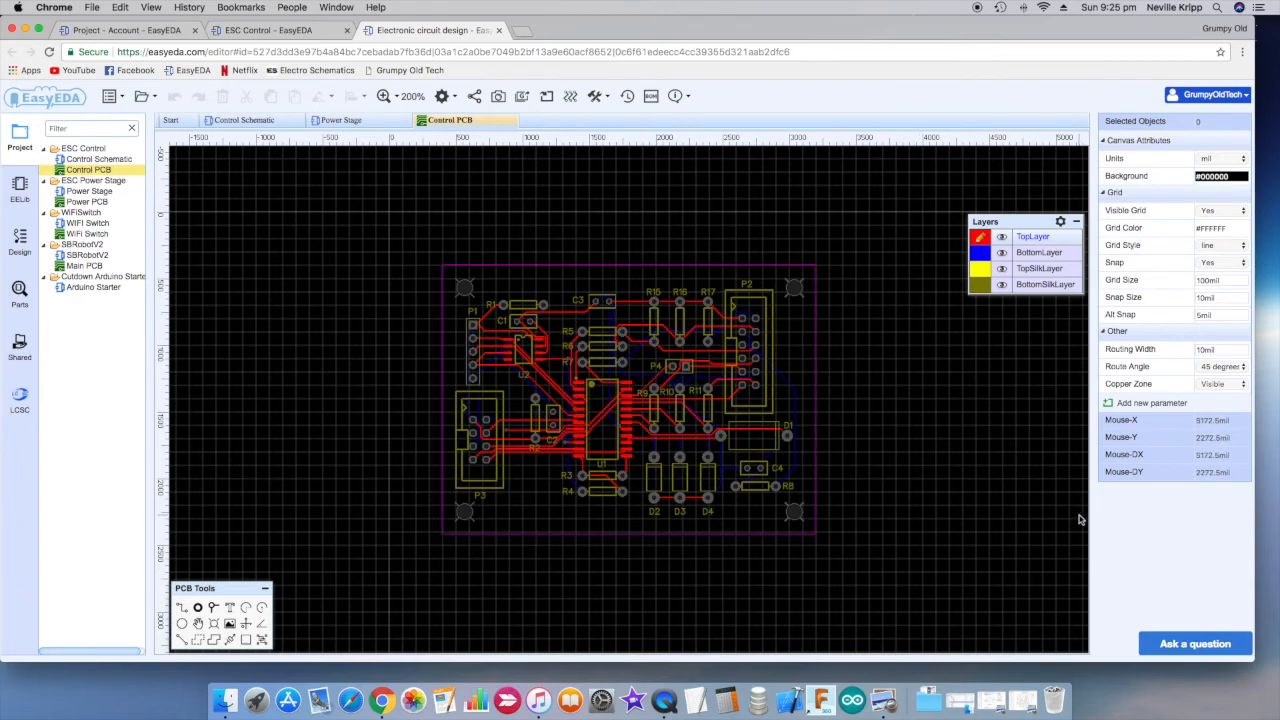
mouse_move(1055, 440)
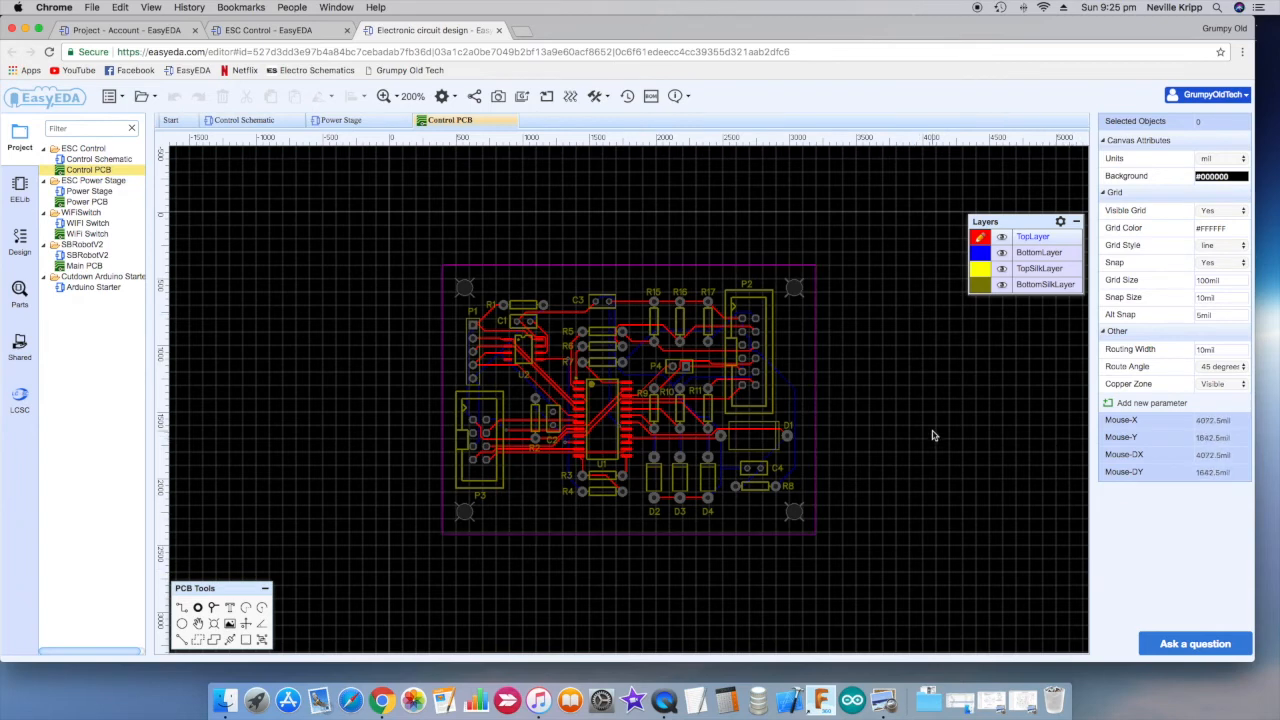
mouse_move(908, 435)
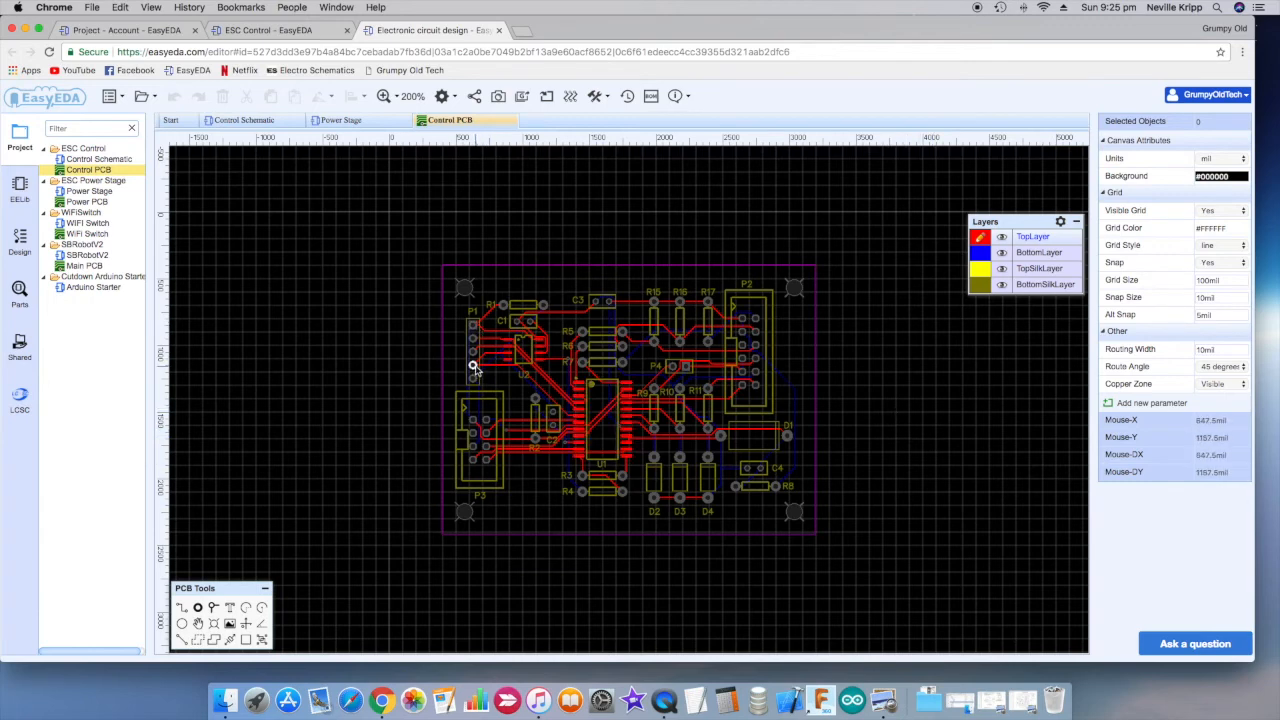
mouse_move(485, 480)
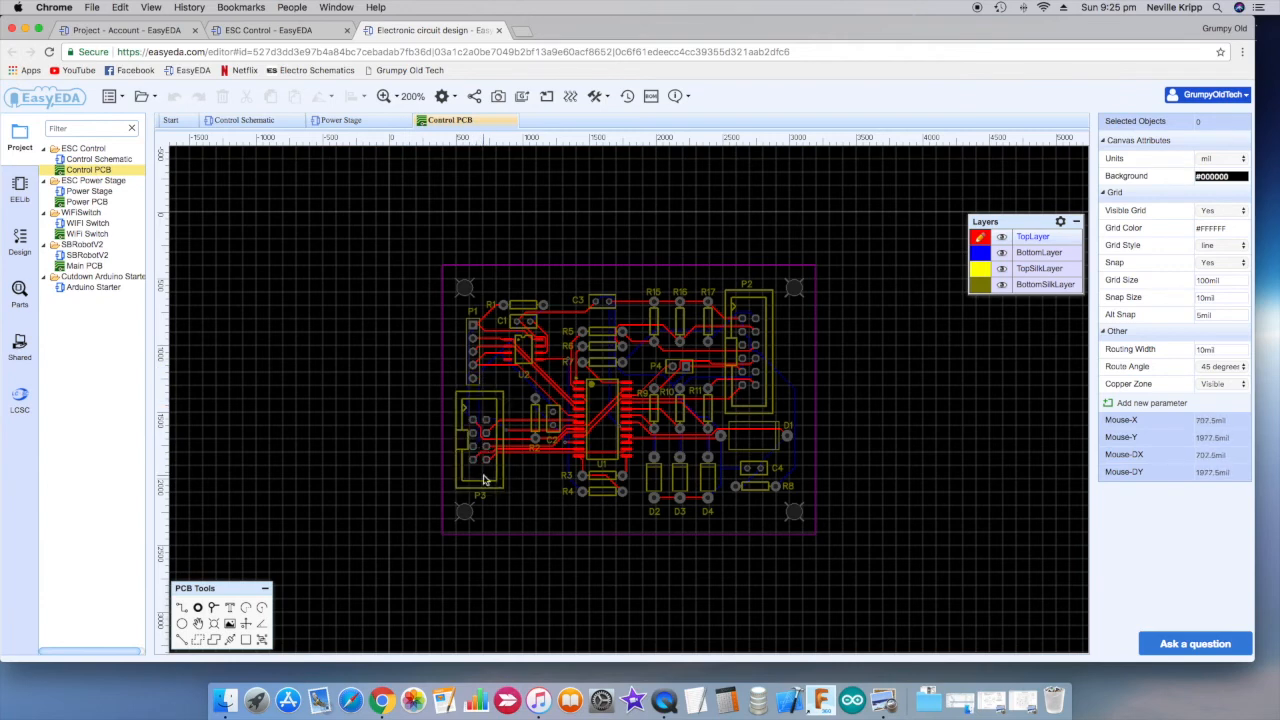
mouse_move(490, 478)
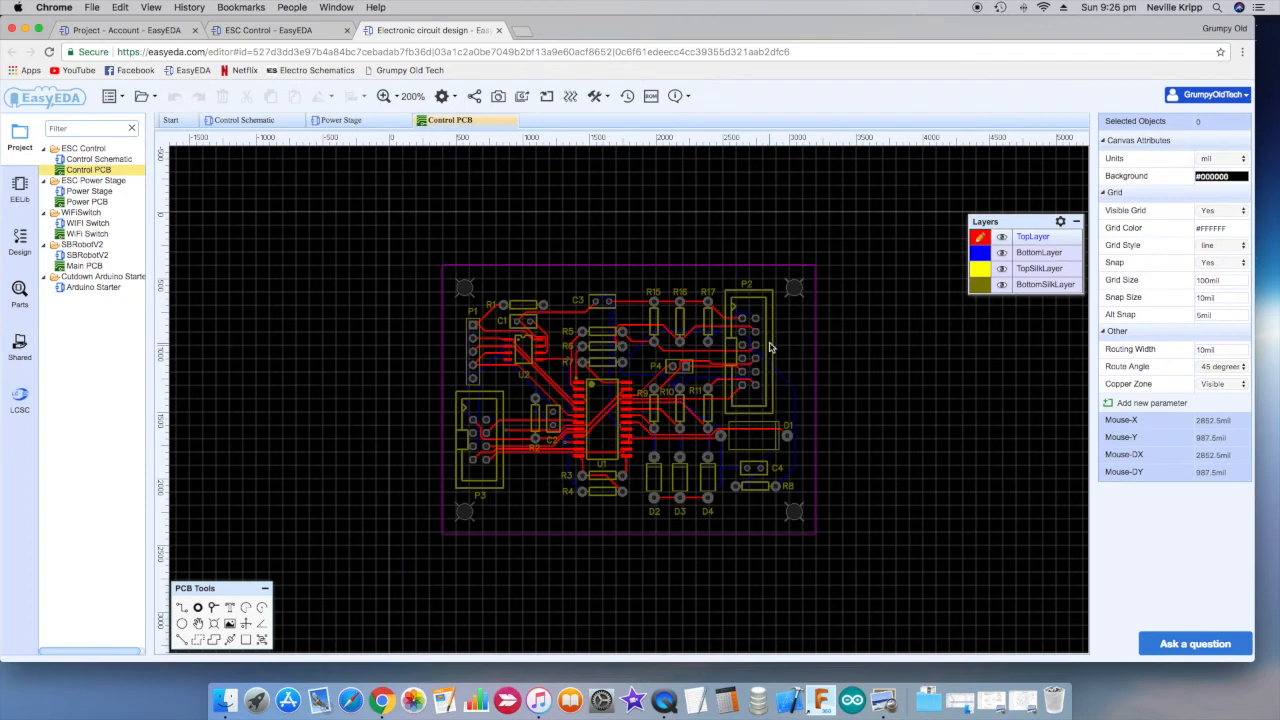
click(748, 350)
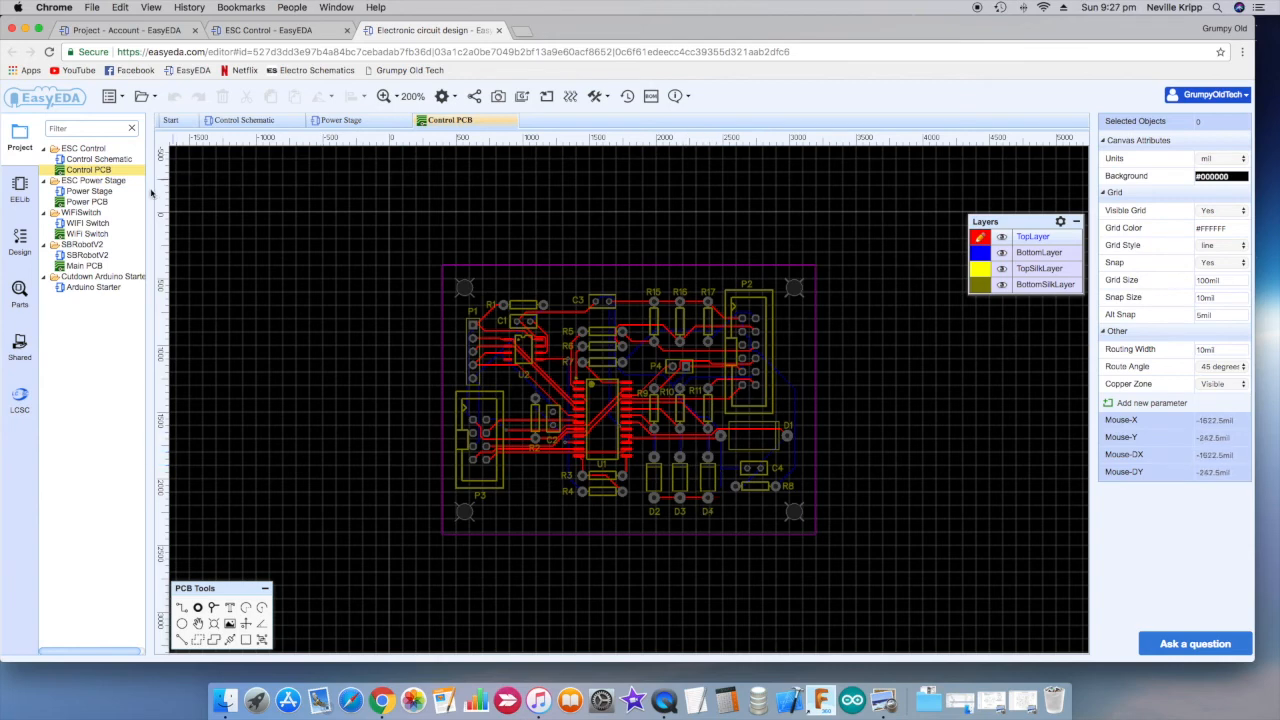
click(87, 201)
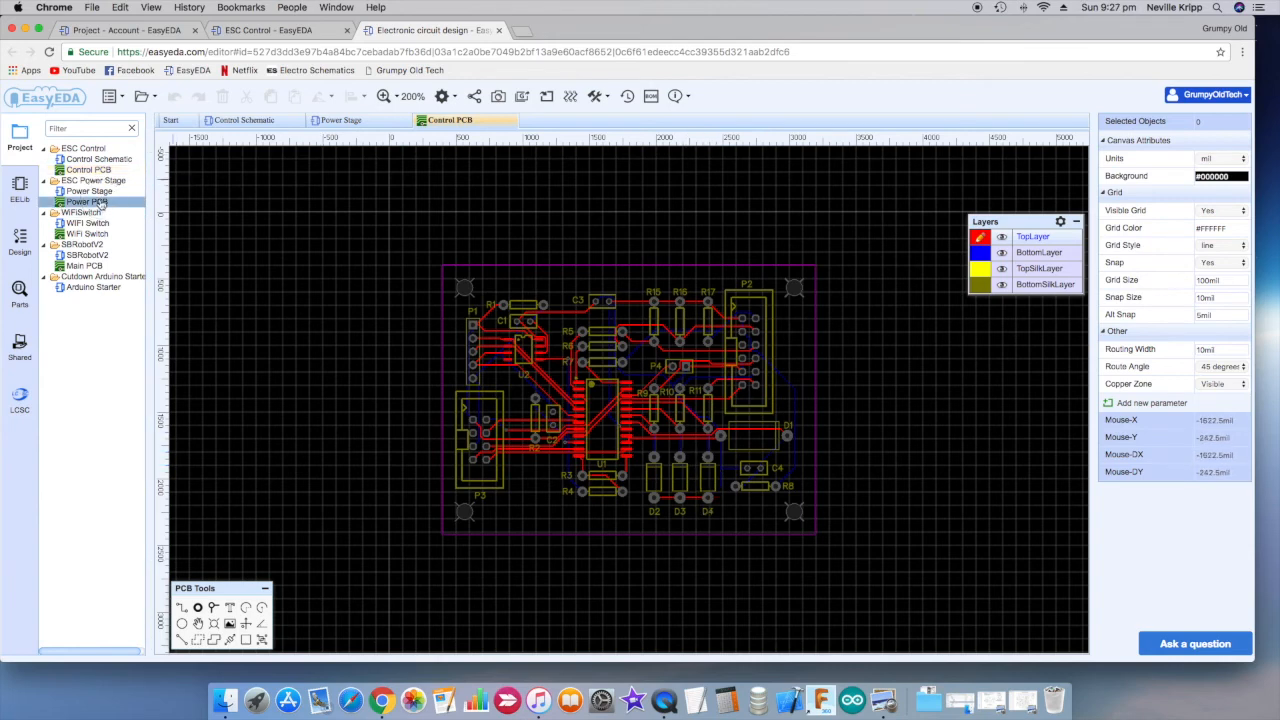
Step: View the Power PCB layout's six MOSFETs, then switch back to the Control PCB tab
click(553, 120)
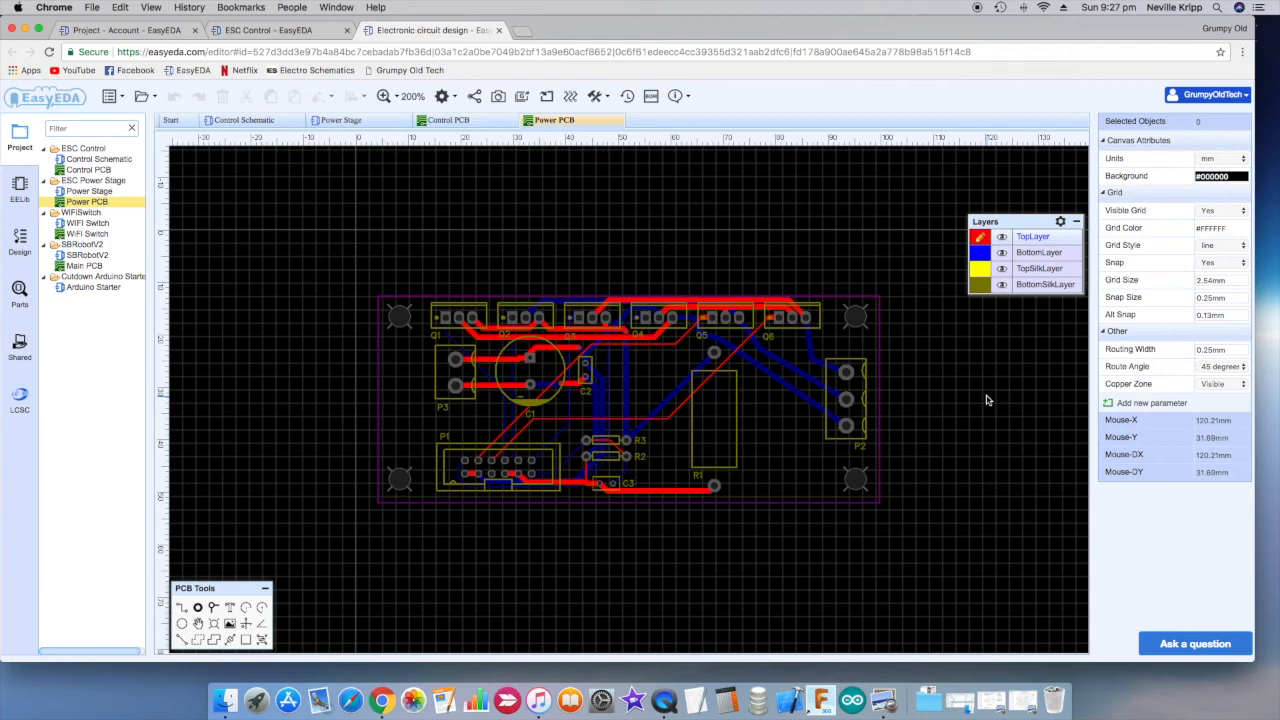
mouse_move(548, 375)
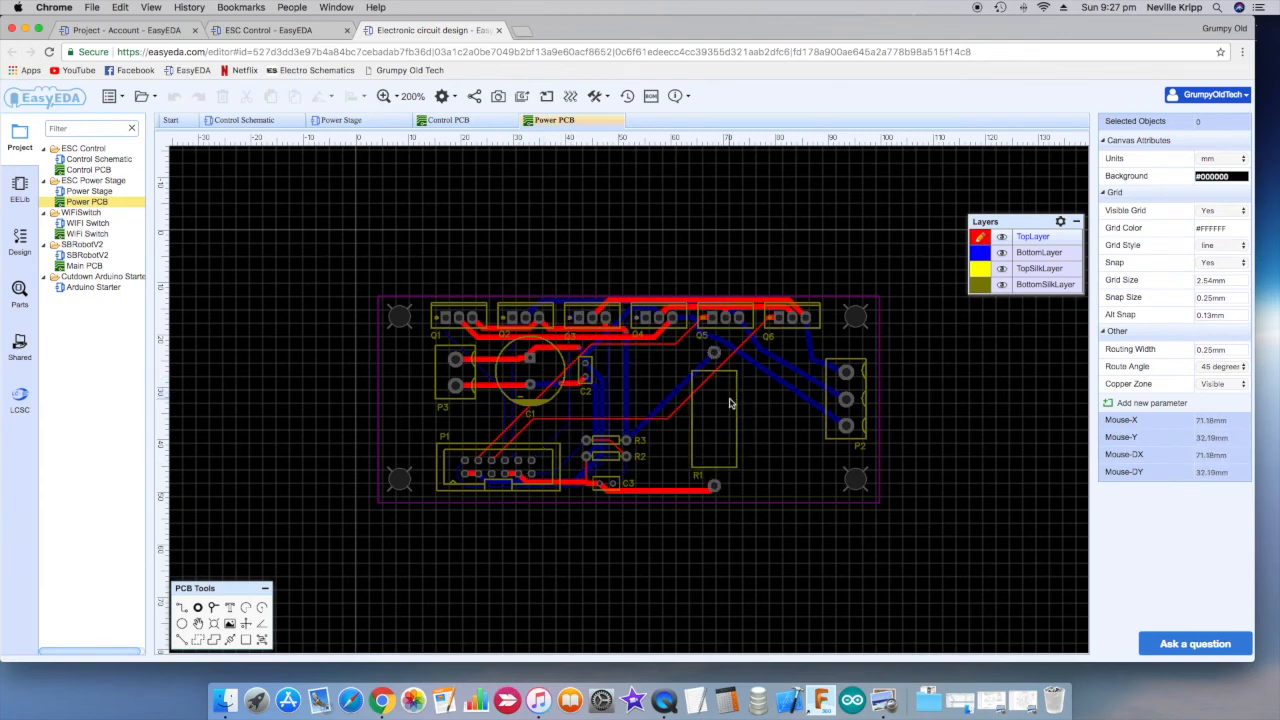
mouse_move(863, 383)
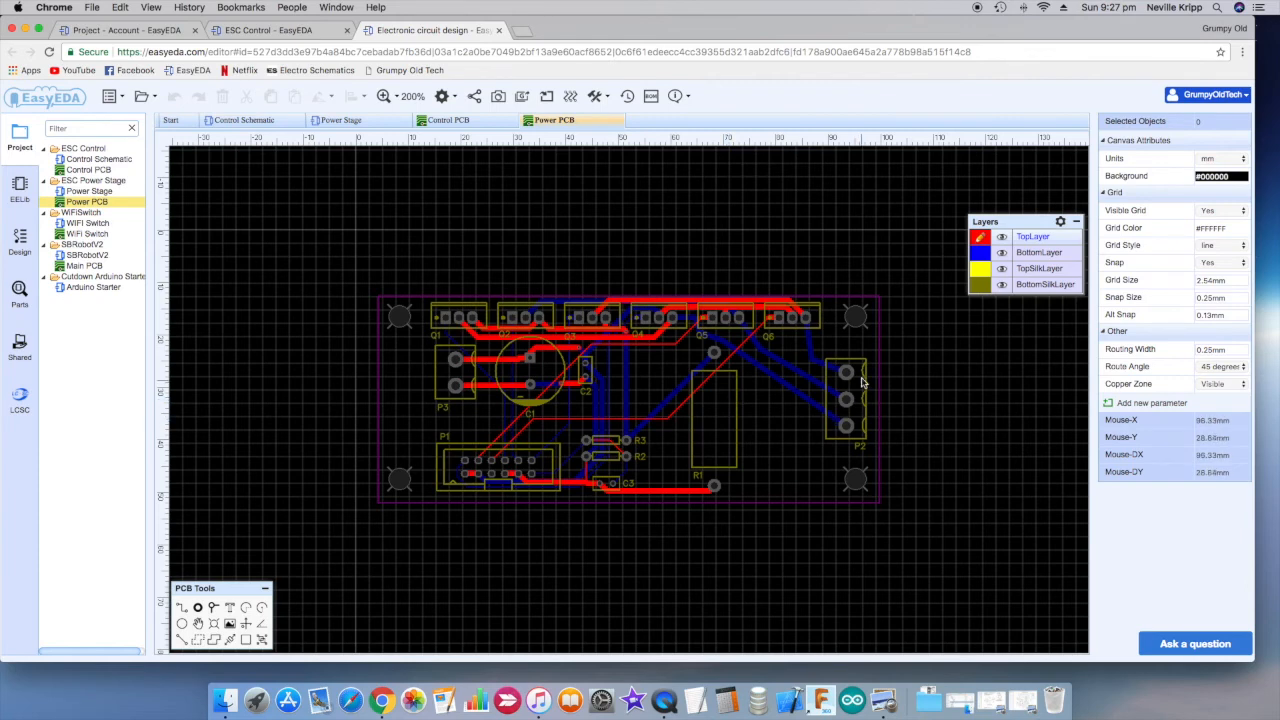
mouse_move(519, 497)
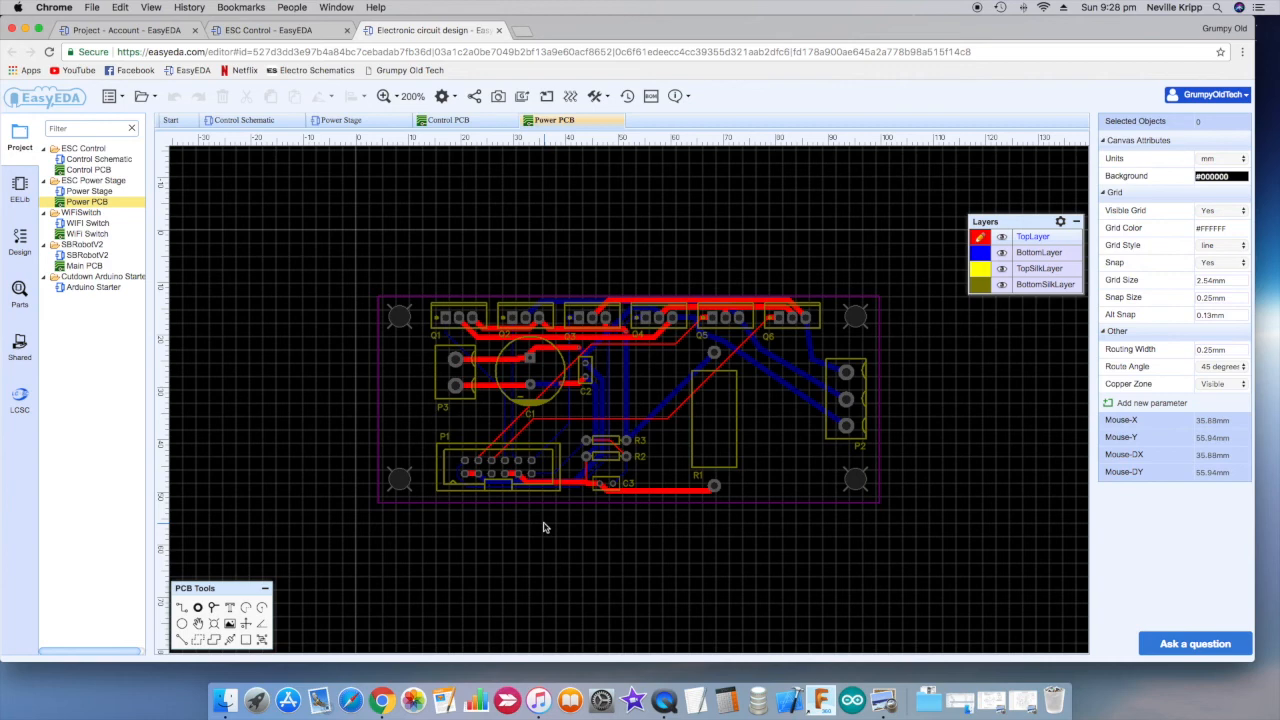
click(449, 120)
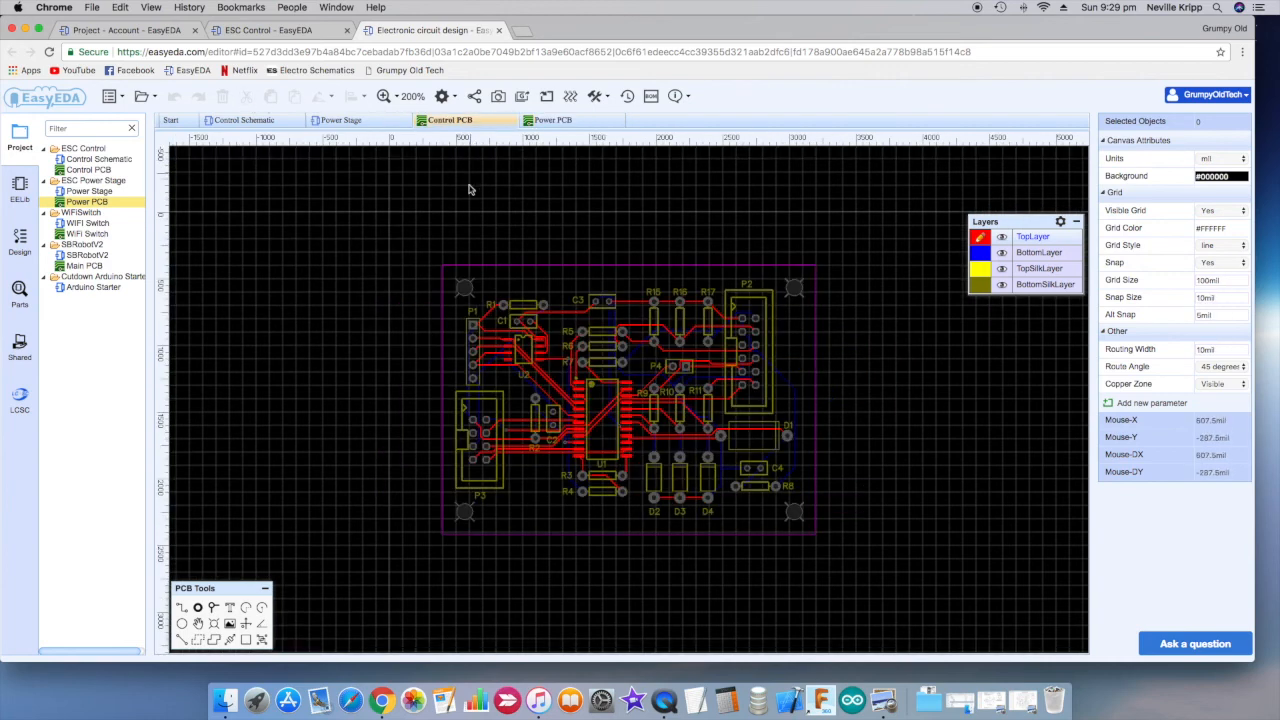